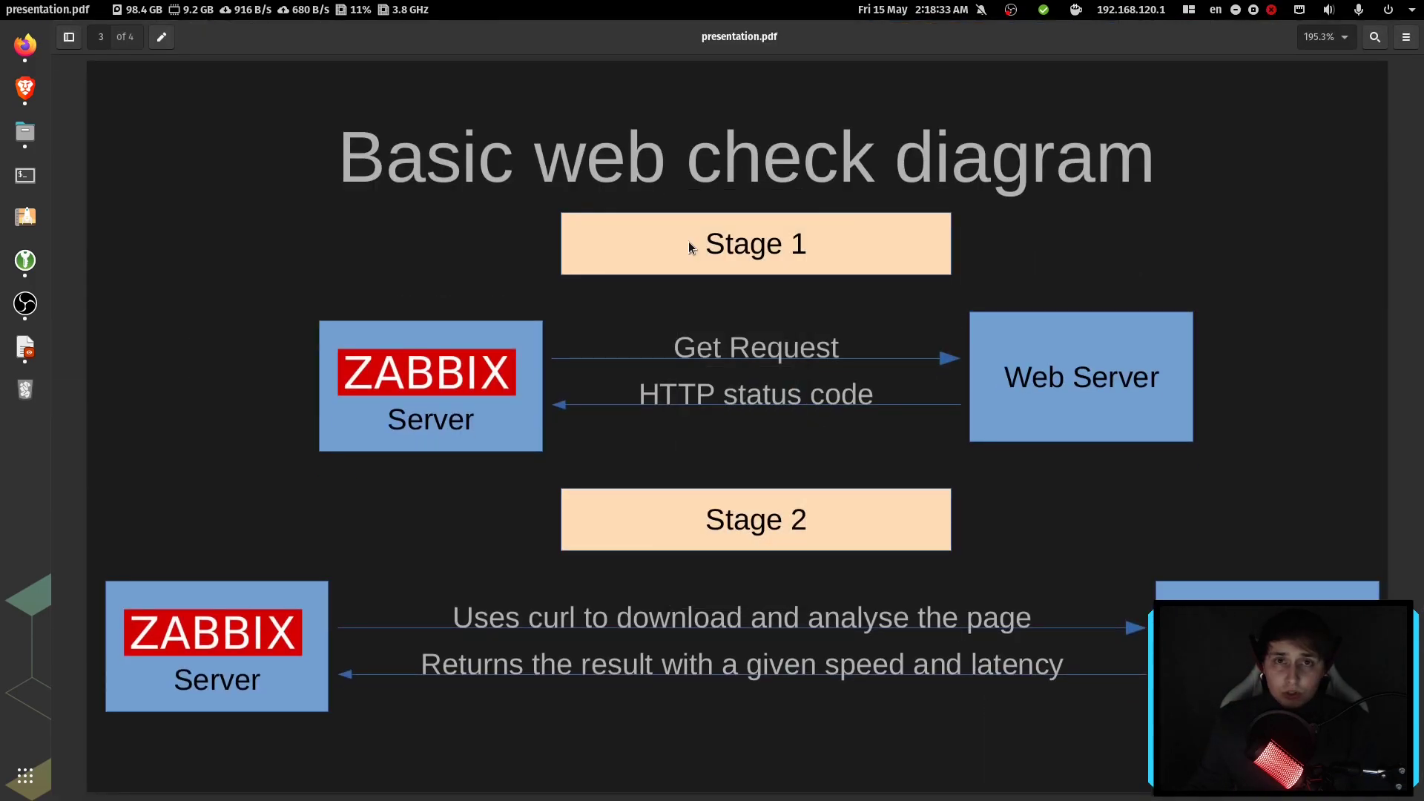
Step: Scroll page 3 of presentation.pdf until the full Stage 2 web check diagram shows
double_click(753, 244)
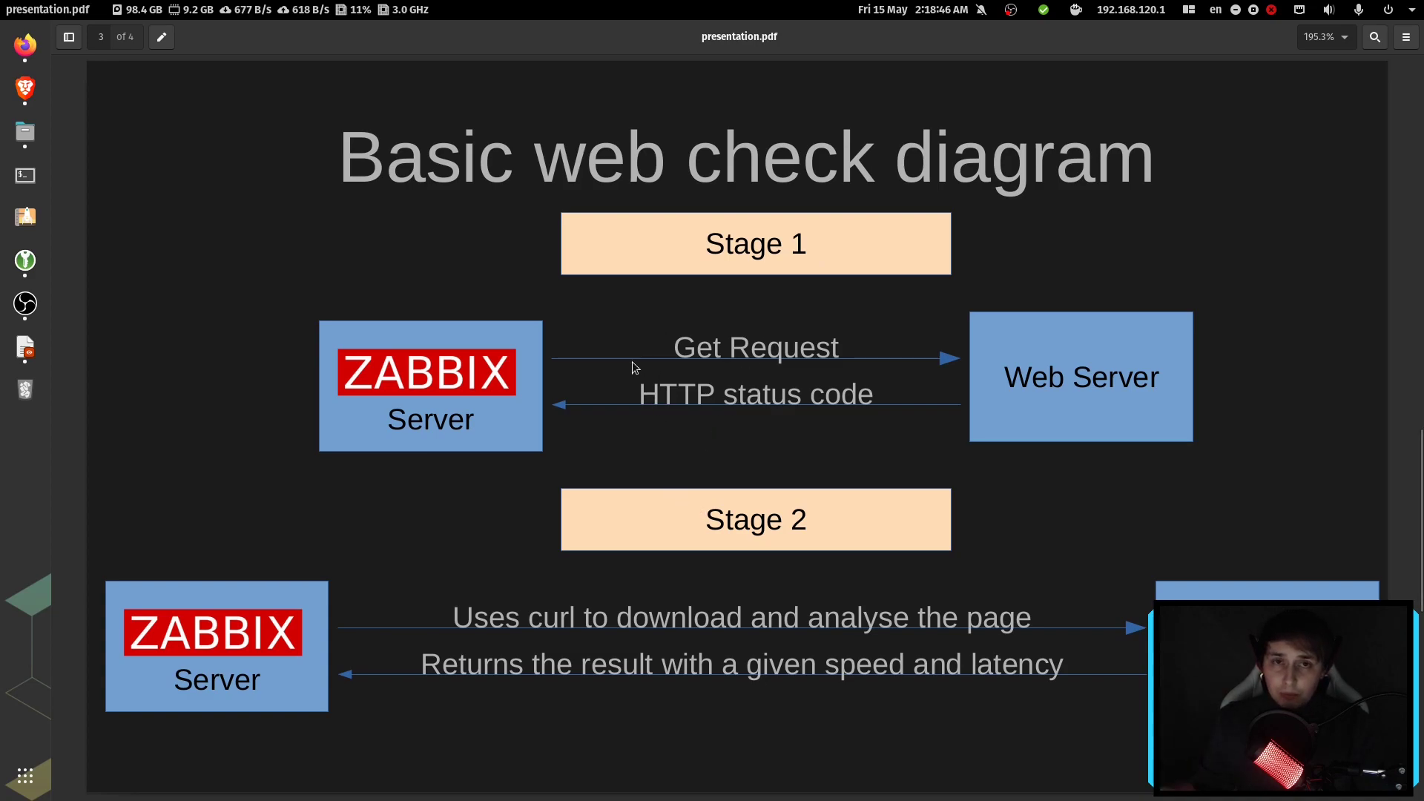
mouse_move(663, 358)
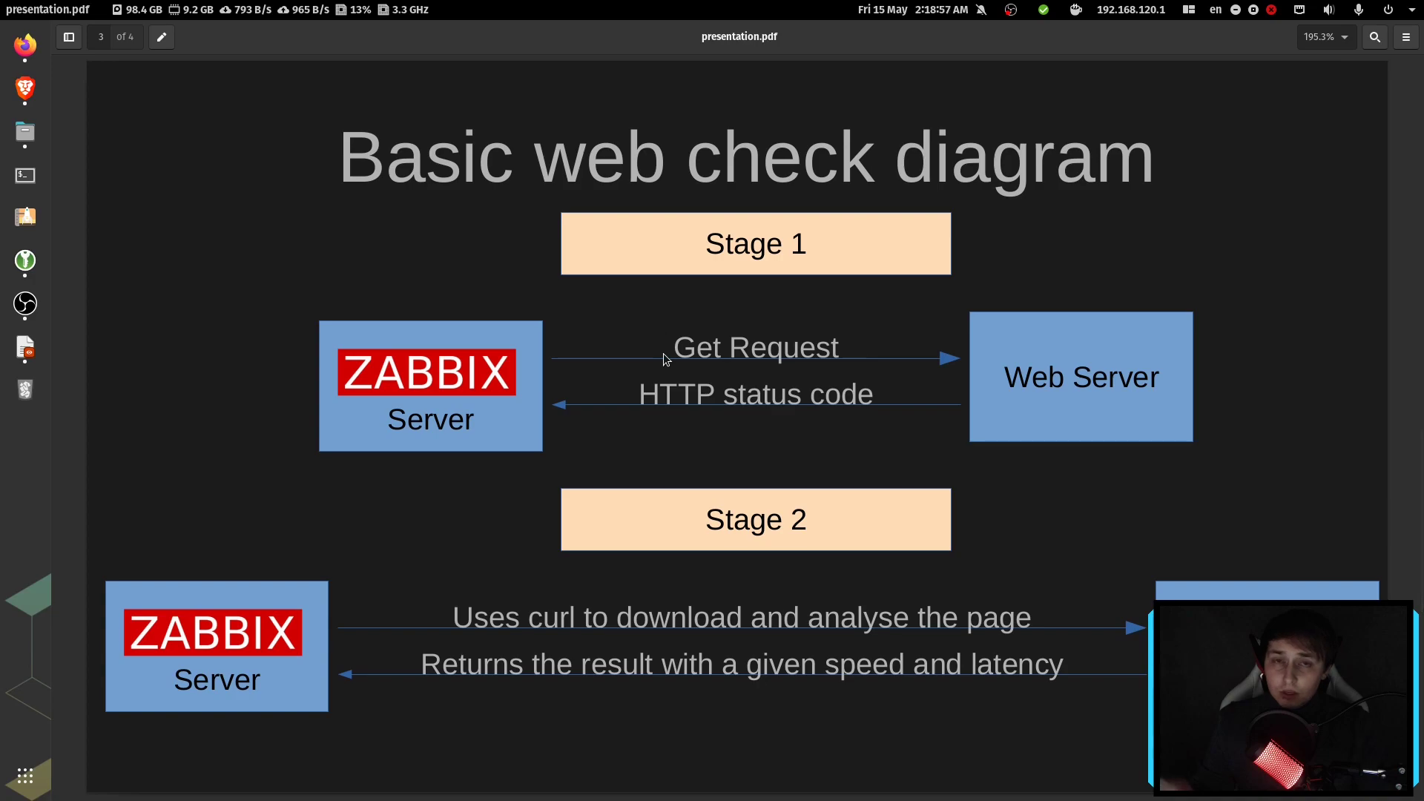
double_click(744, 347)
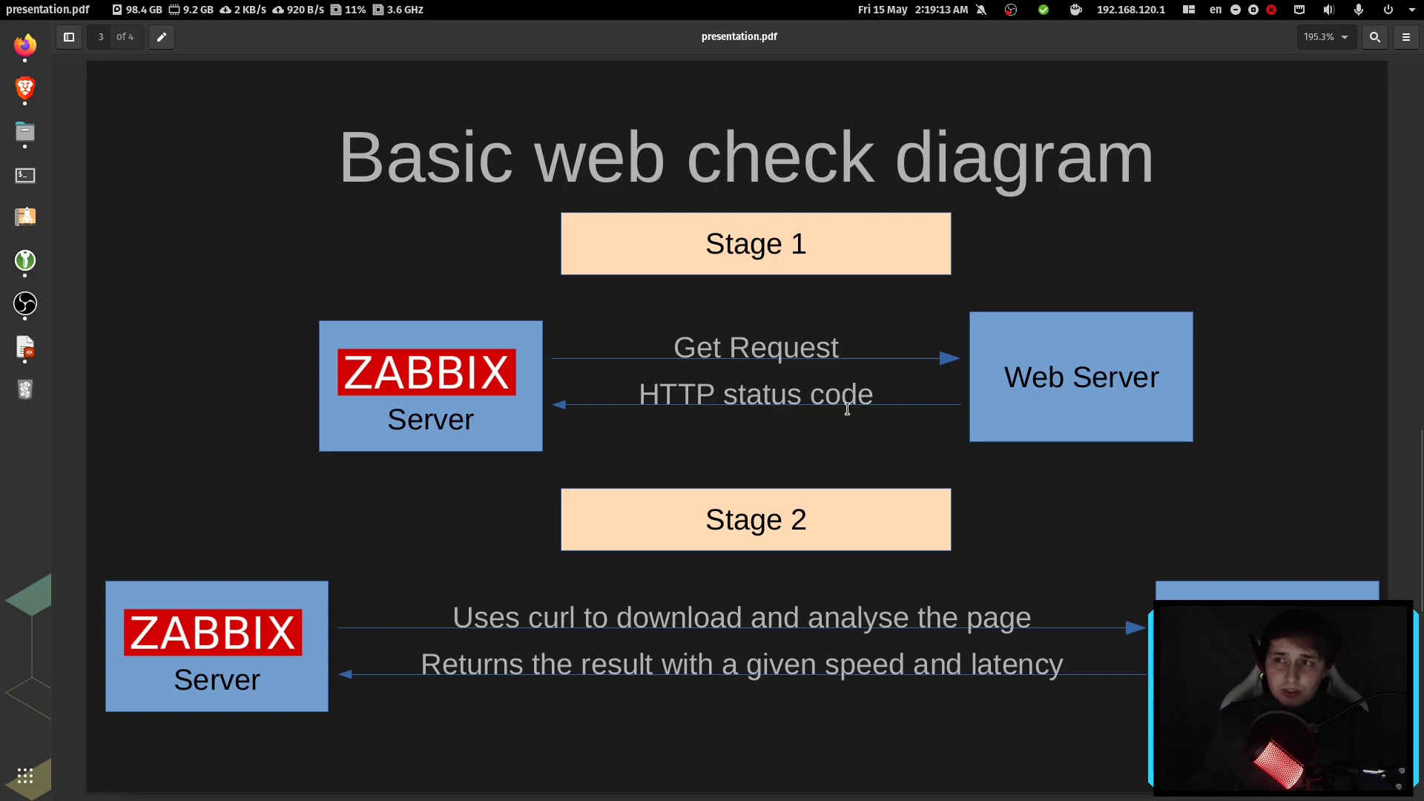
scroll(down, 3)
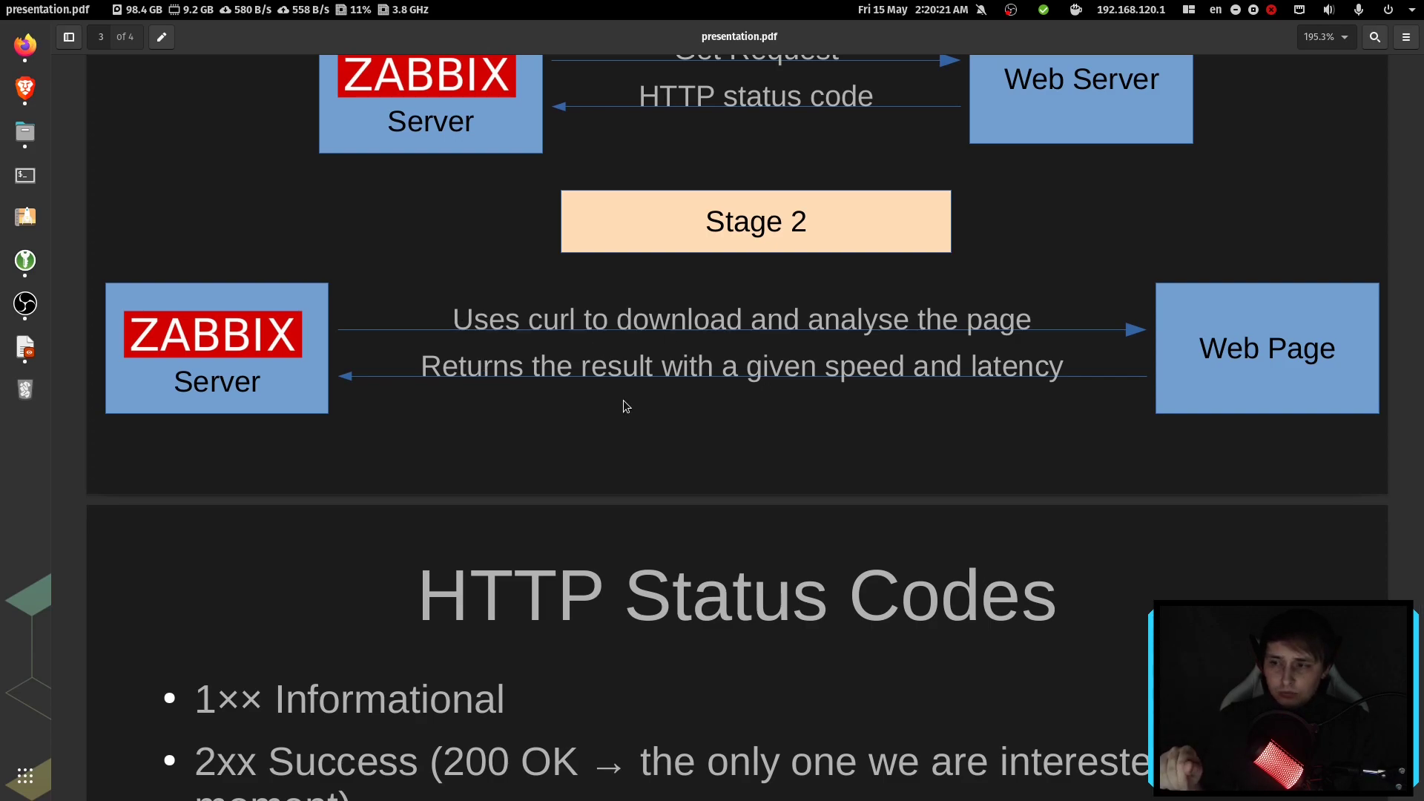
mouse_move(557, 406)
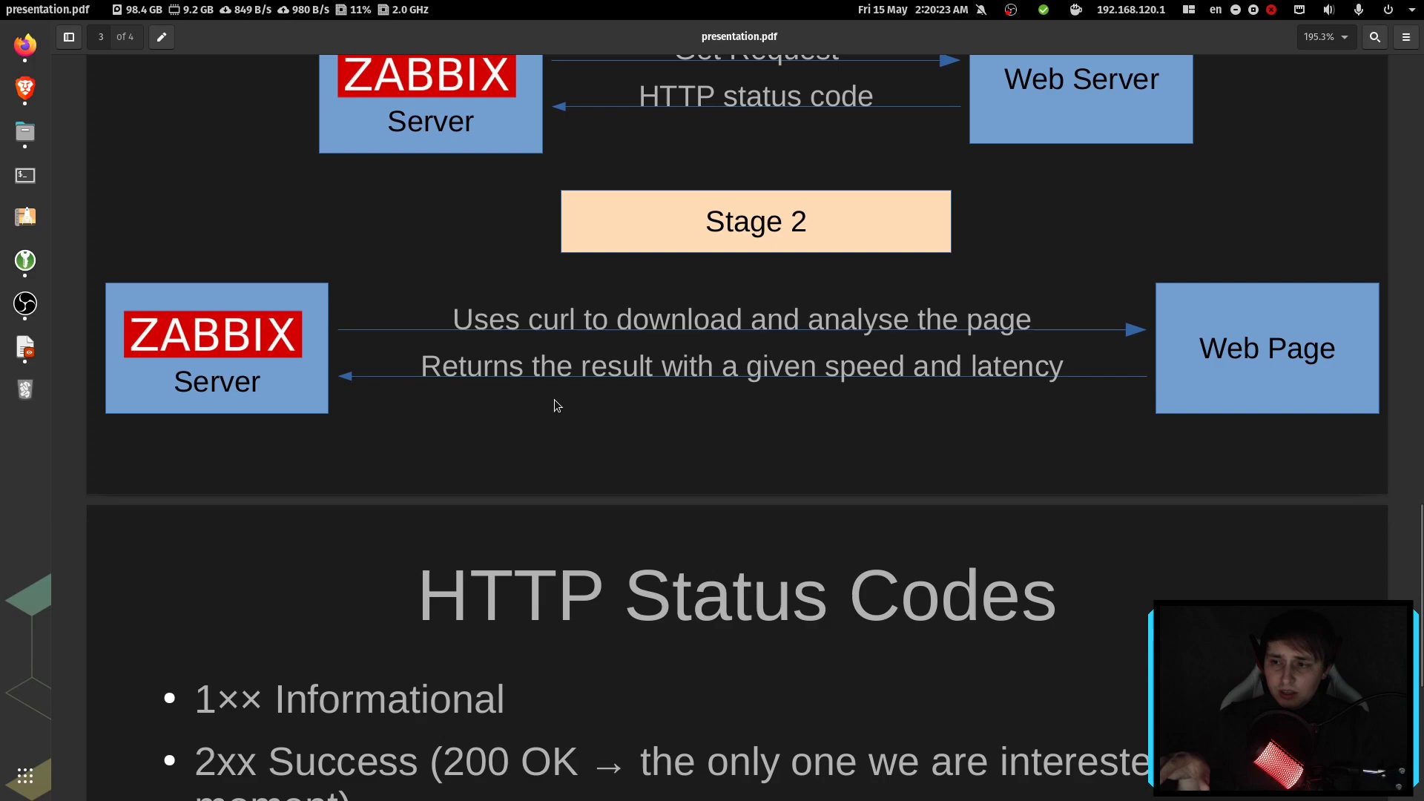
mouse_move(727, 397)
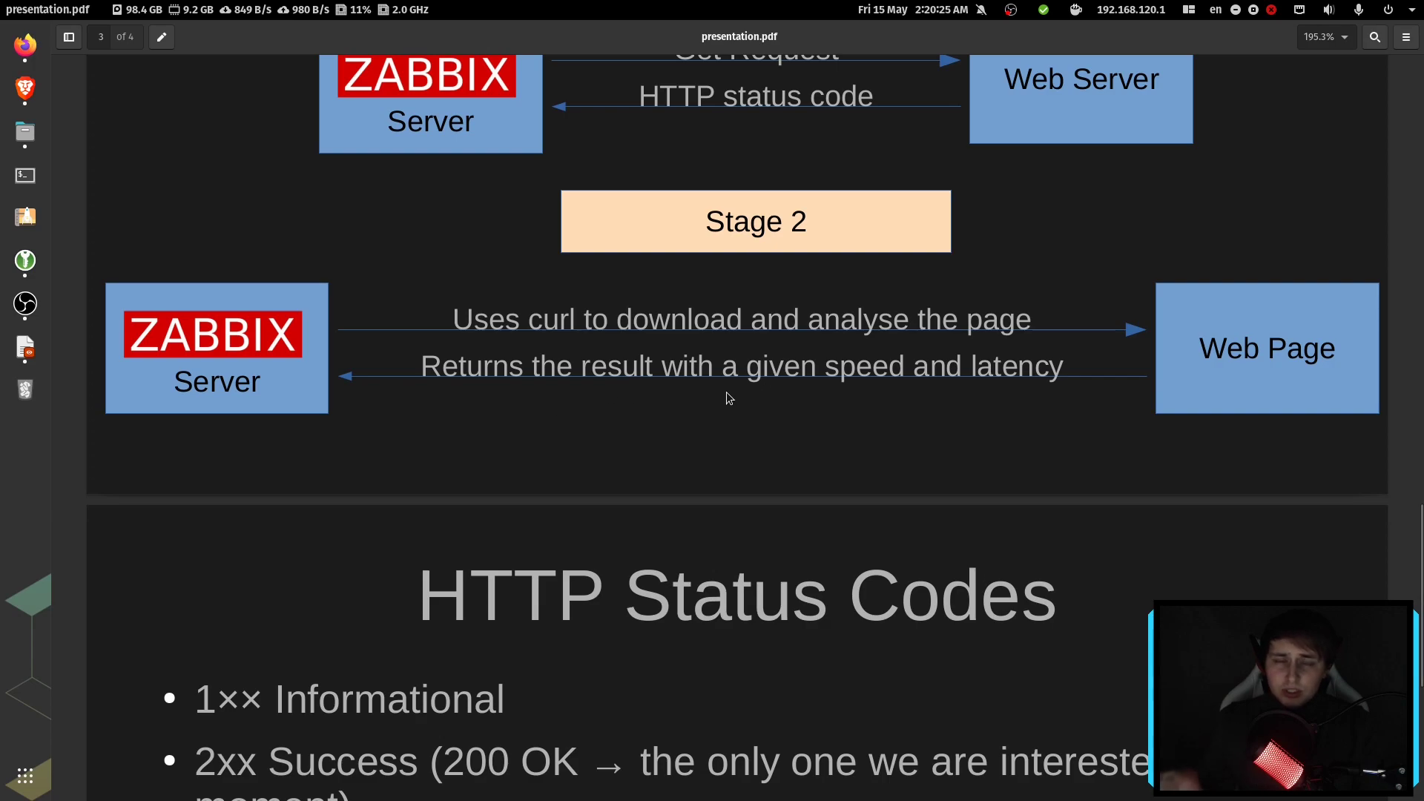
mouse_move(579, 420)
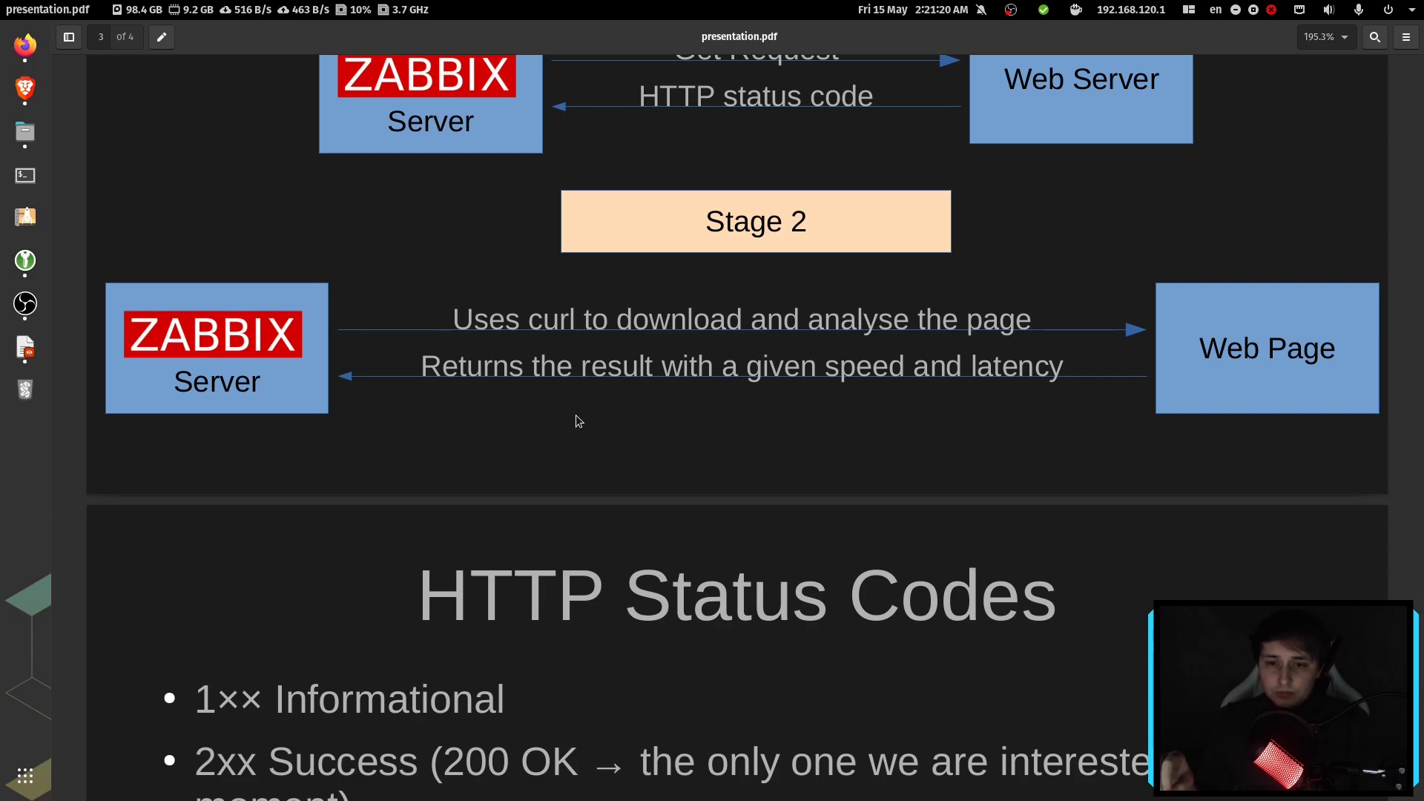
mouse_move(595, 425)
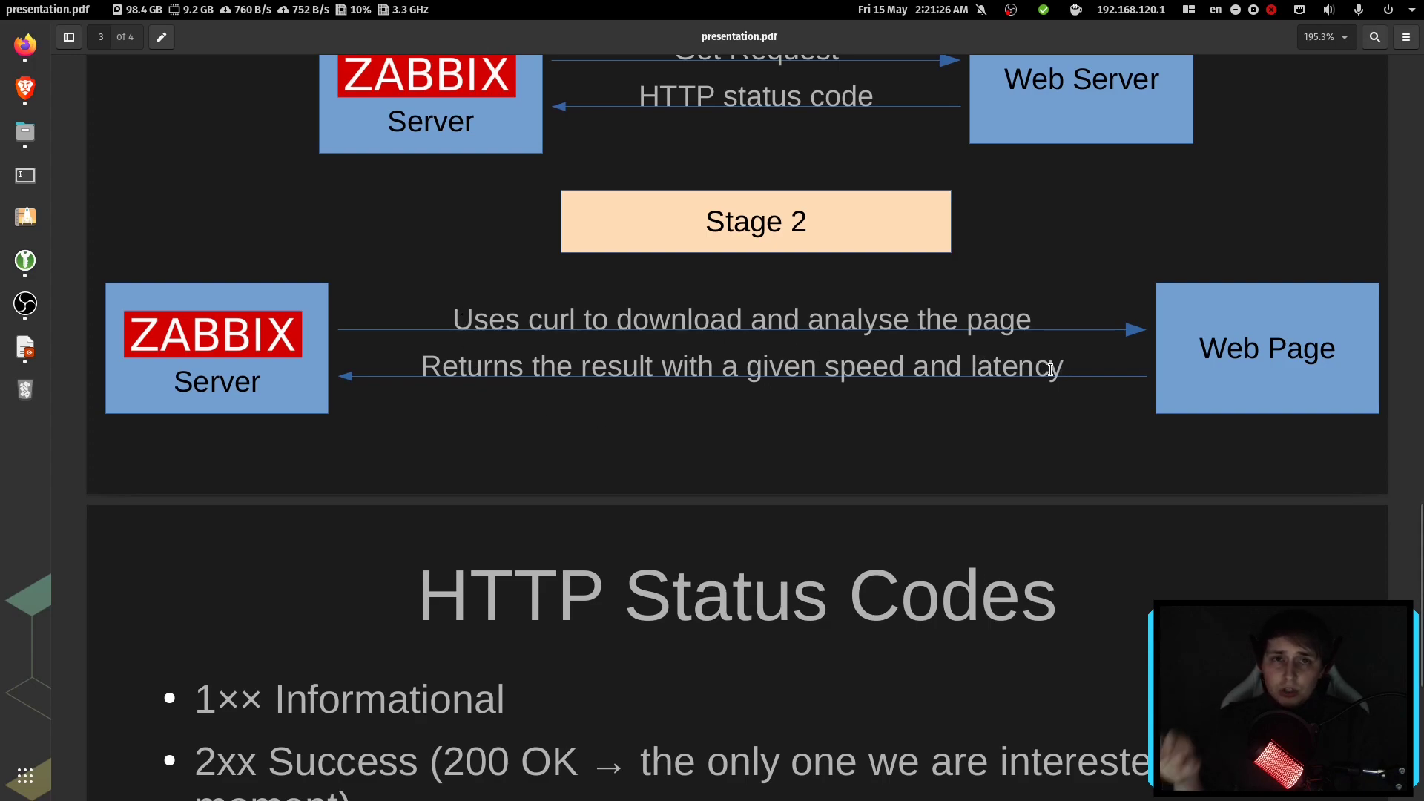
mouse_move(988, 408)
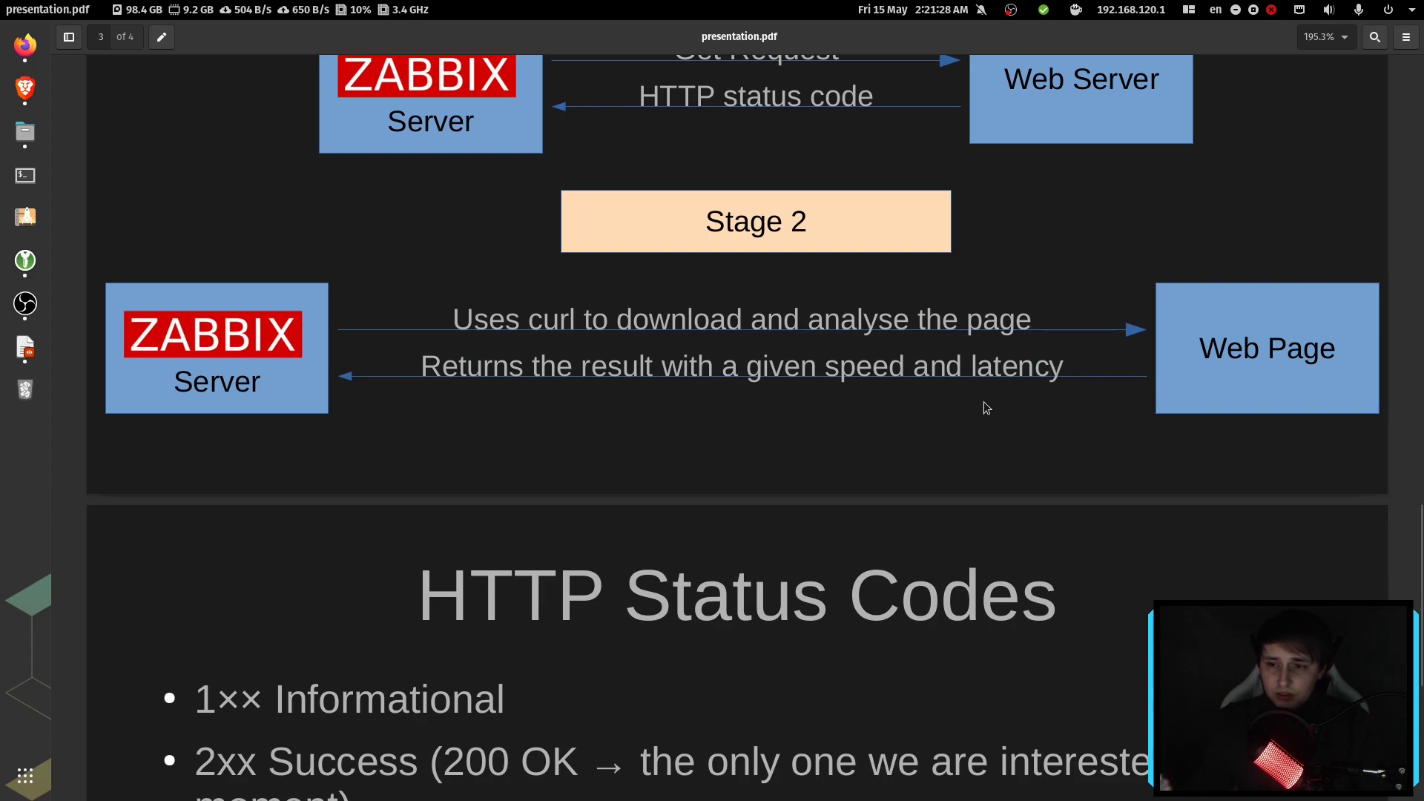
Step: Scroll to page 4 to show the HTTP Status Codes slide with 1xx–5xx classes
scroll(down, 3)
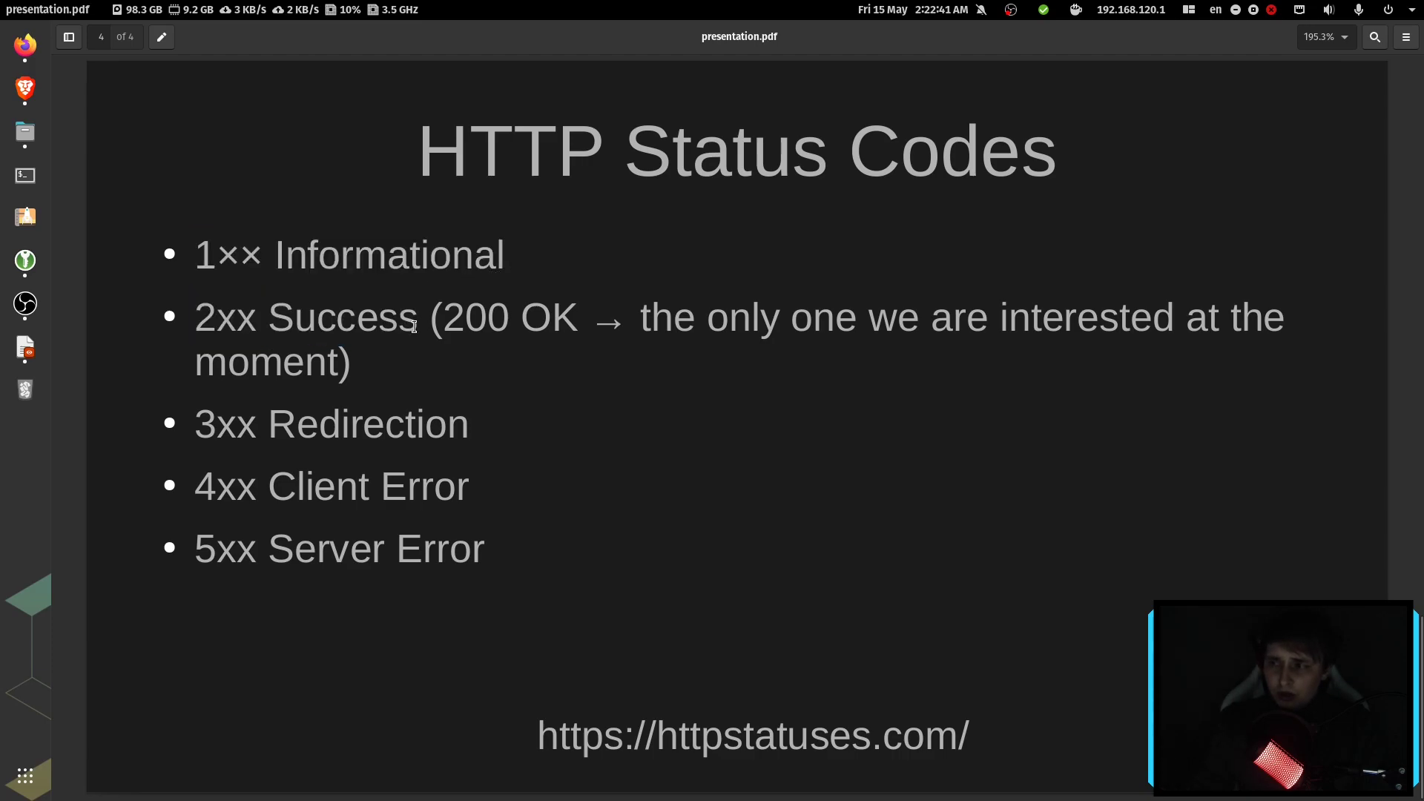
double_click(452, 317)
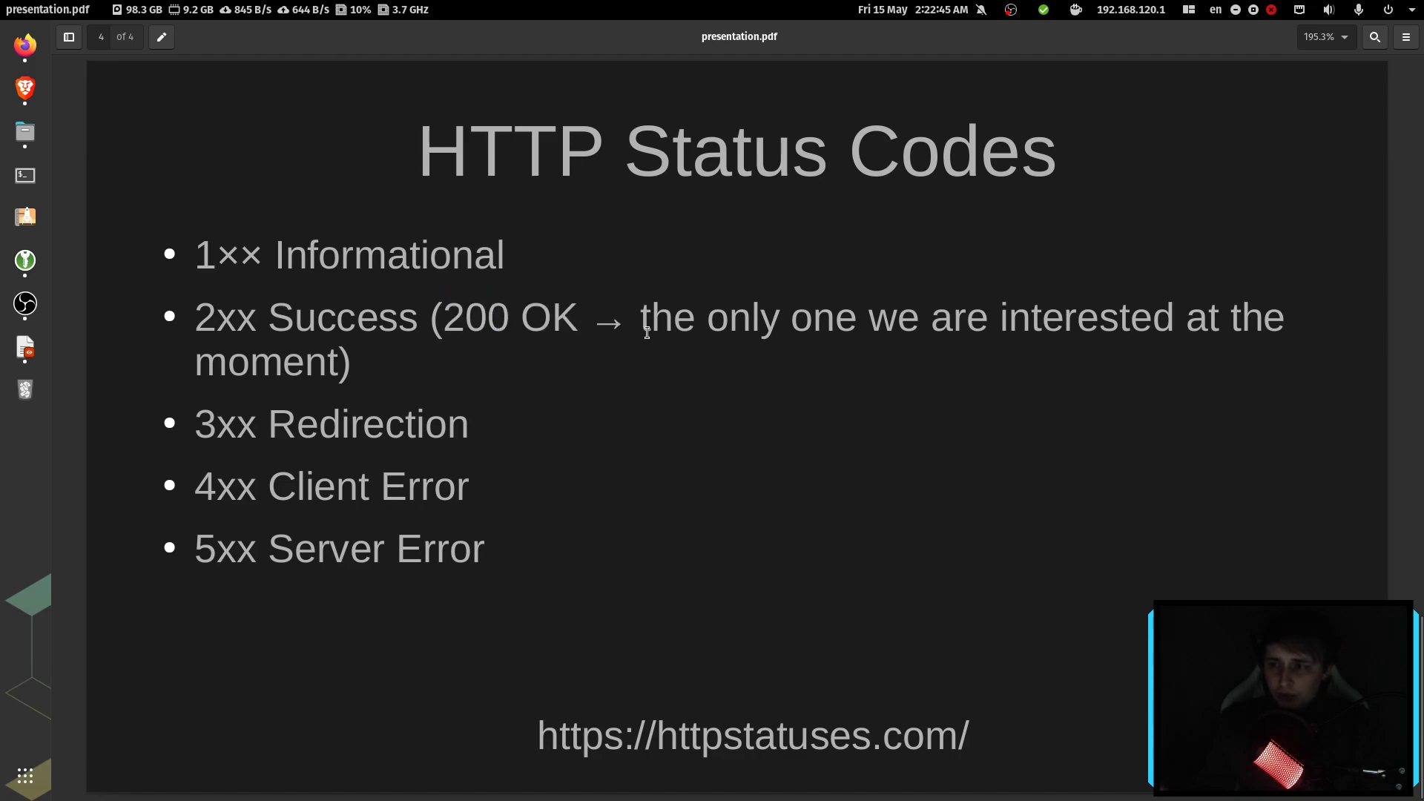
mouse_move(608, 353)
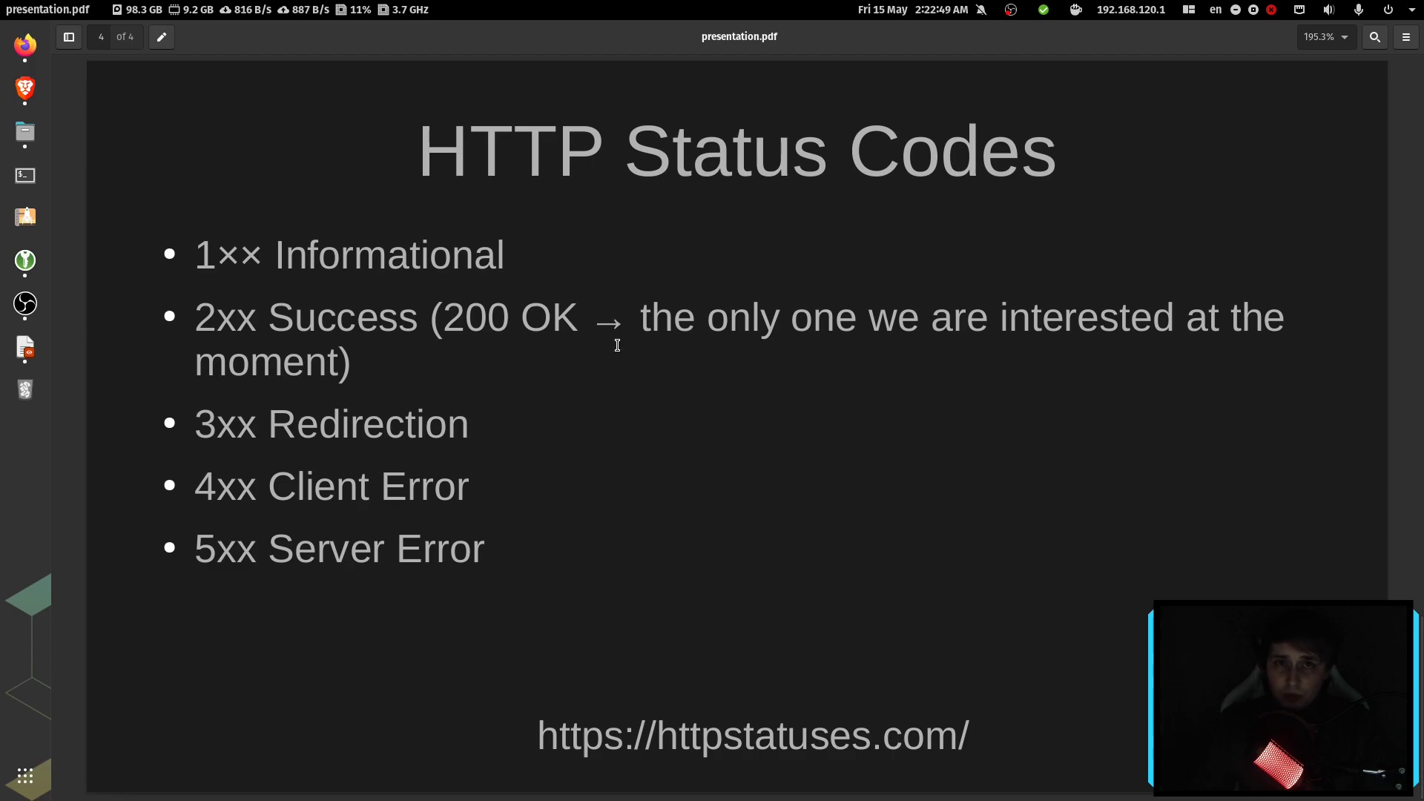
mouse_move(456, 339)
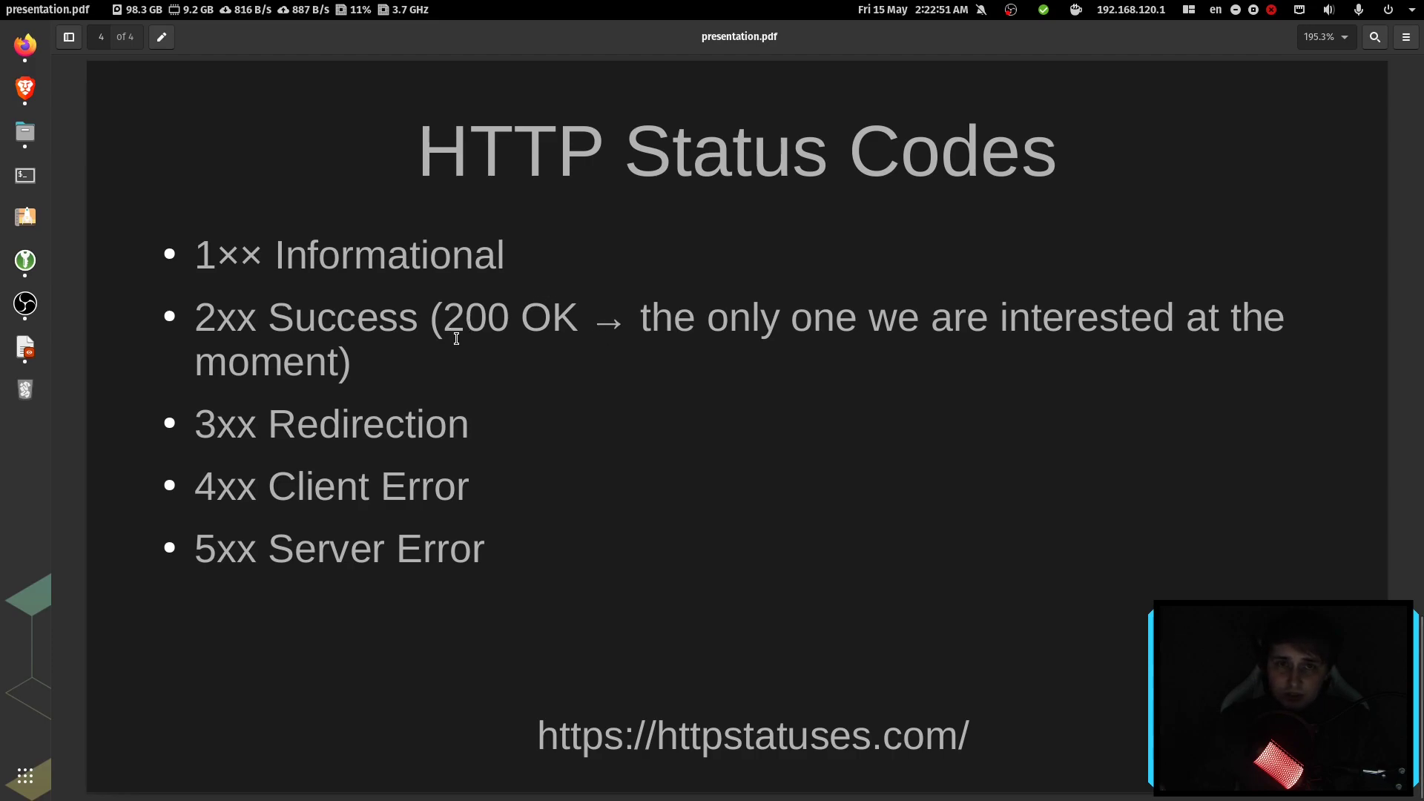
mouse_move(521, 530)
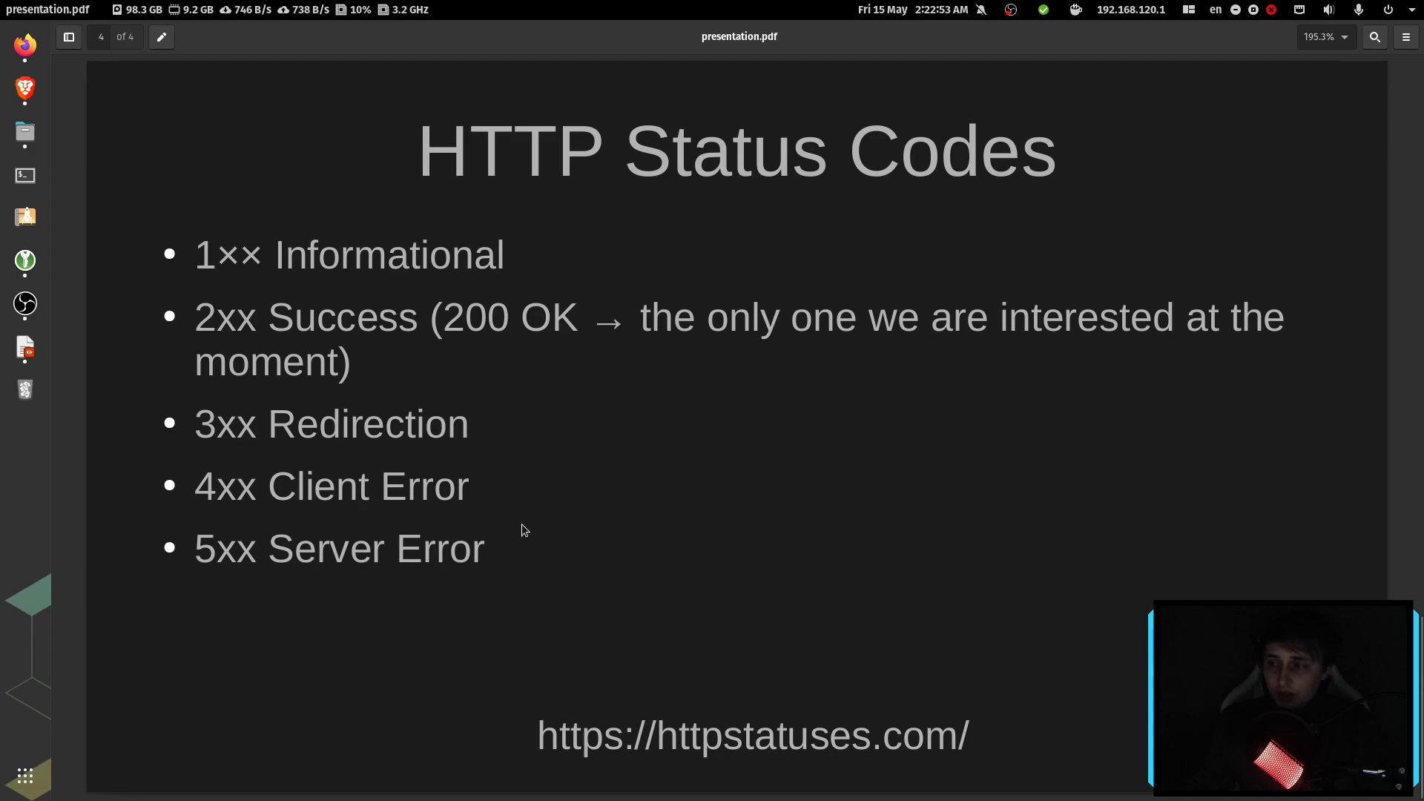
mouse_move(670, 548)
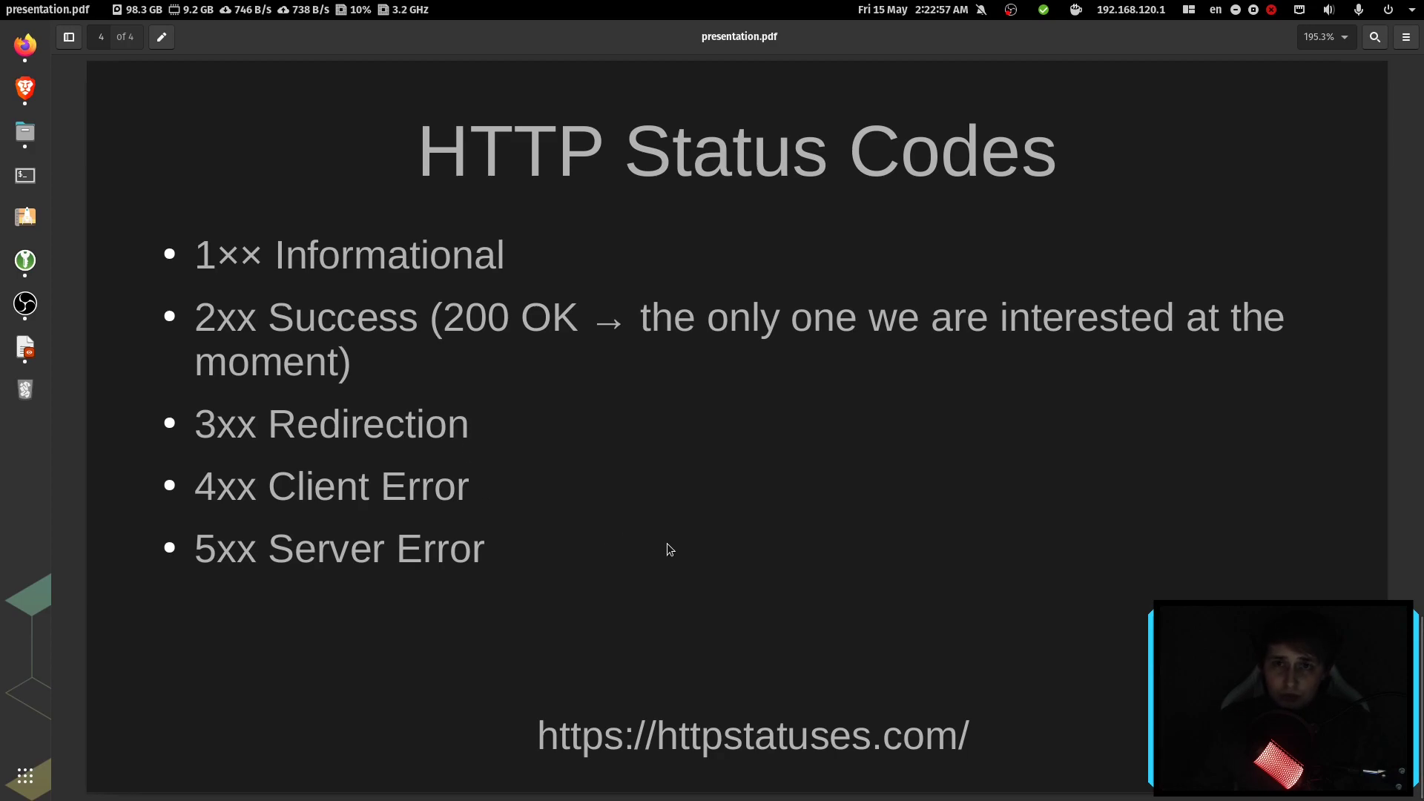
mouse_move(749, 628)
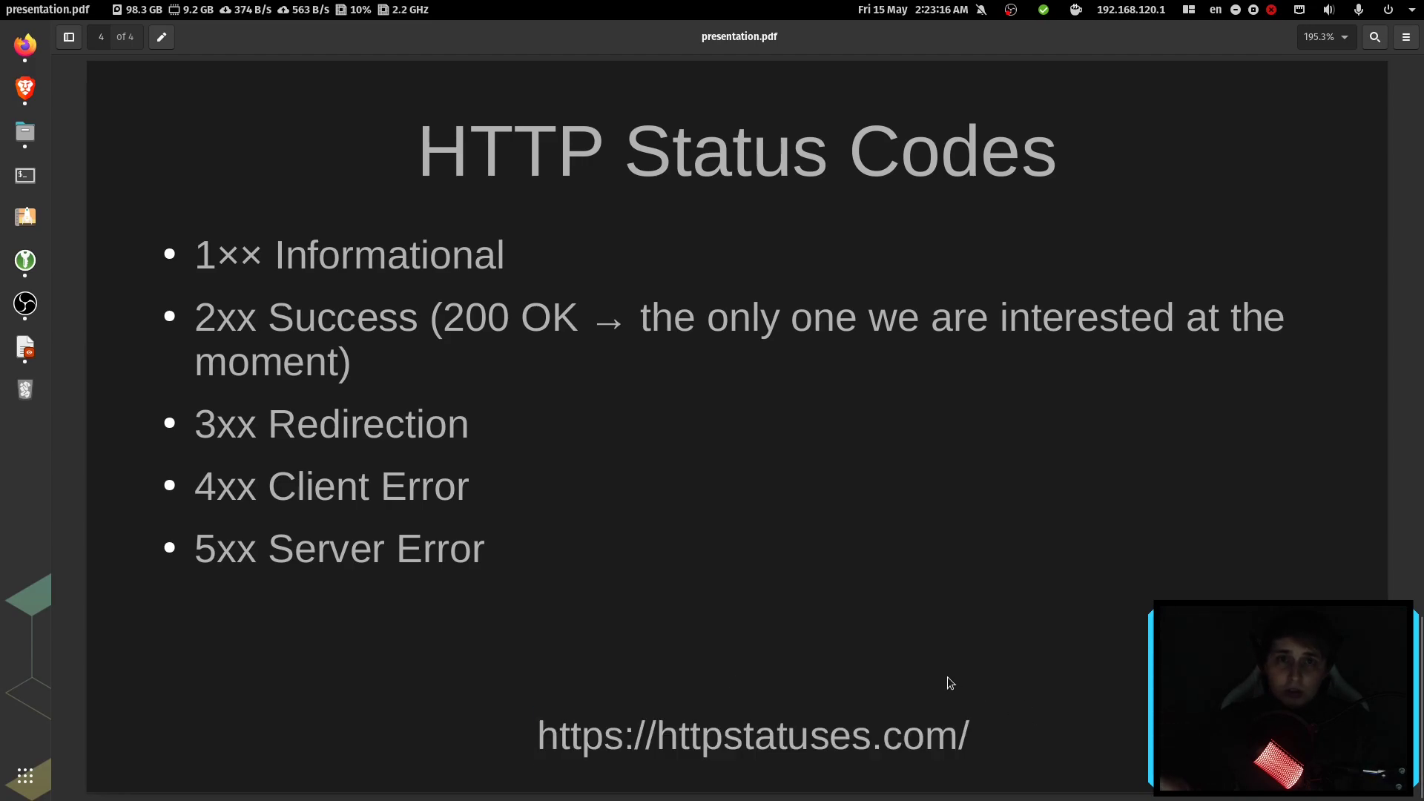
mouse_move(736, 527)
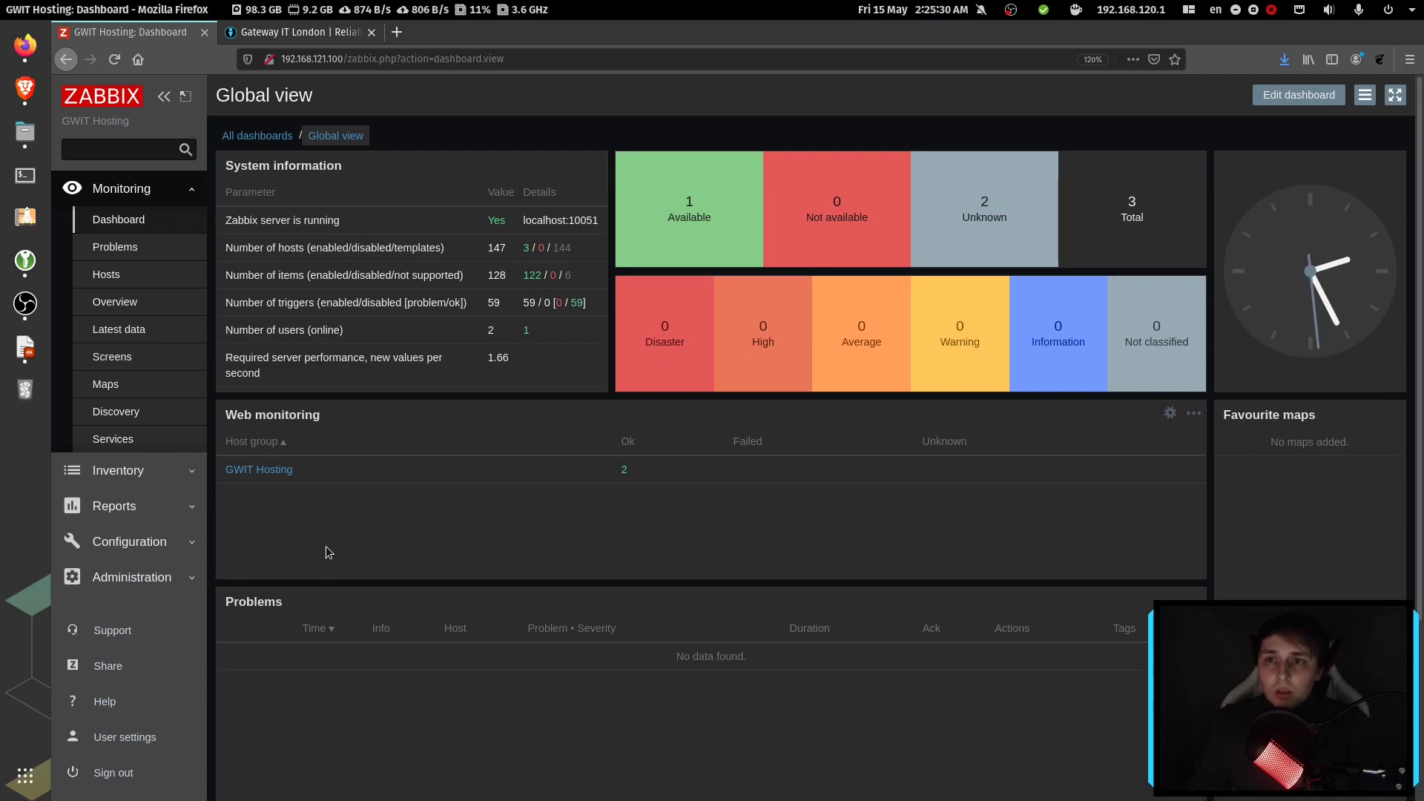
mouse_move(316, 546)
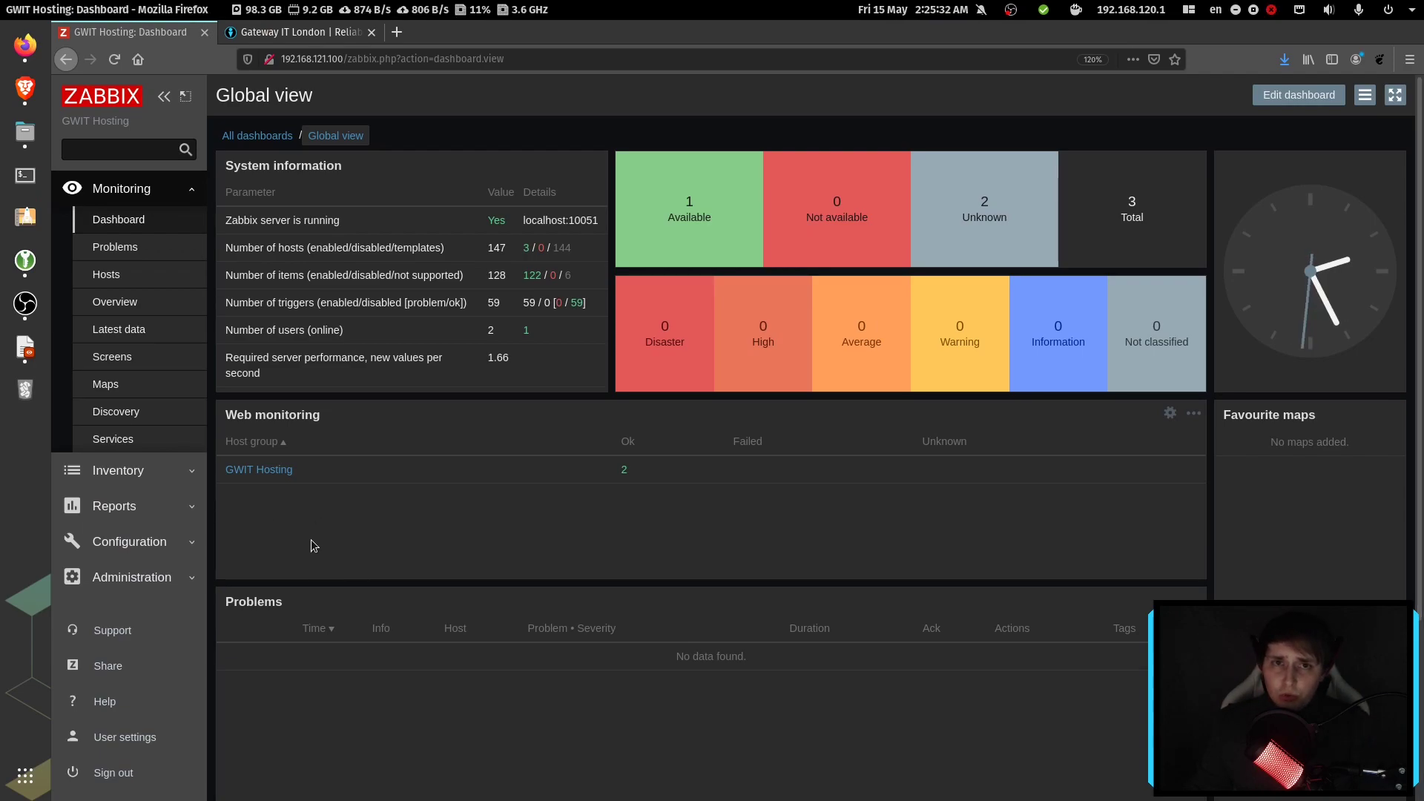
mouse_move(258, 469)
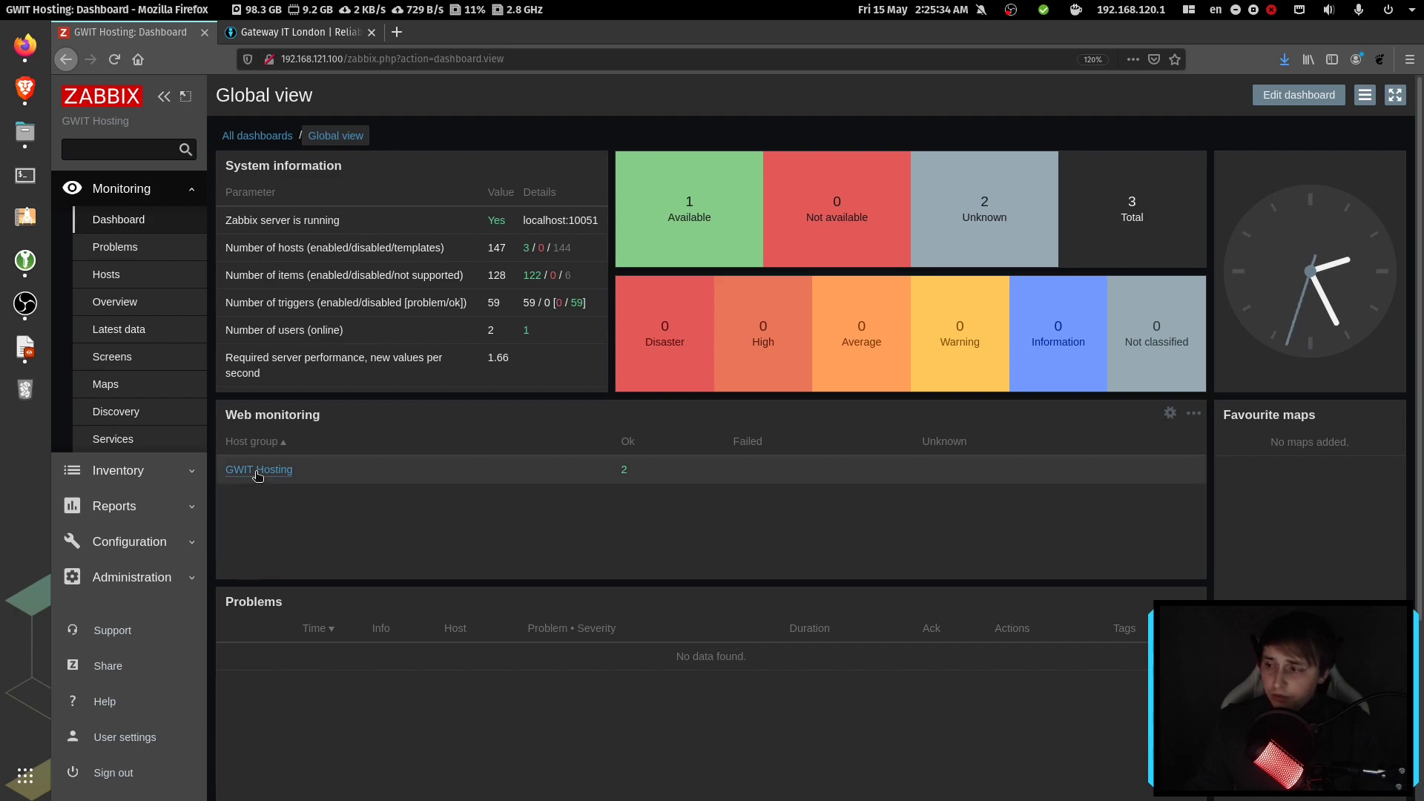
click(258, 469)
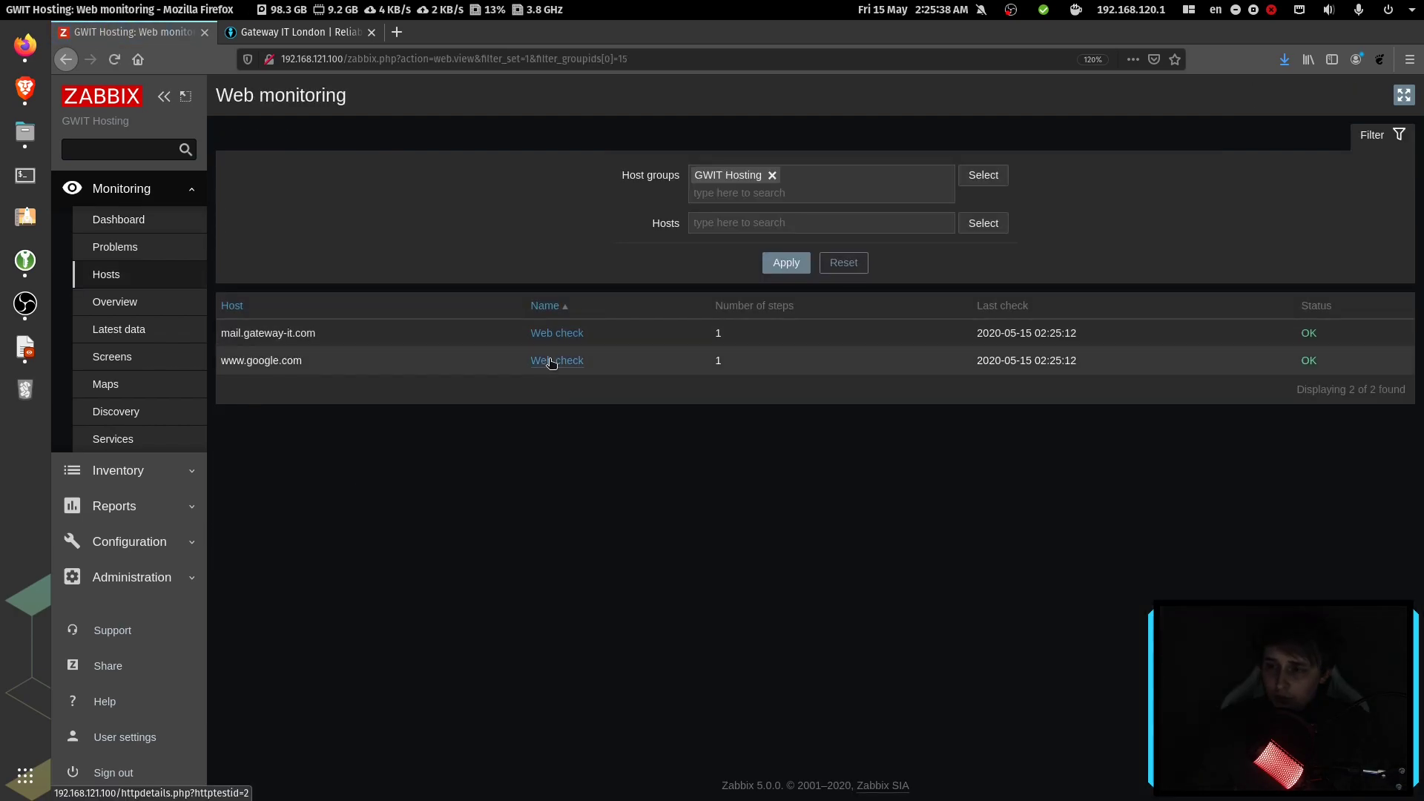
click(557, 360)
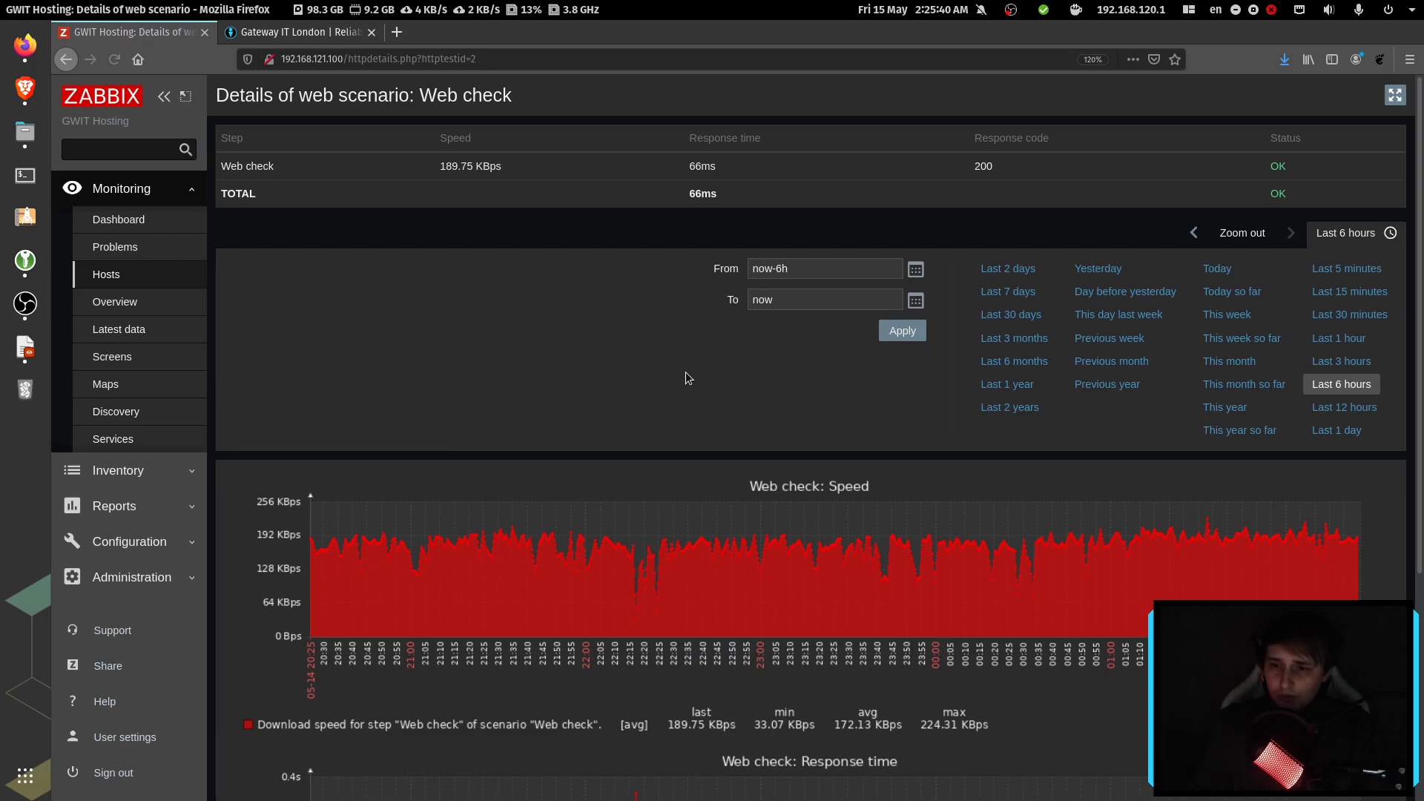
scroll(down, 3)
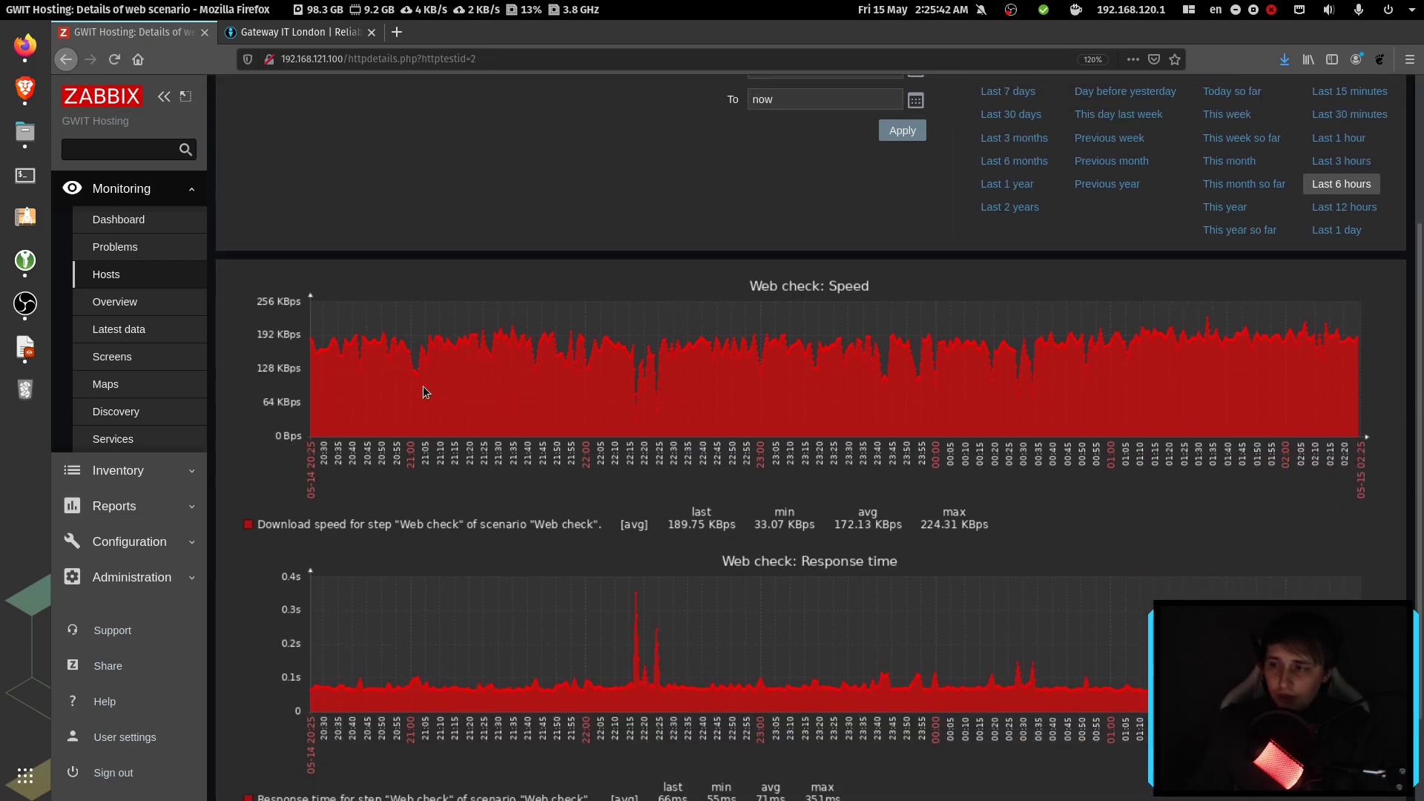
mouse_move(736, 296)
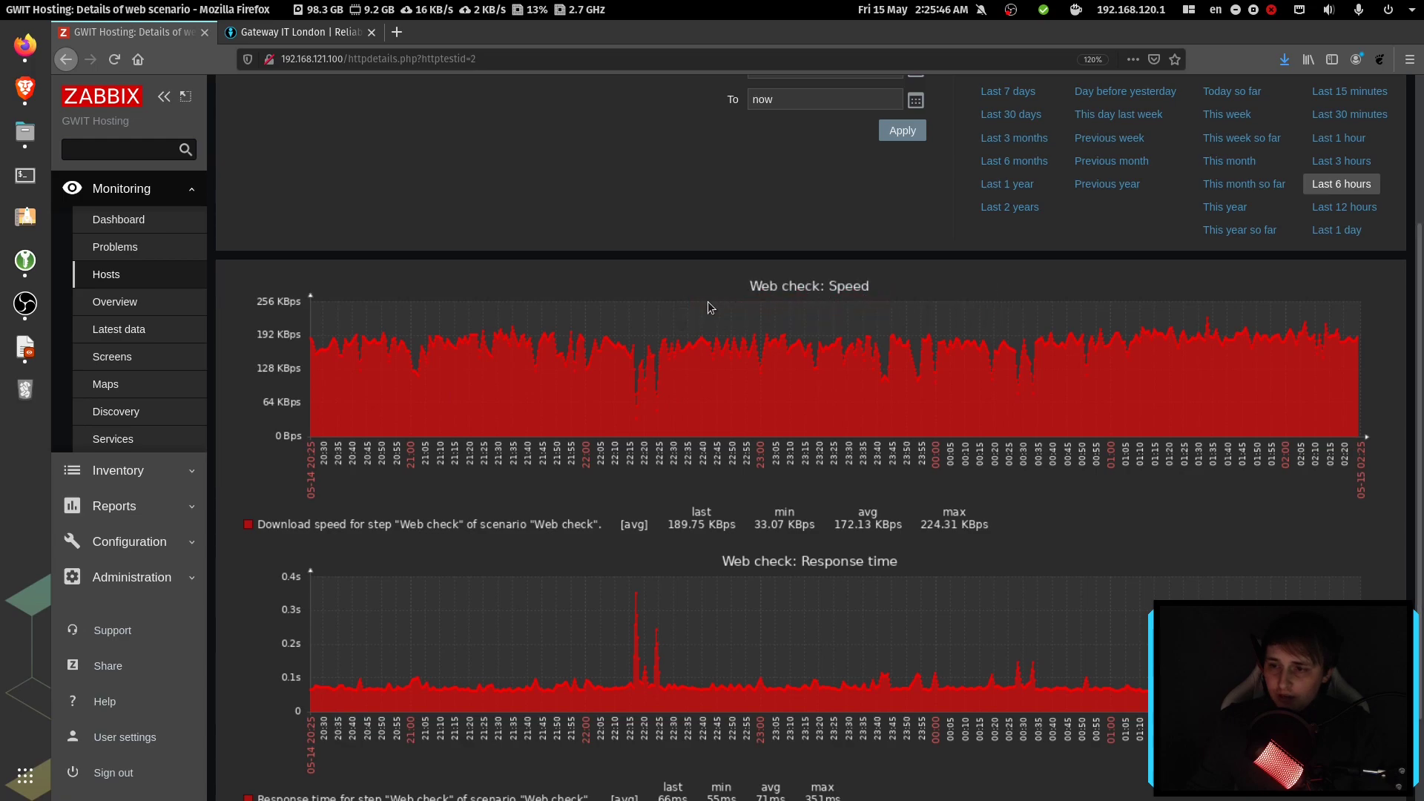
scroll(down, 3)
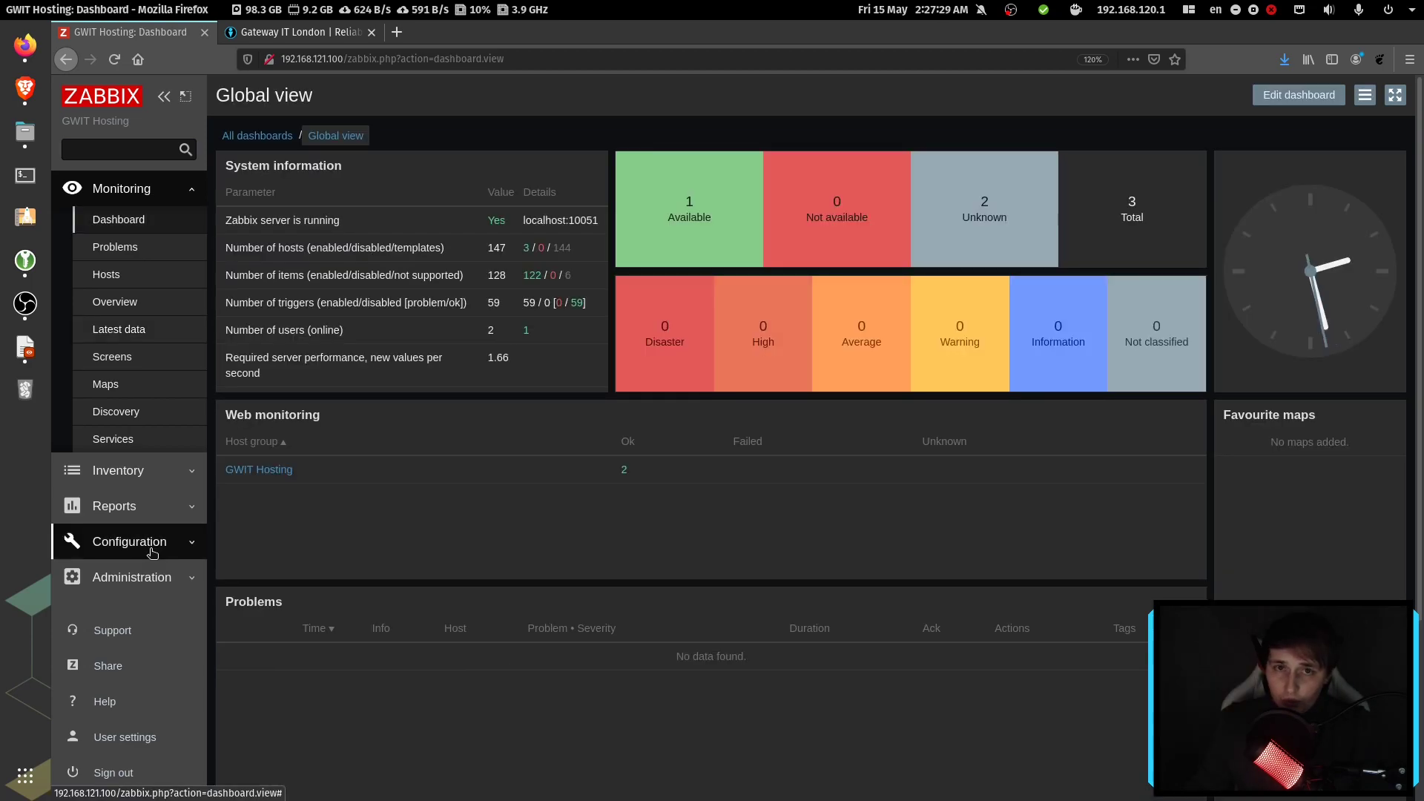
Step: Review the Configuration > Hosts list, then switch to the gateway-it.com website tab
click(128, 541)
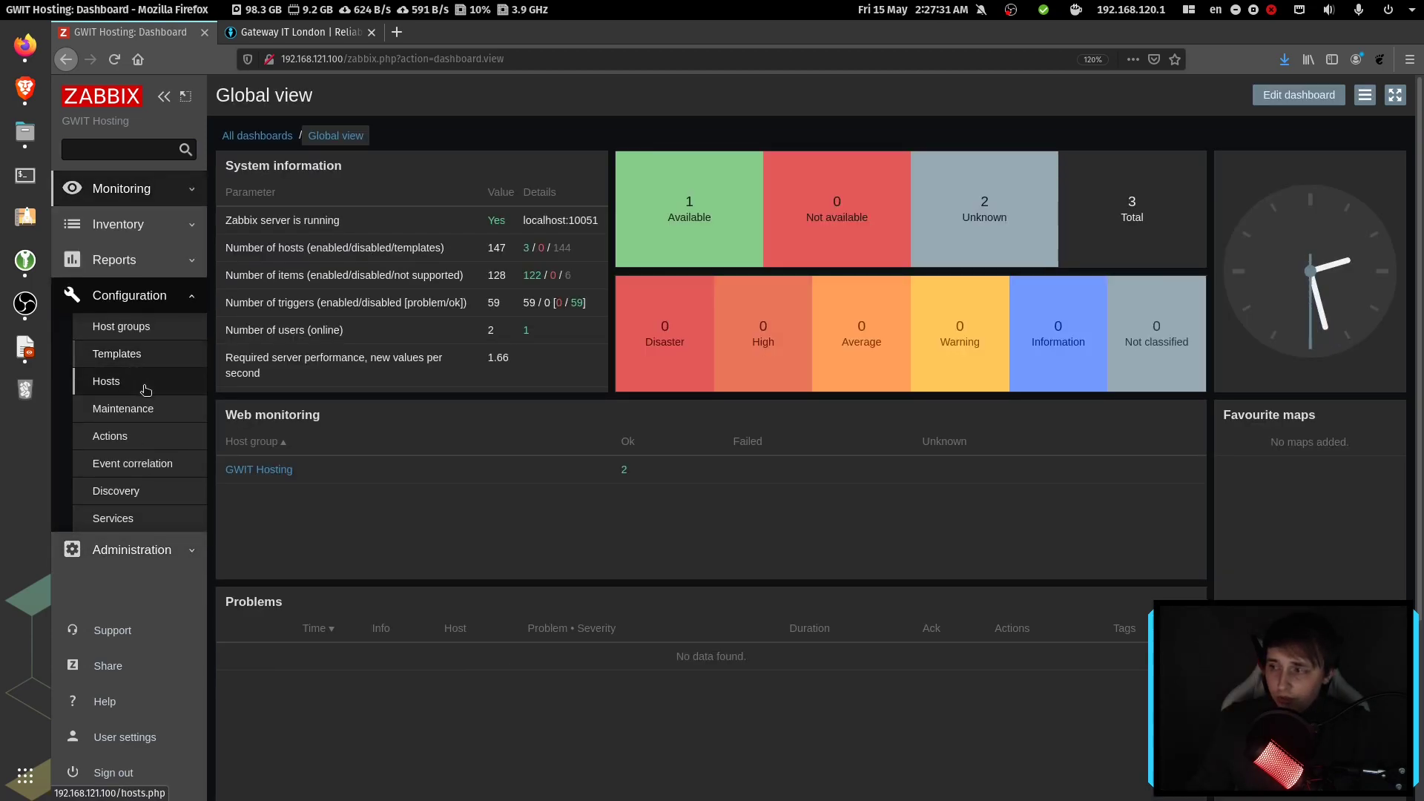
click(106, 380)
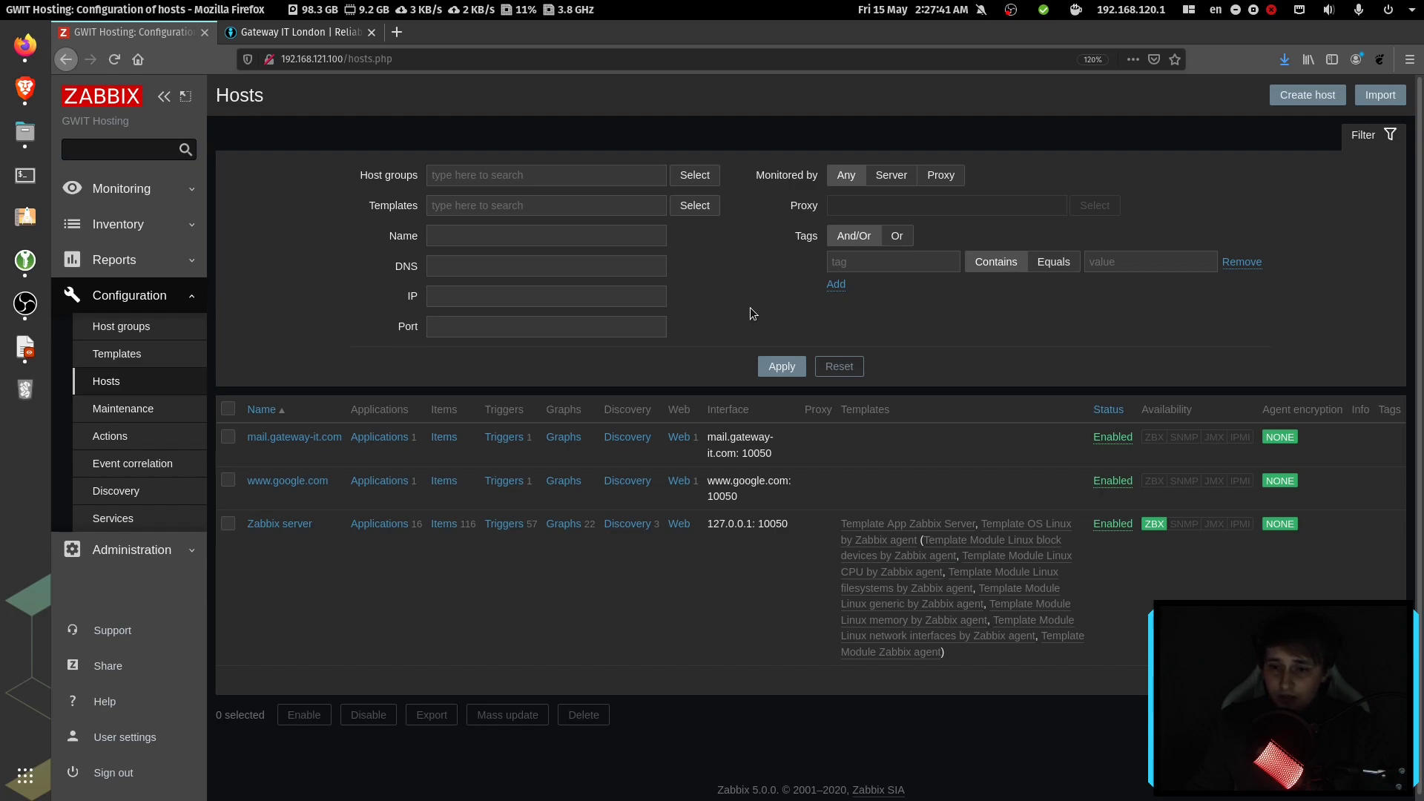
mouse_move(1306, 94)
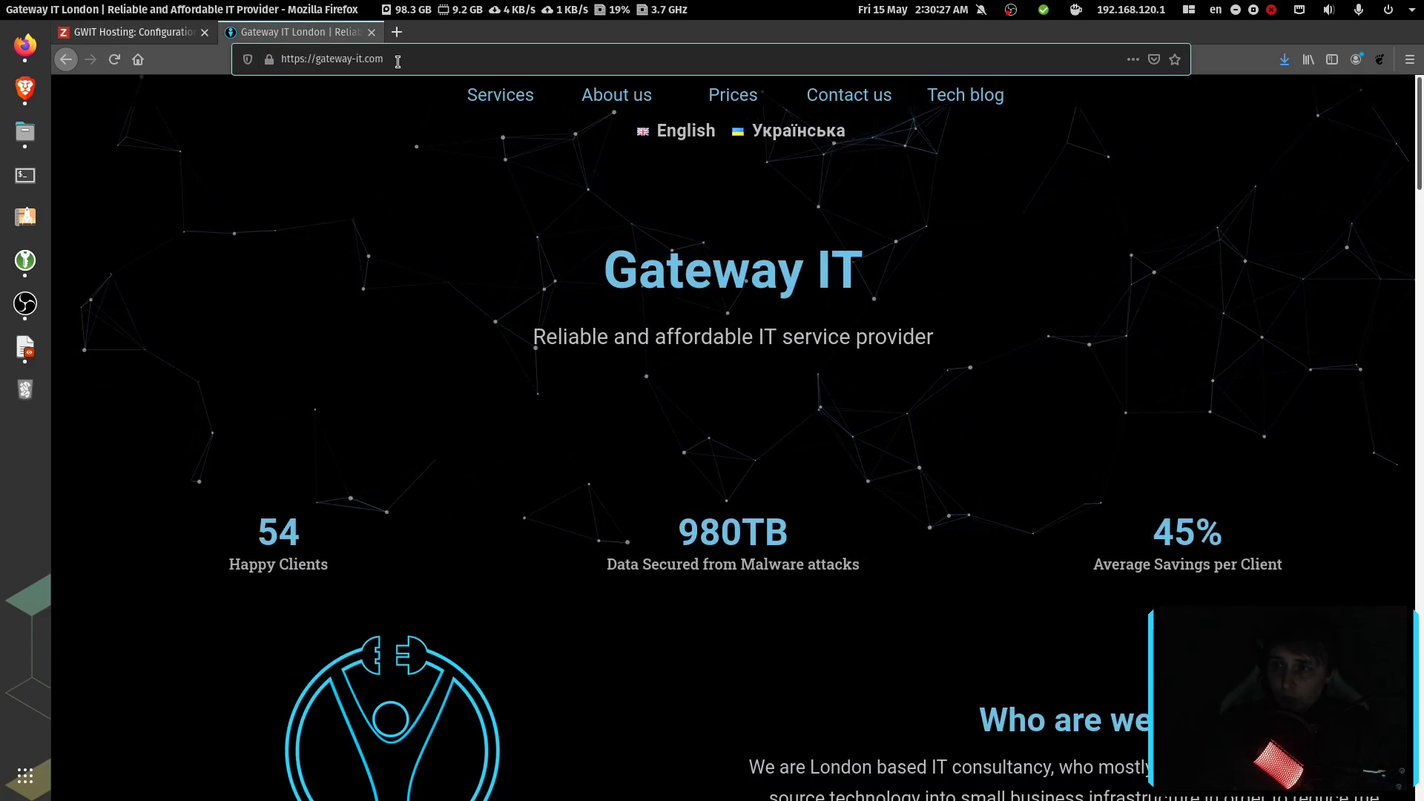
click(330, 60)
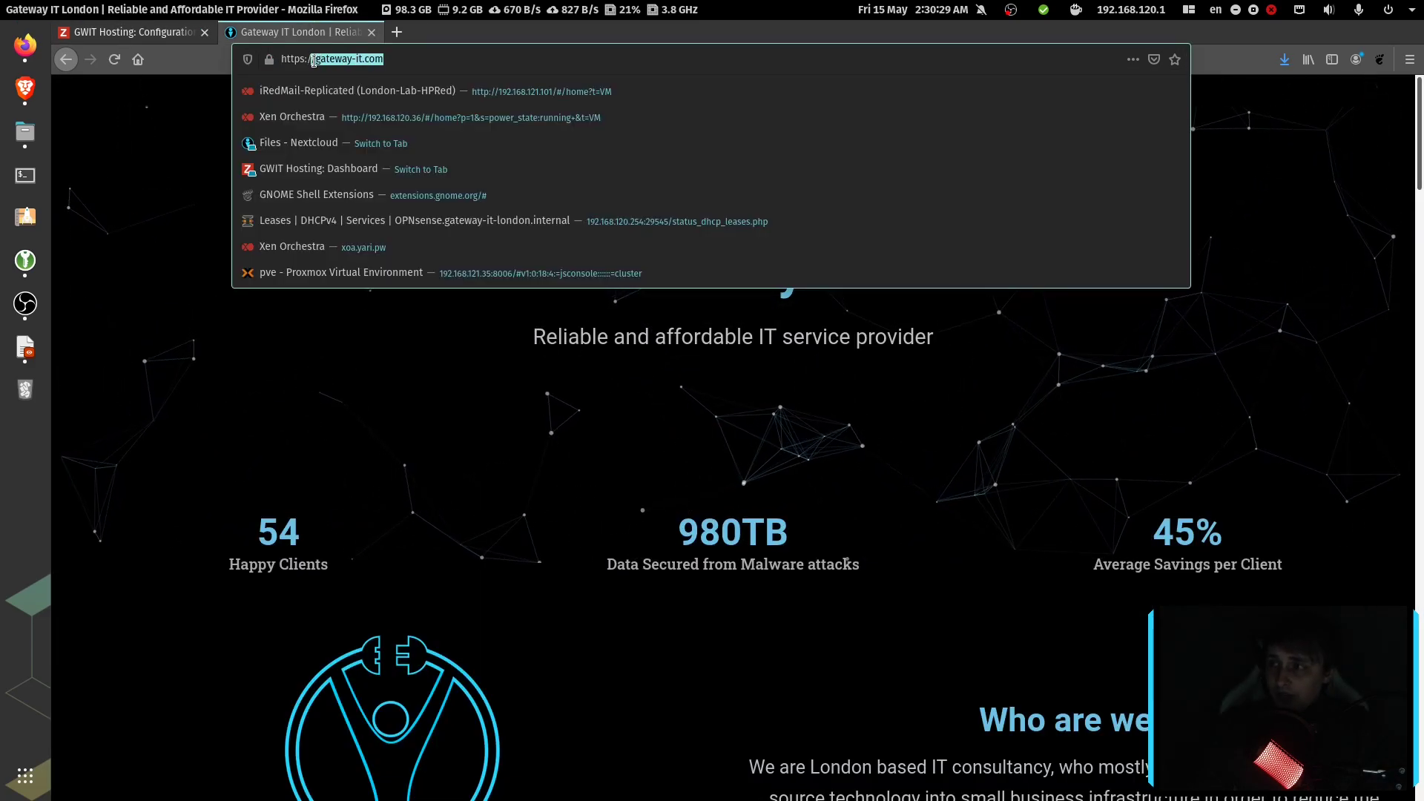
Step: Create host gateway-it.com in group GWIT Hosting, connected via DNS name gateway-it.com
click(127, 32)
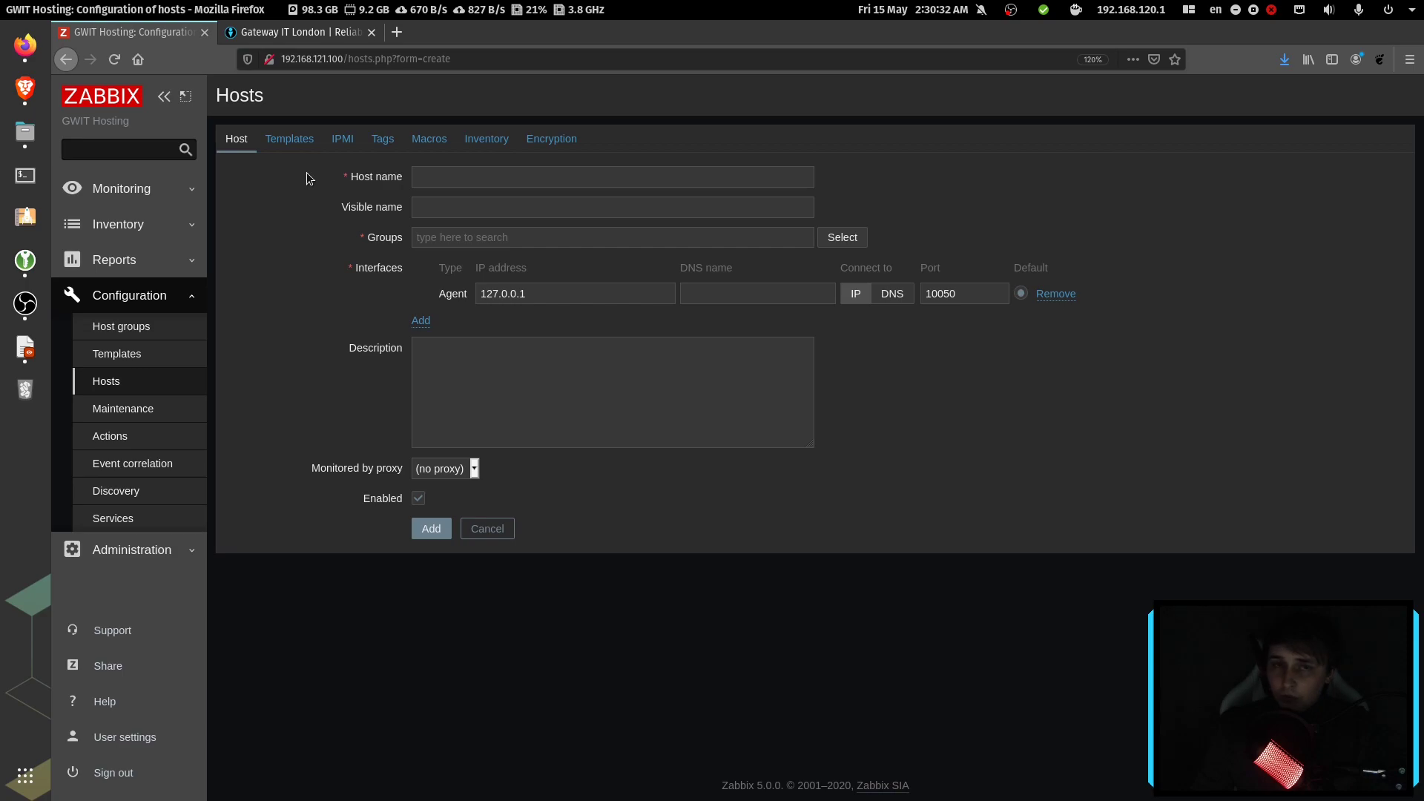
text(gateway-it.com)
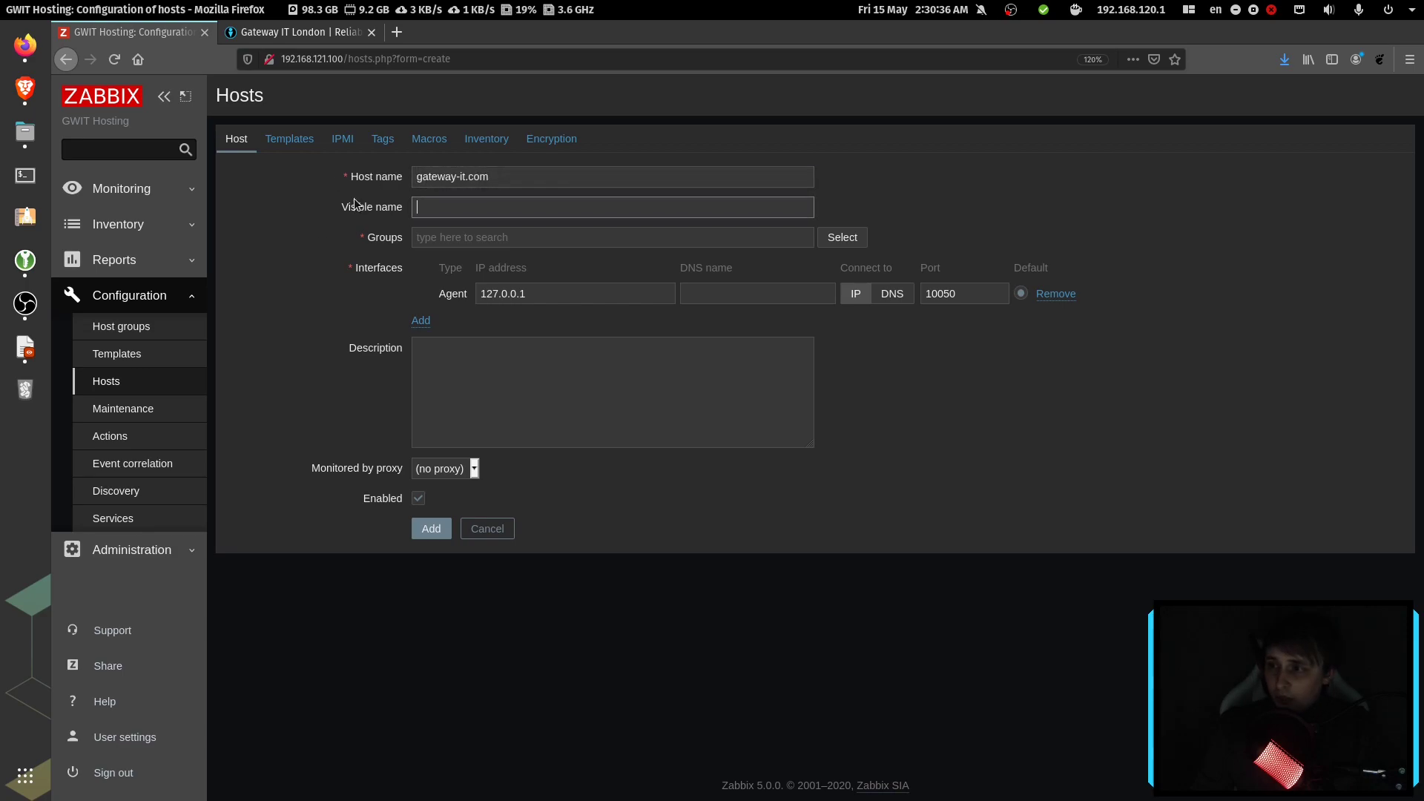
click(611, 238)
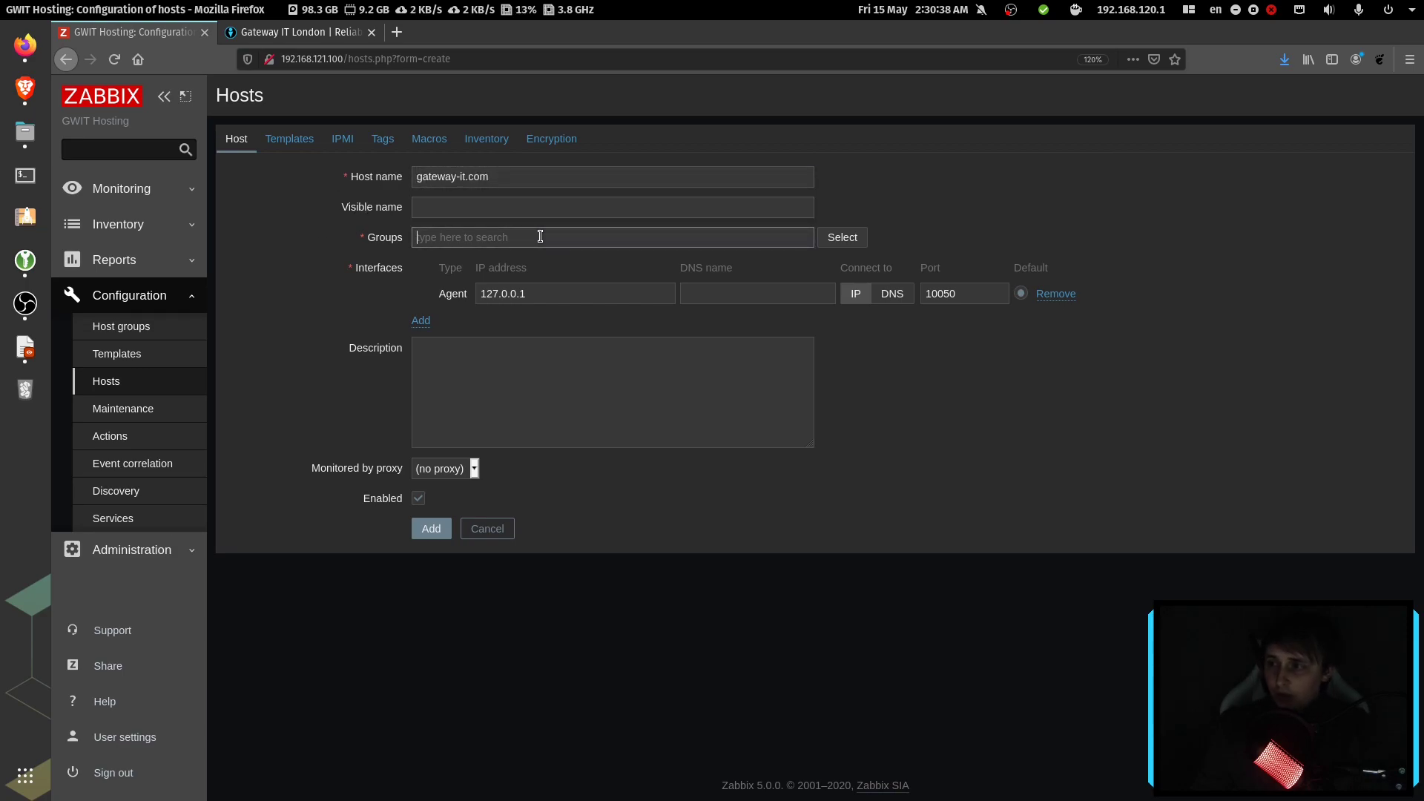
text(gw)
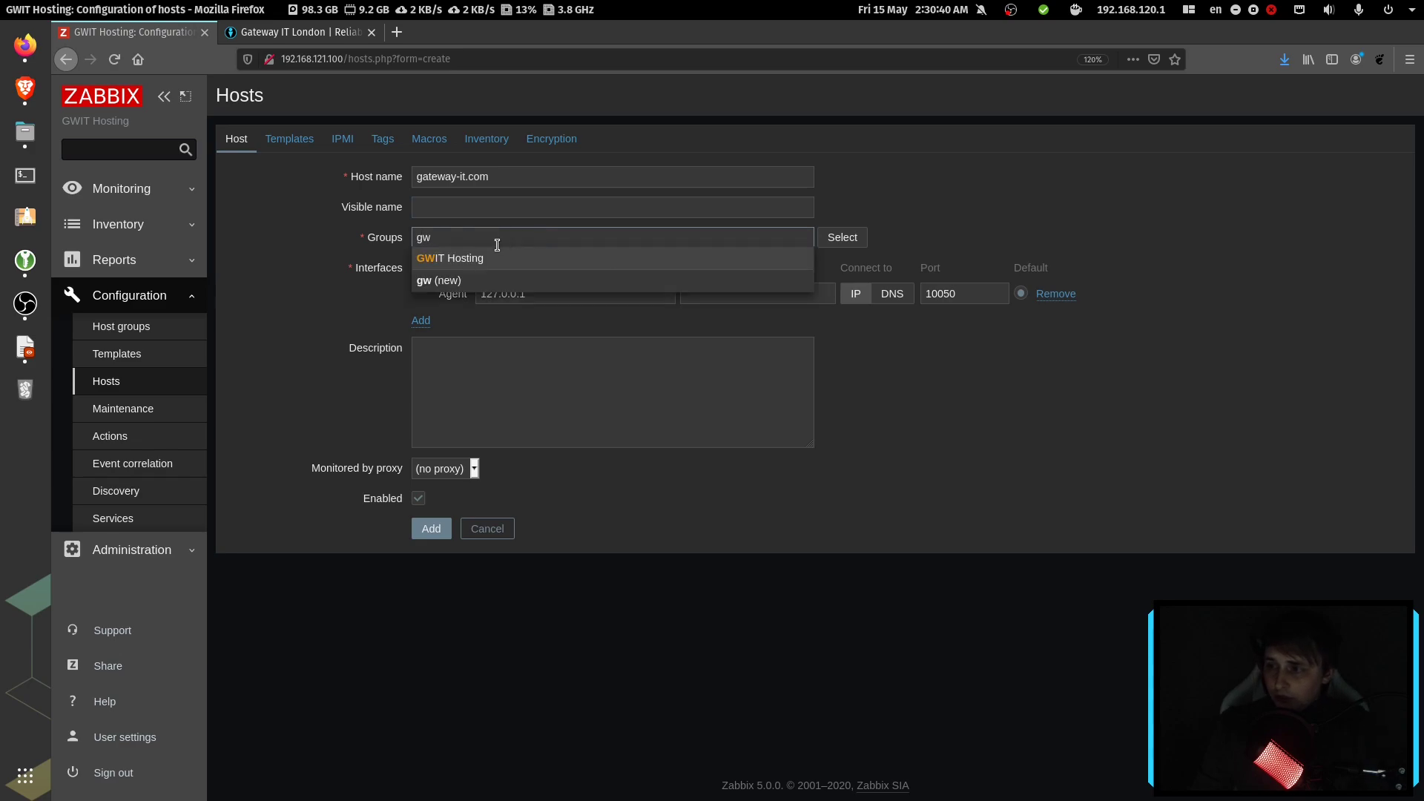
click(449, 258)
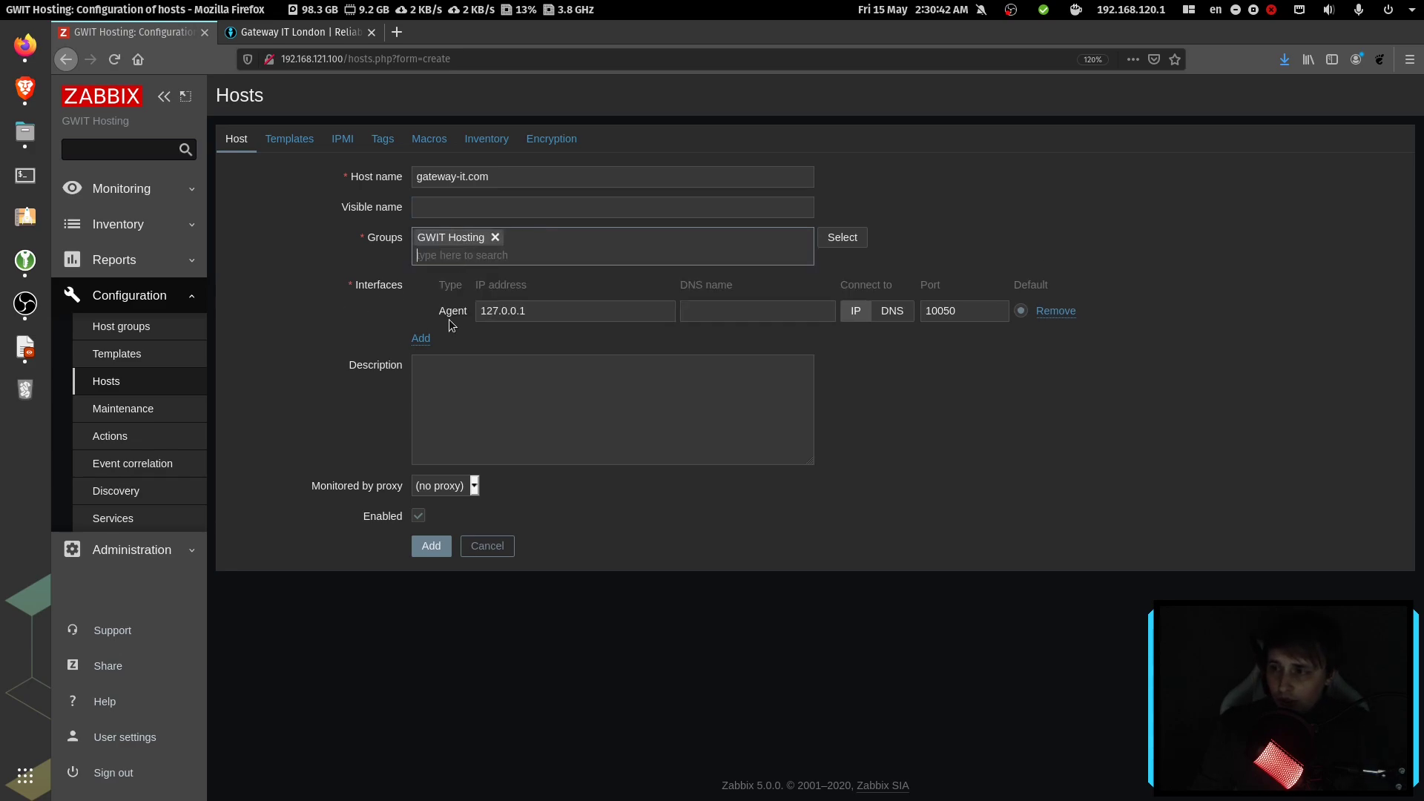
text(gateway-it.com)
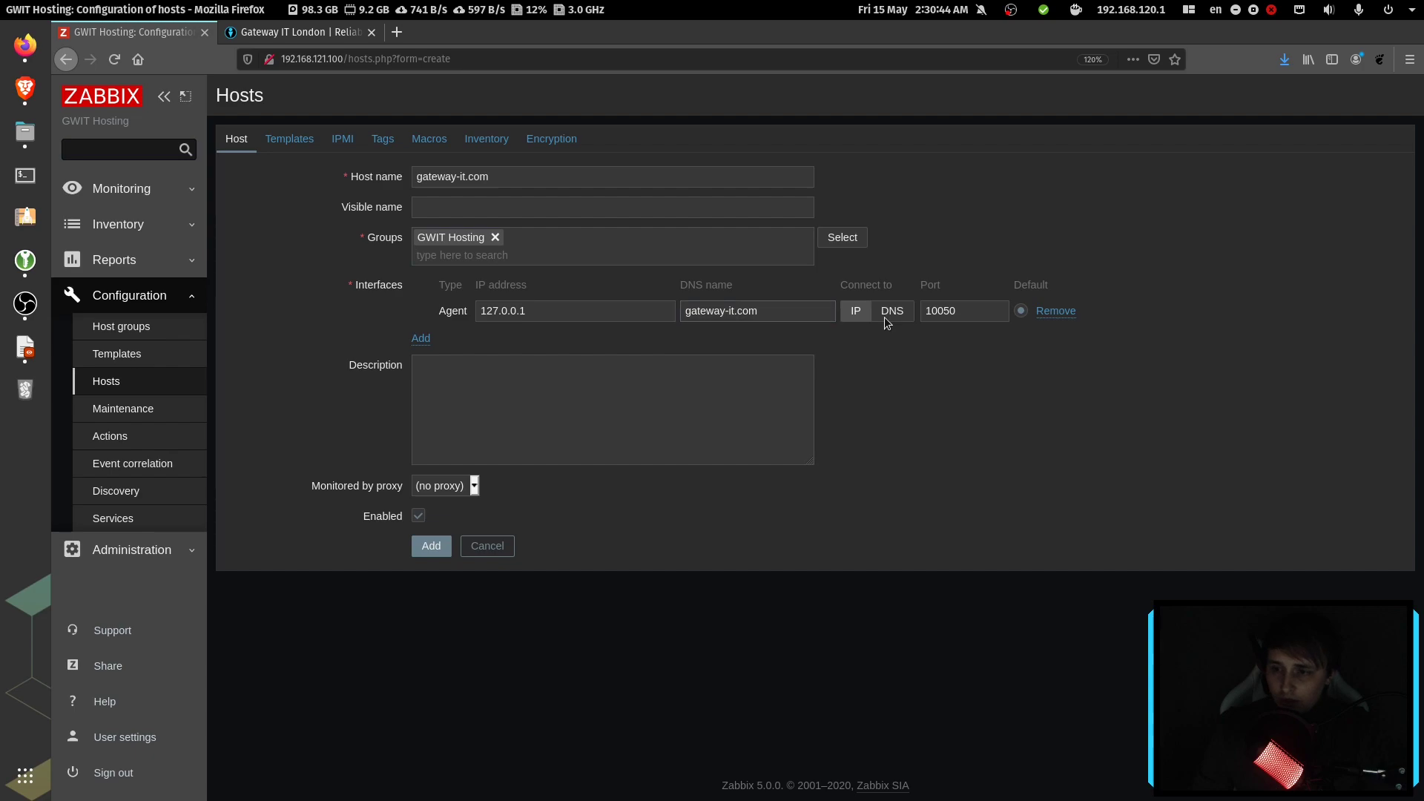
click(891, 310)
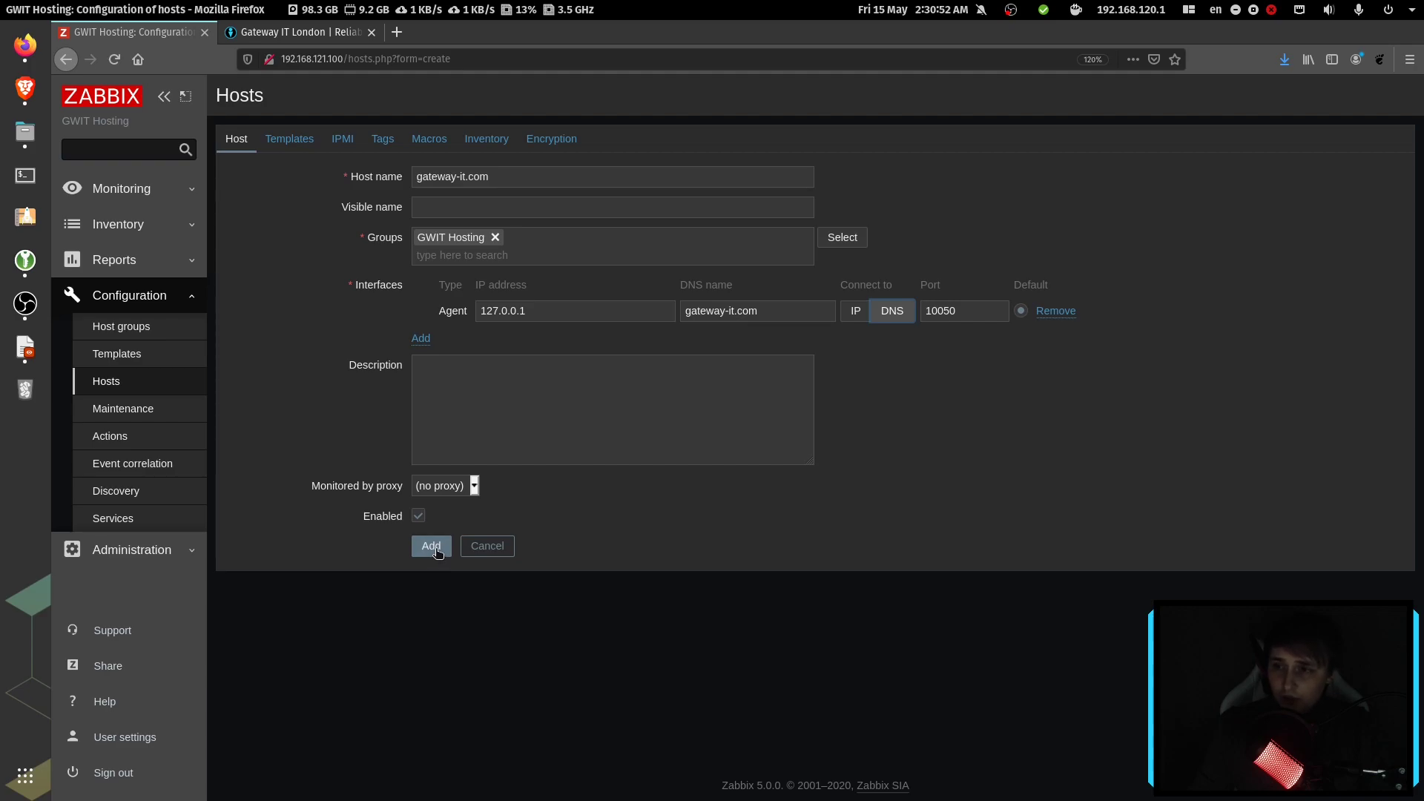
click(430, 546)
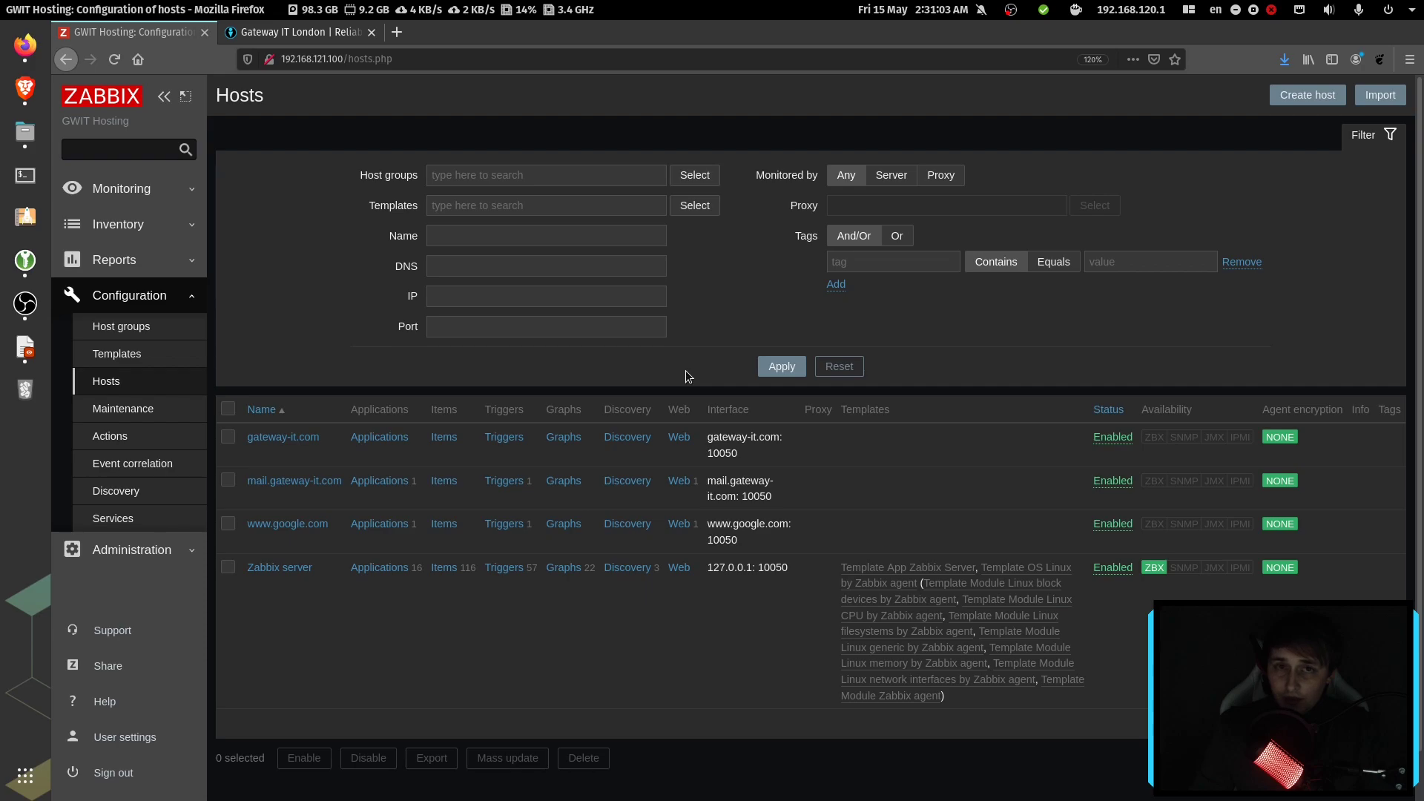
mouse_move(682, 458)
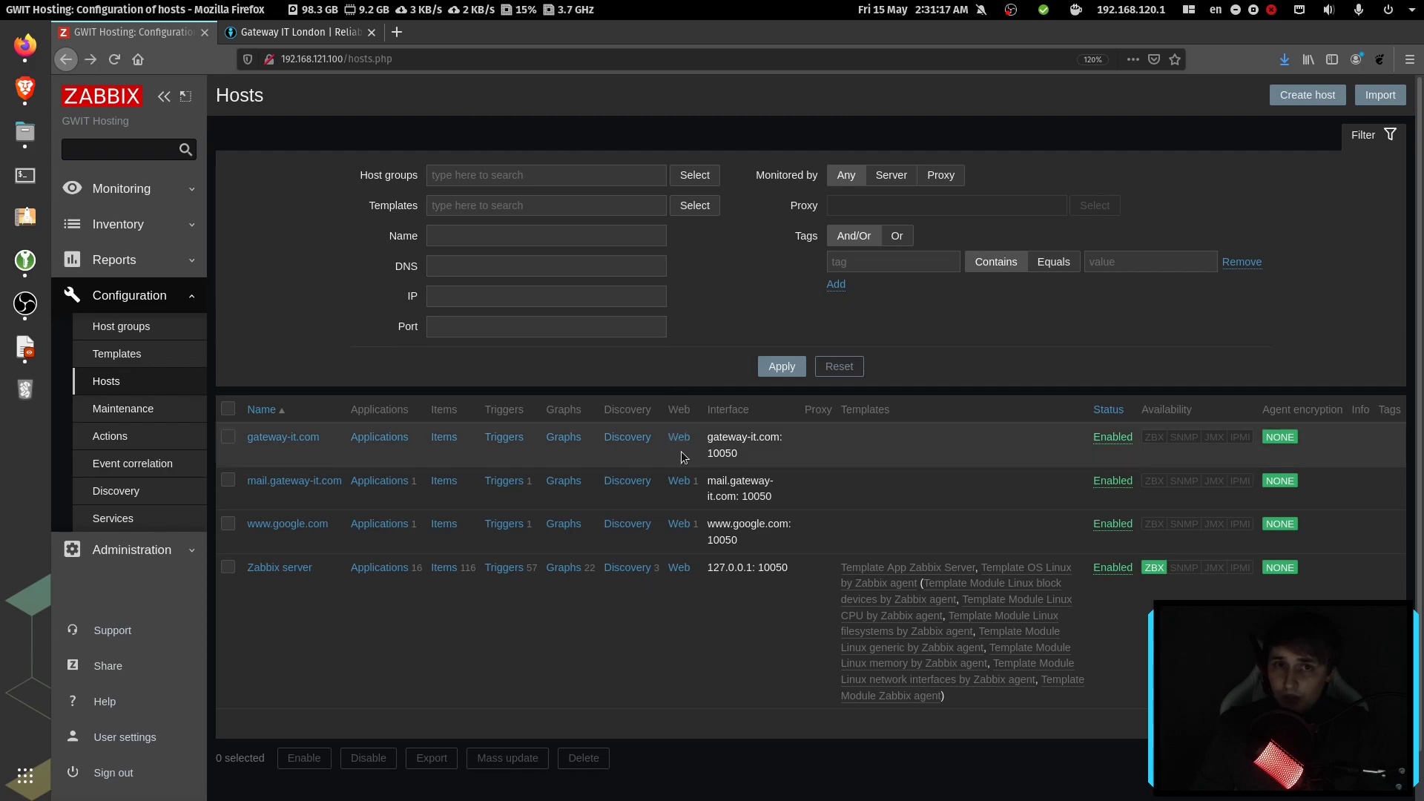
click(679, 437)
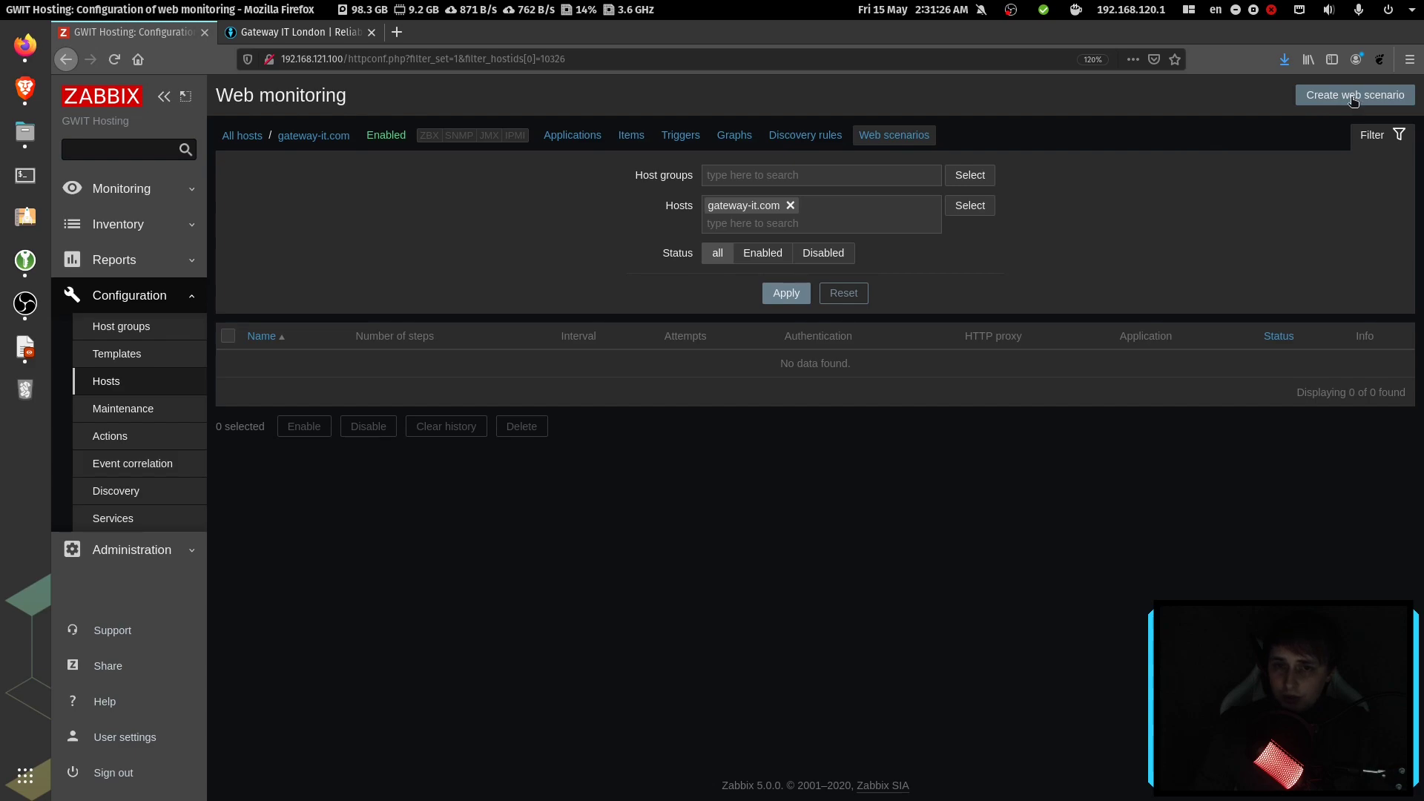
Step: Start a gateway-it.com web scenario, setting its name and new application to Web check
click(1354, 94)
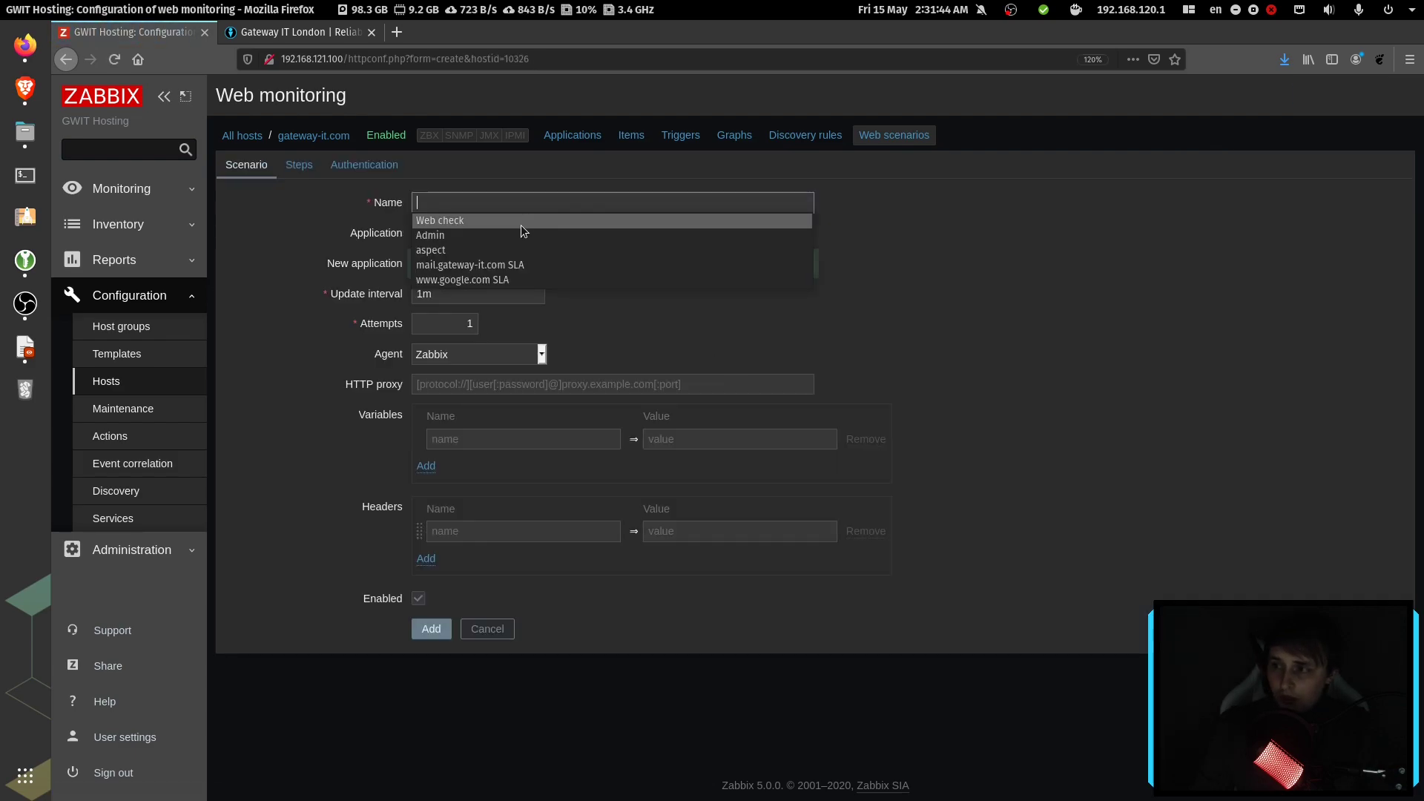
click(440, 219)
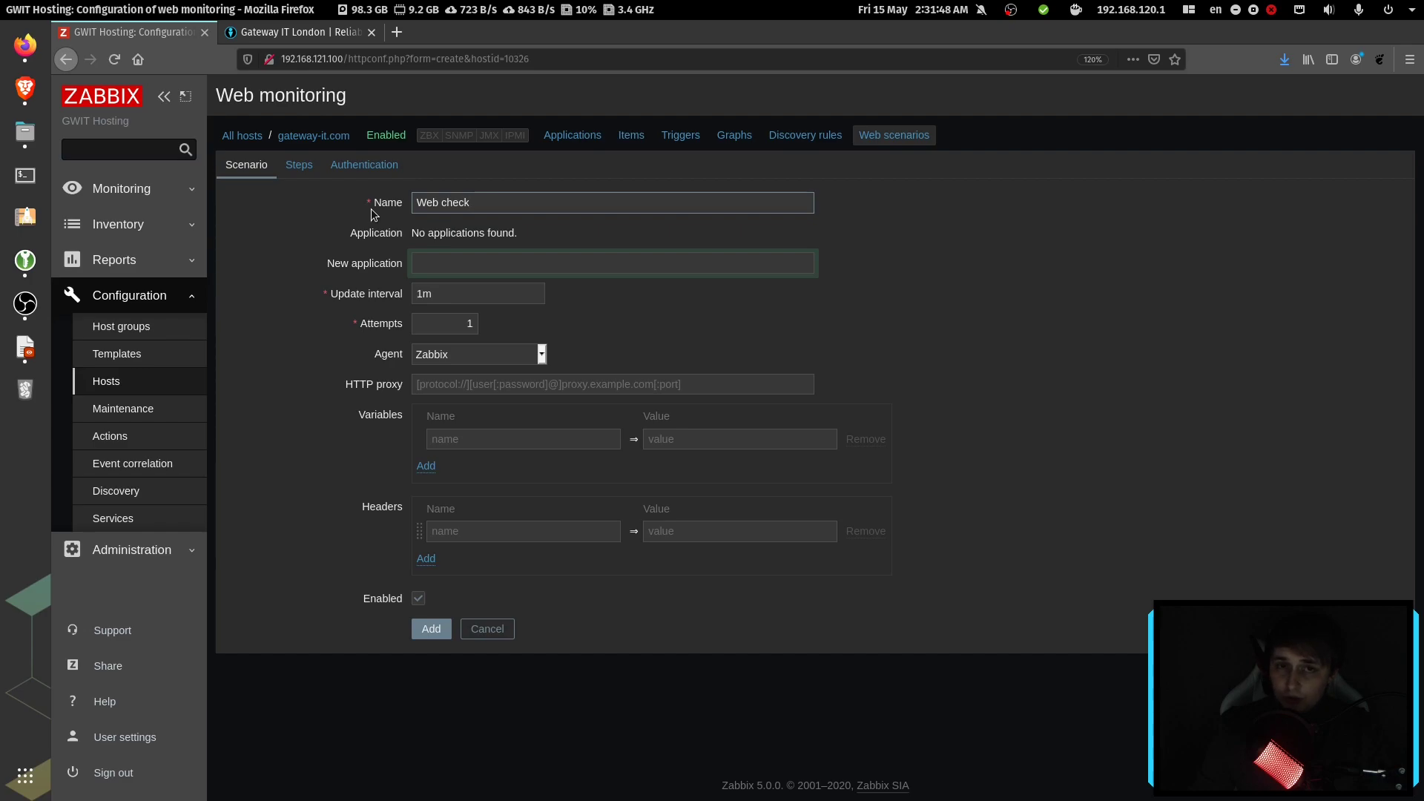
click(612, 262)
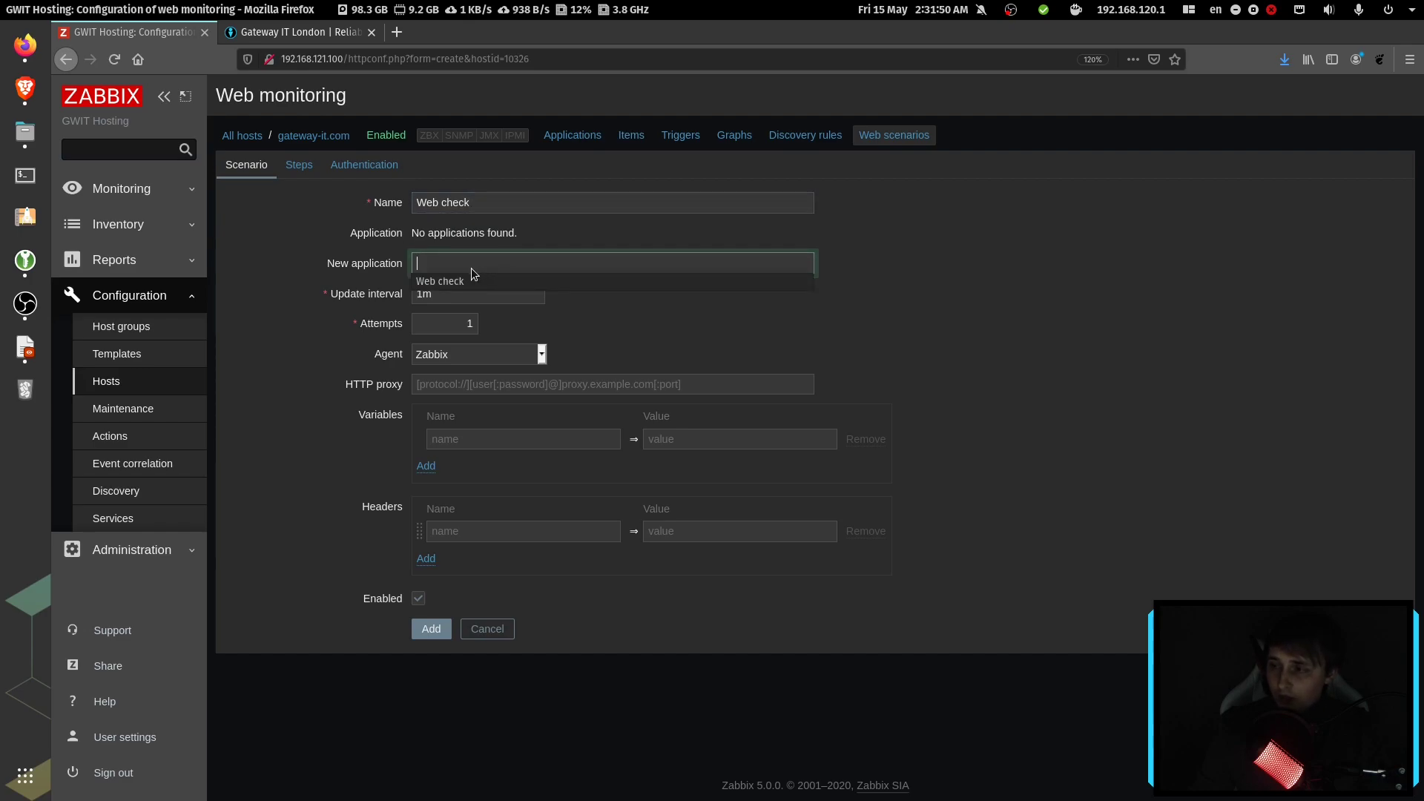
click(440, 280)
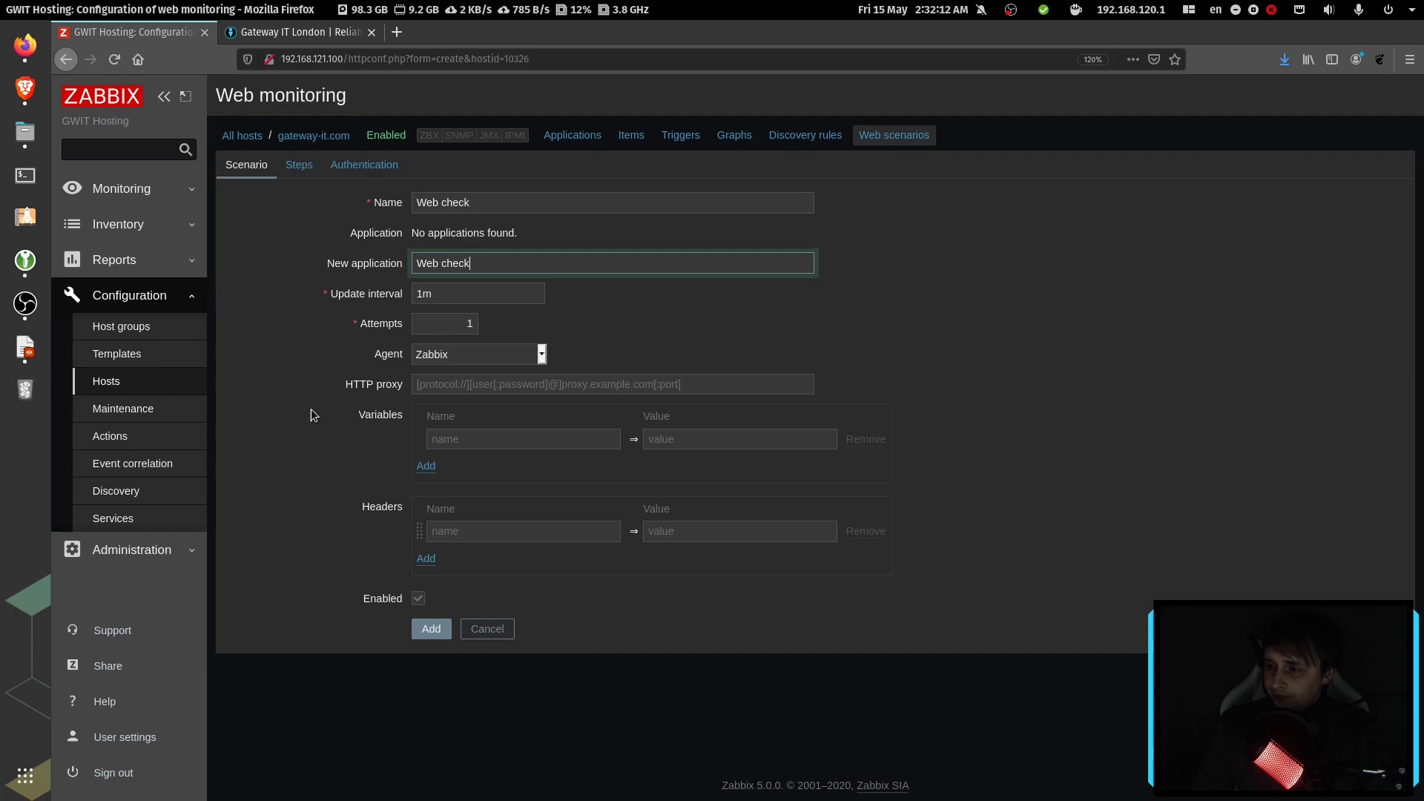
click(298, 164)
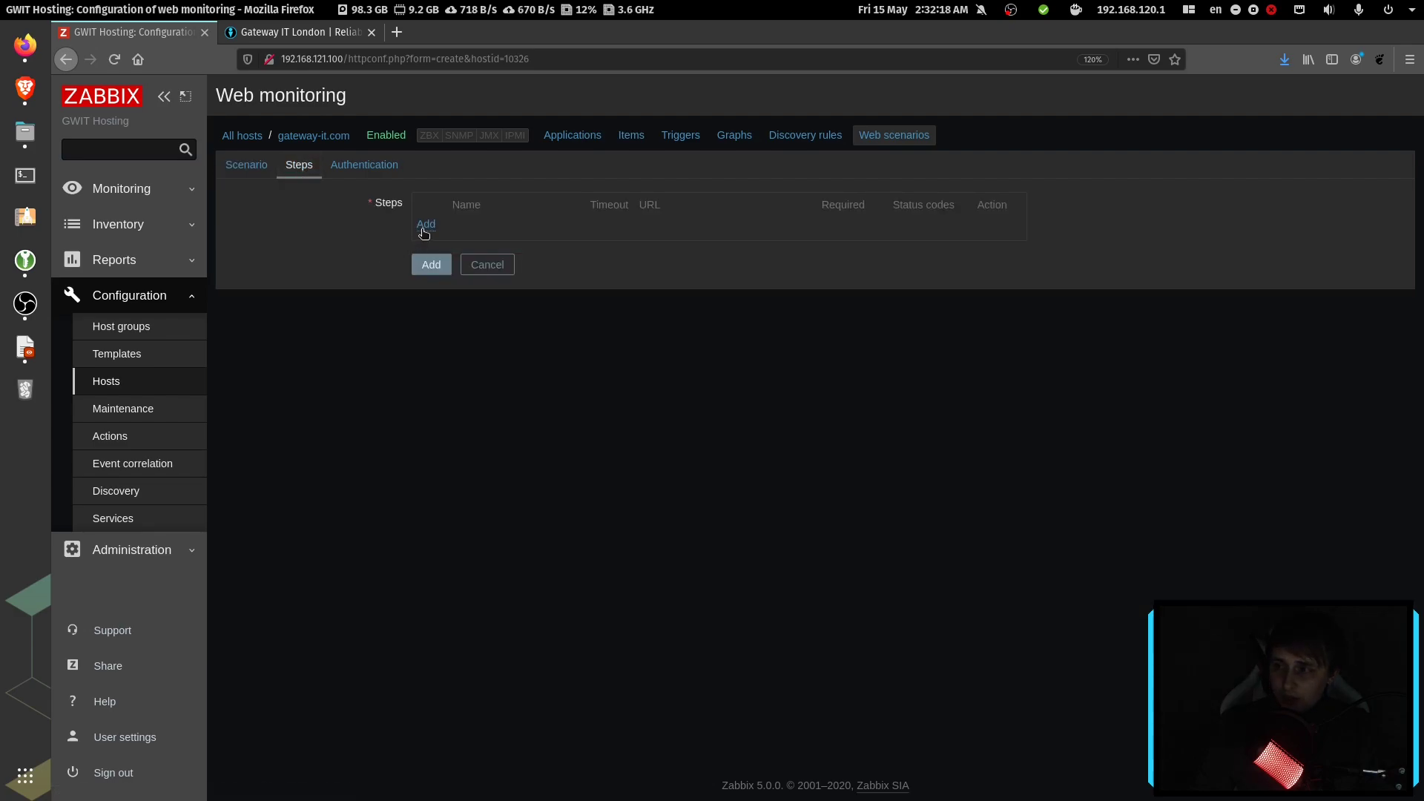
click(425, 224)
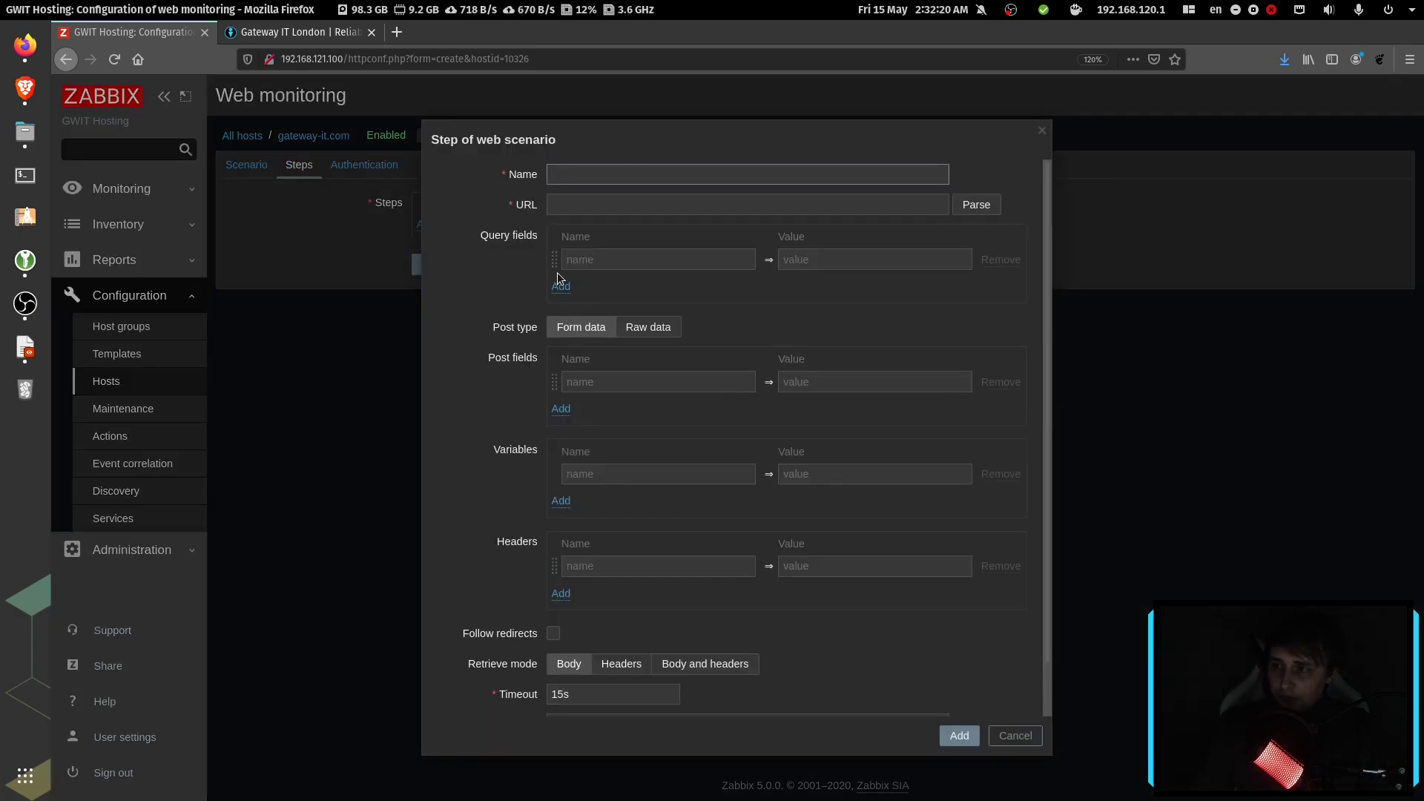
click(747, 173)
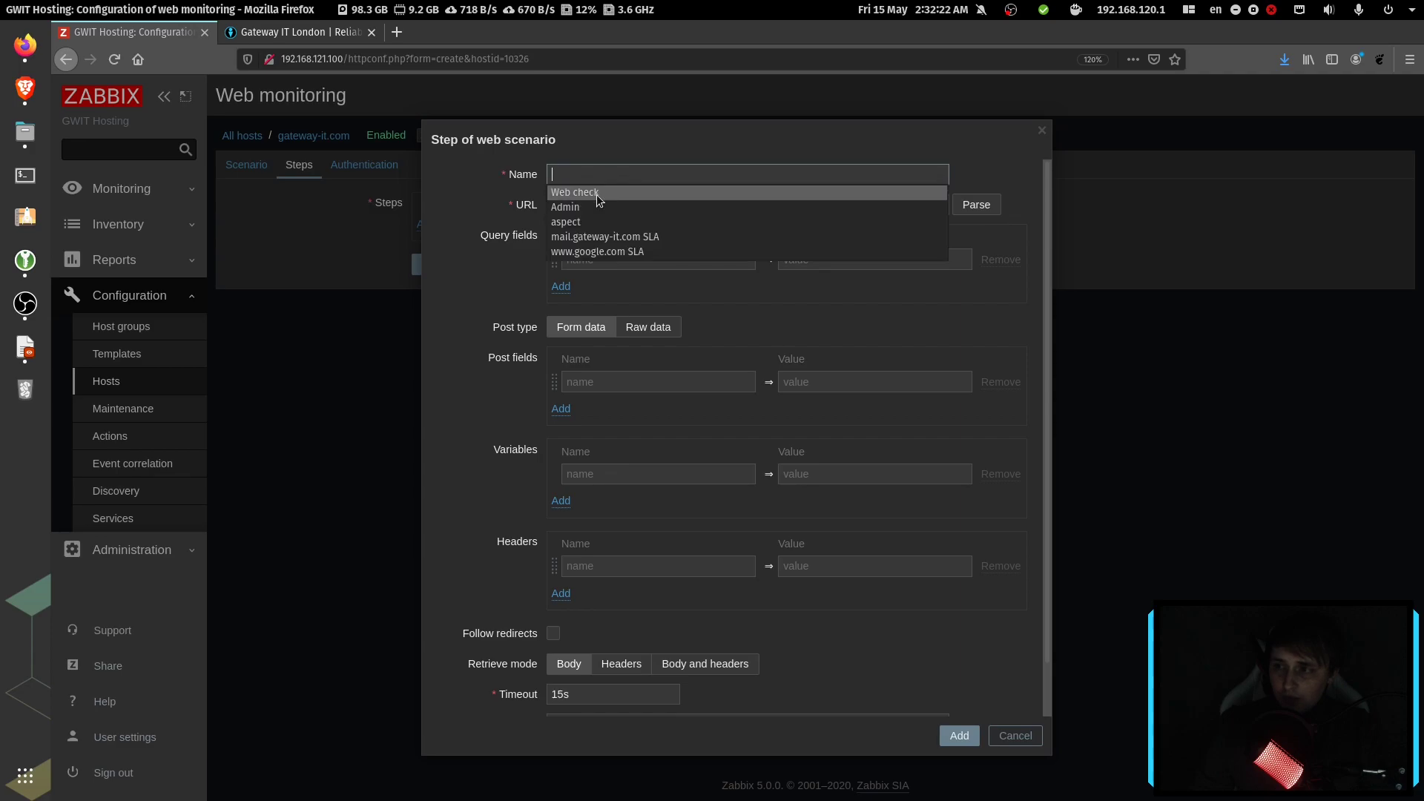
click(574, 191)
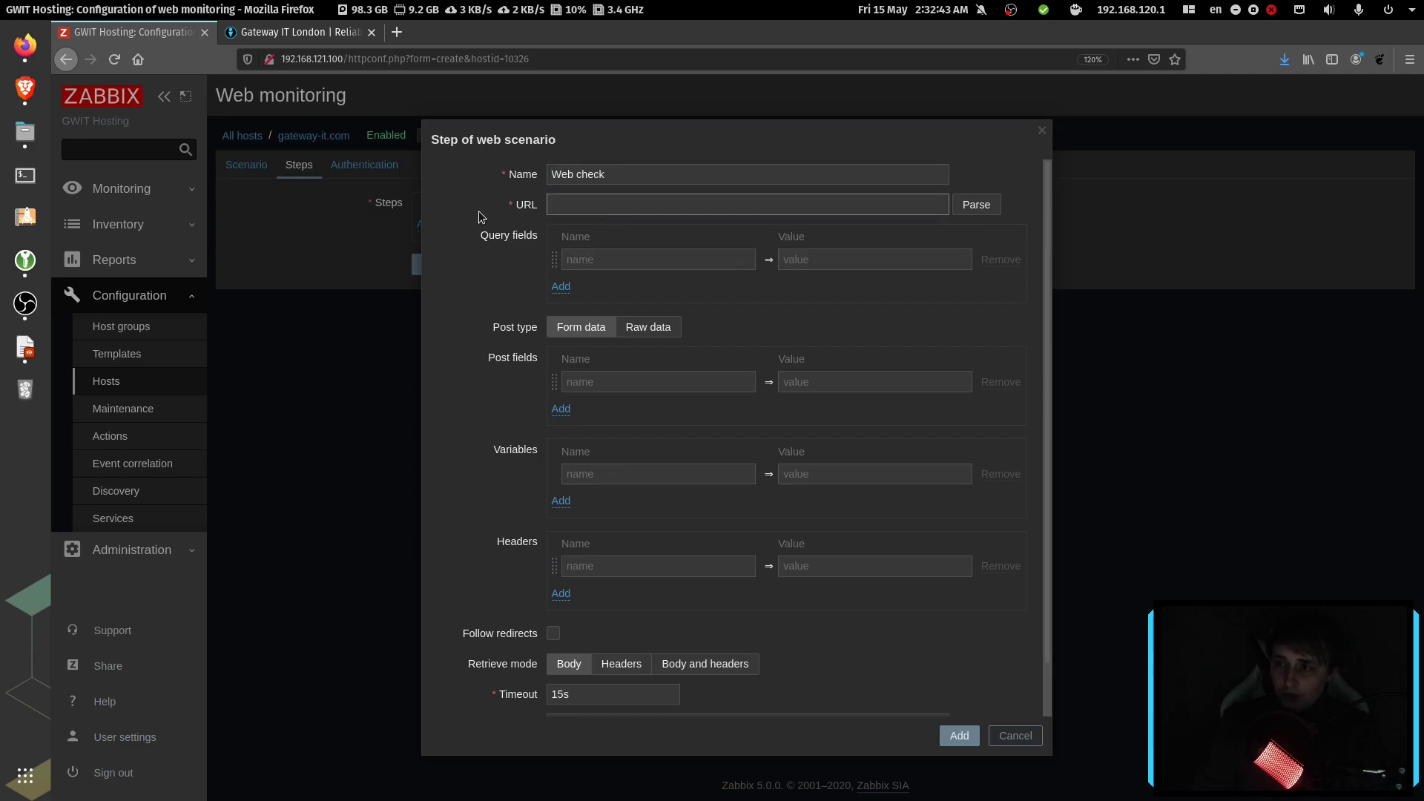
text(h)
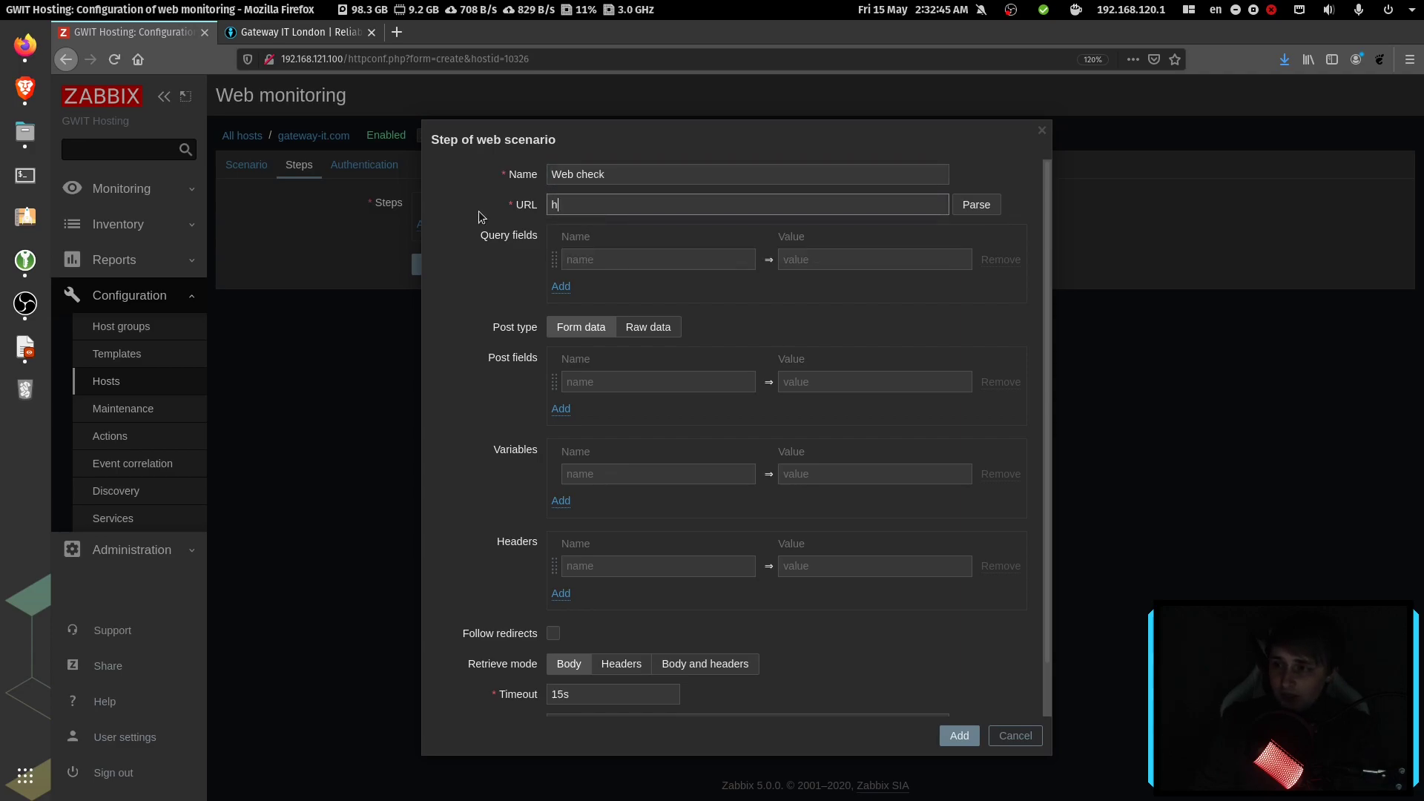
text(ttps:)
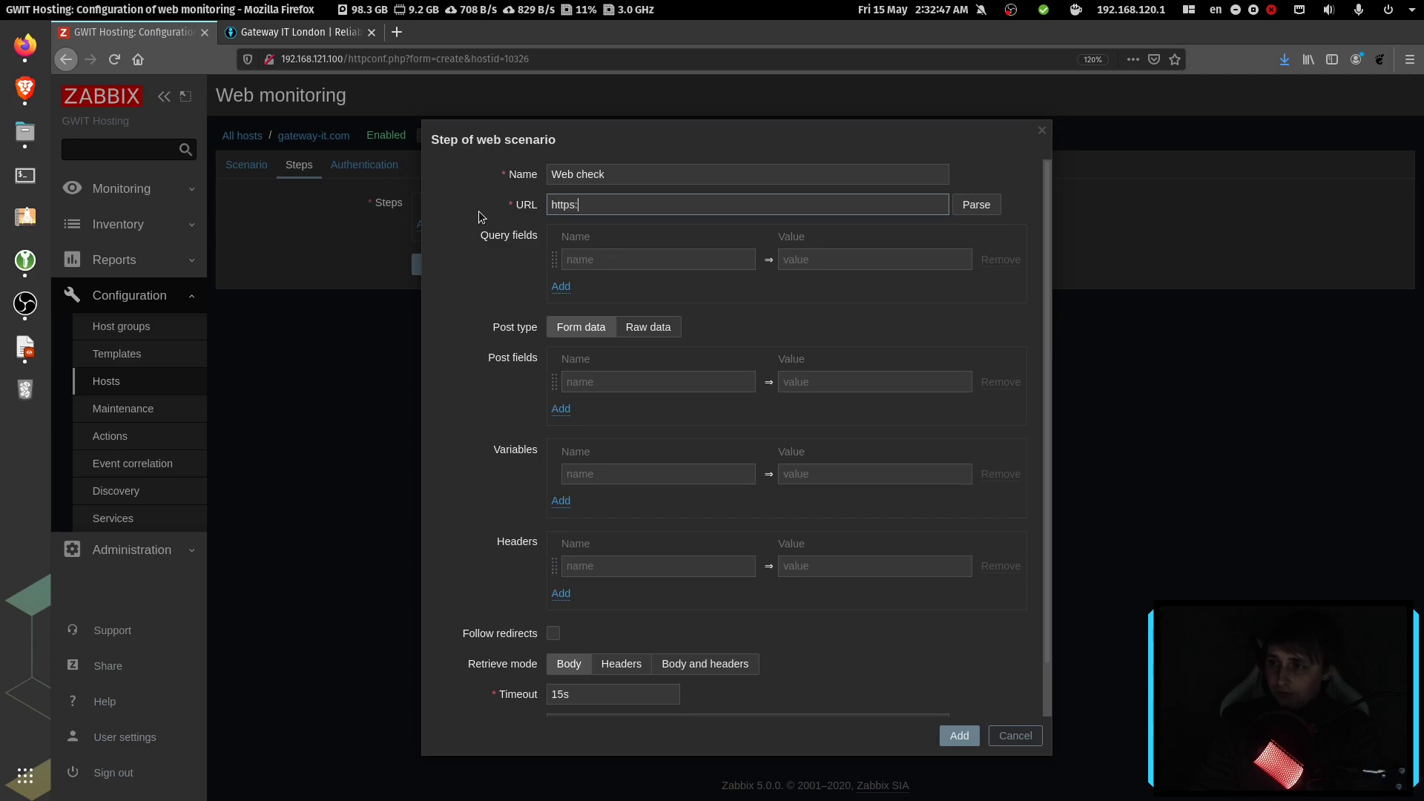
text(//)
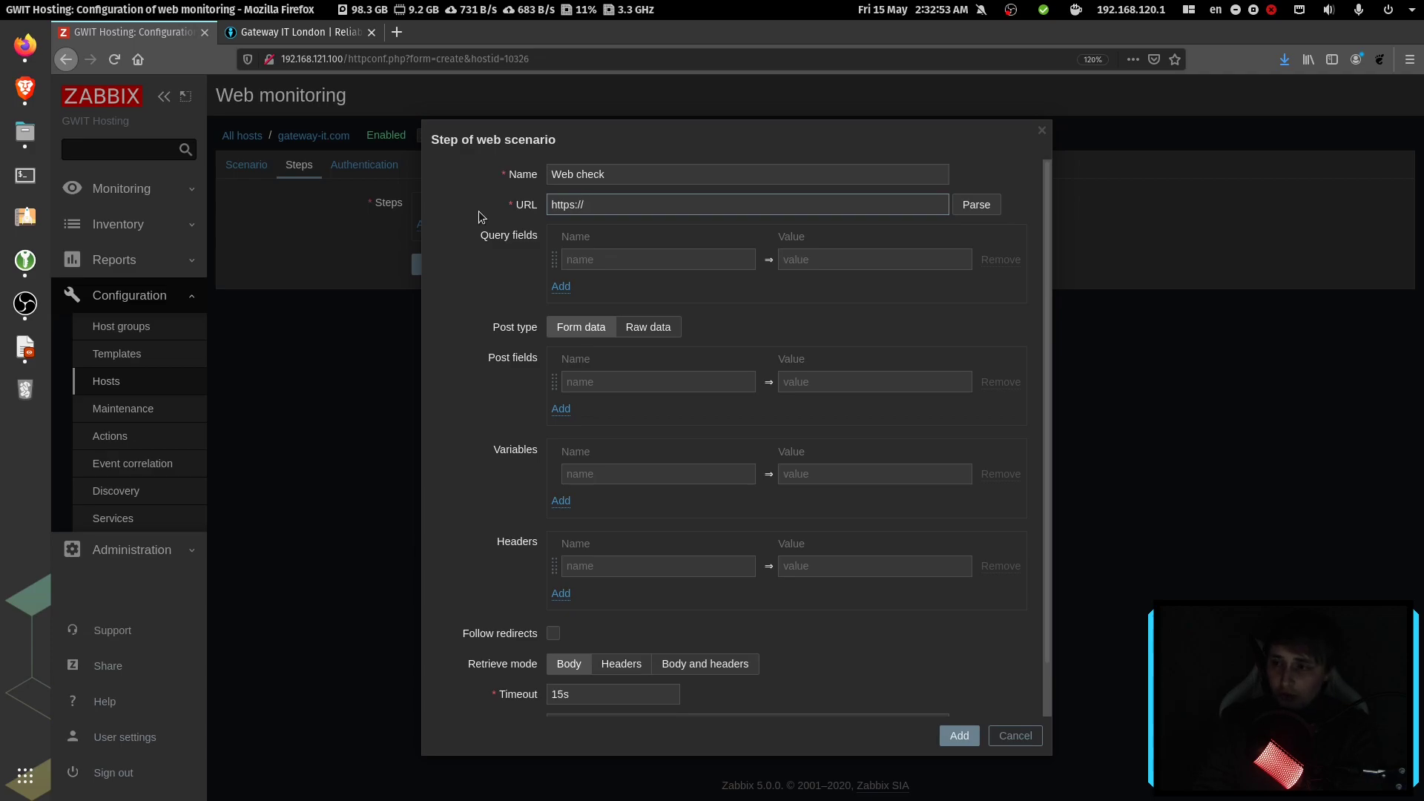
text(gateway-it.com)
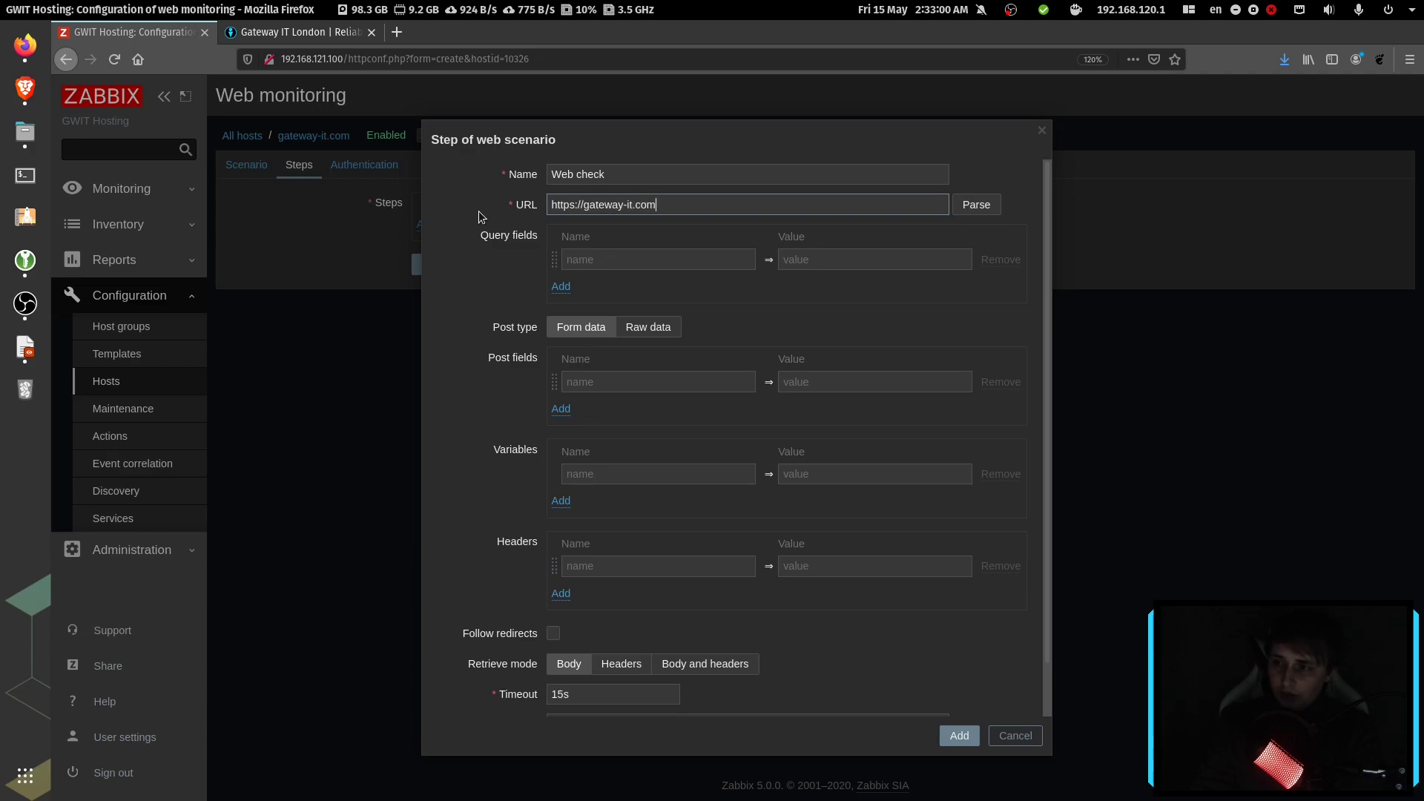
mouse_move(590, 284)
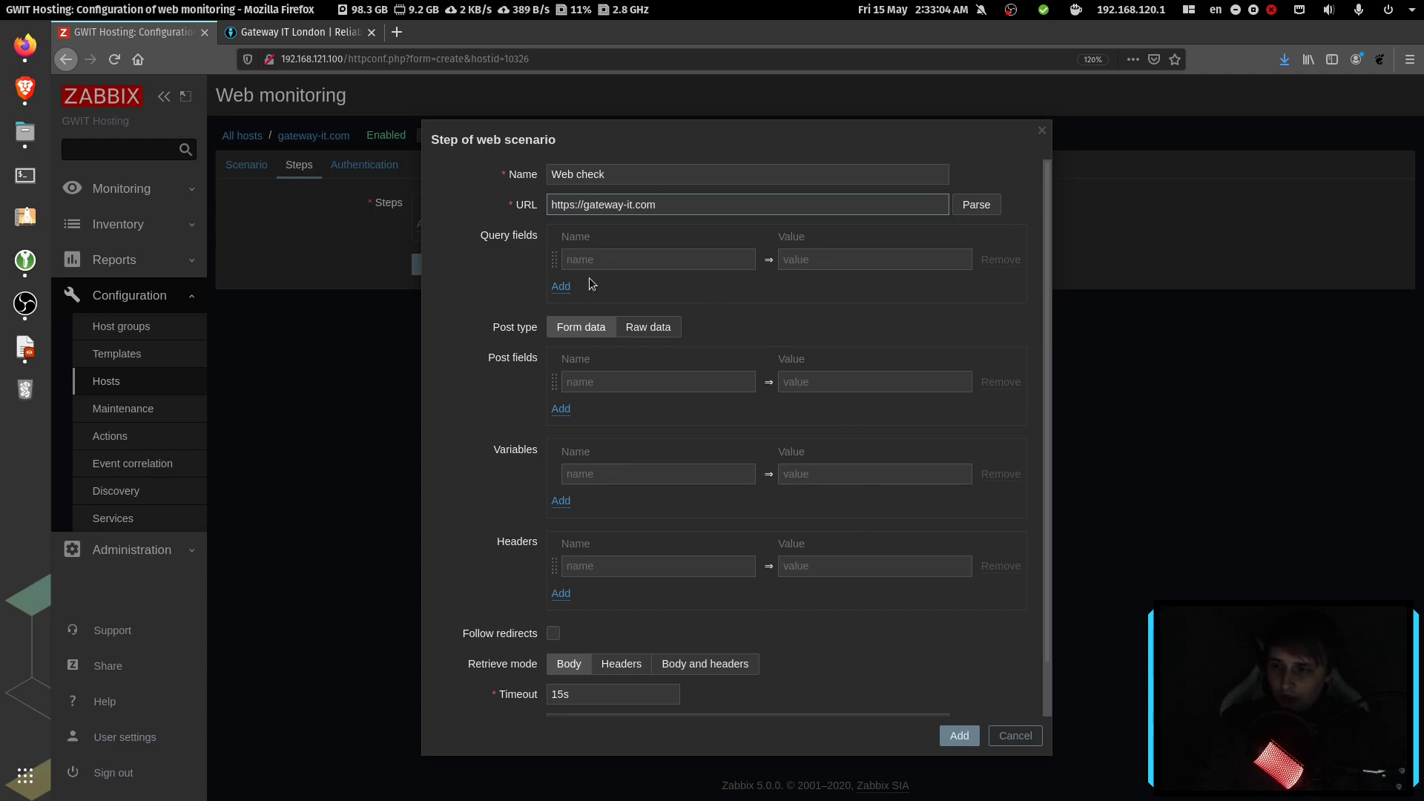
Step: Enable redirects, require text 'Reliable and affordable IT service provider' and status 200, and add the step
scroll(down, 3)
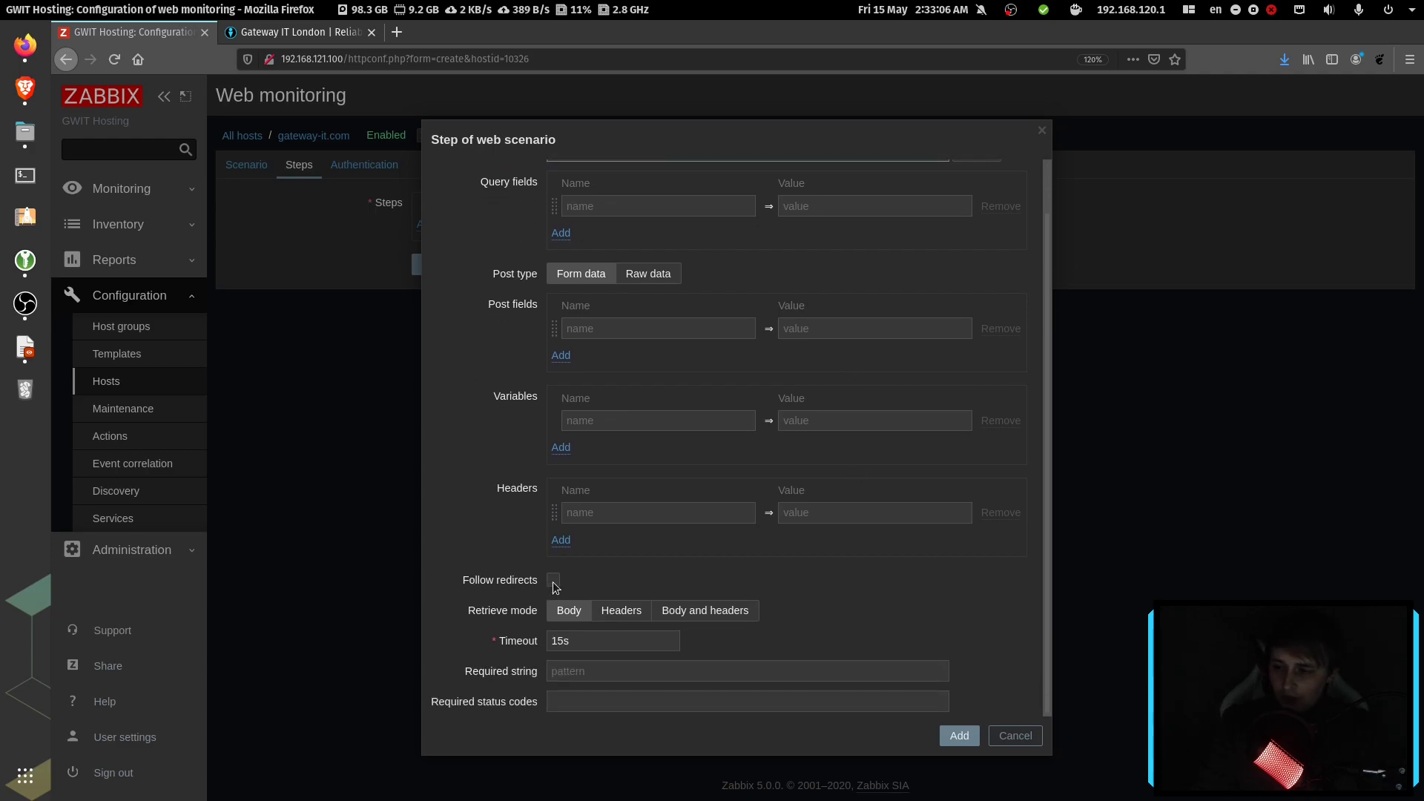
click(553, 579)
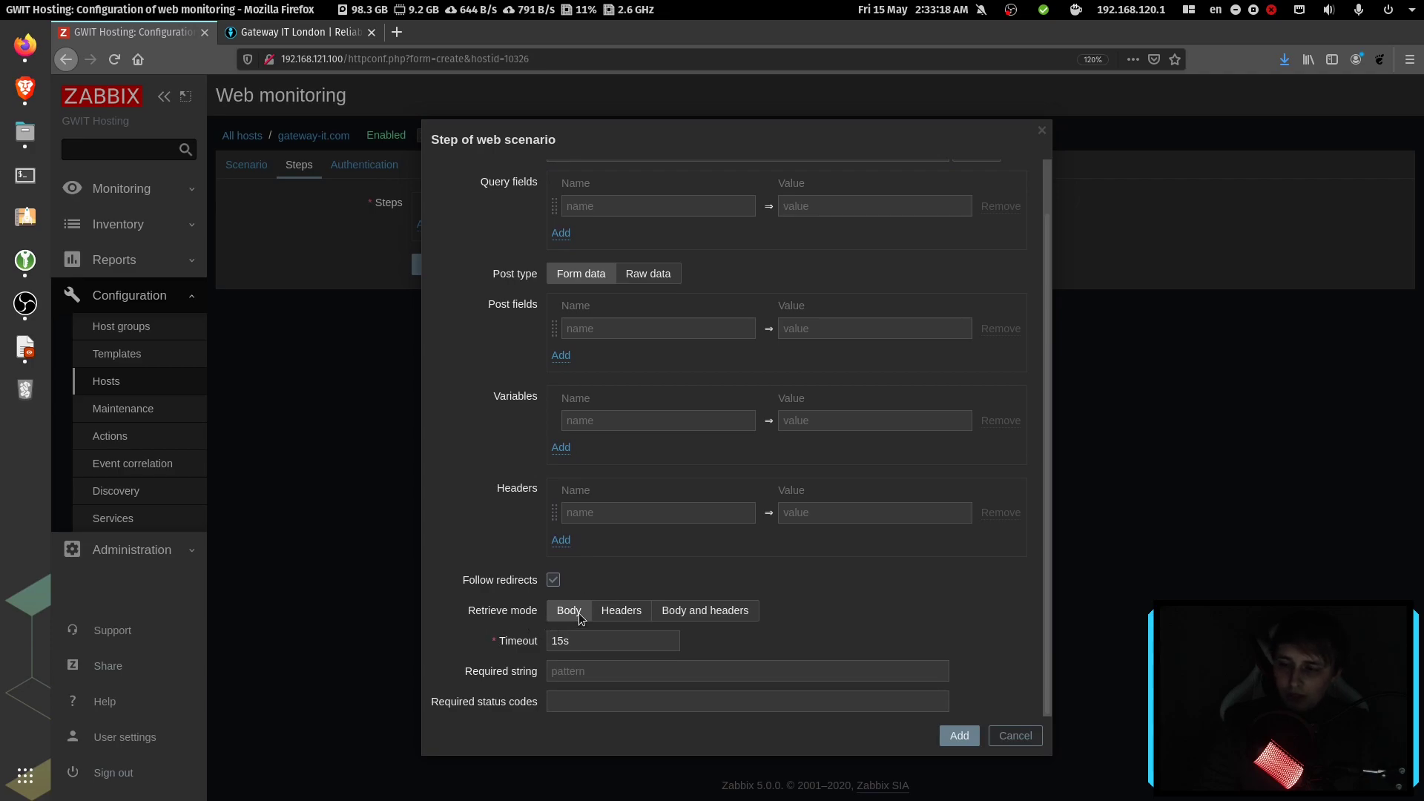
mouse_move(506, 679)
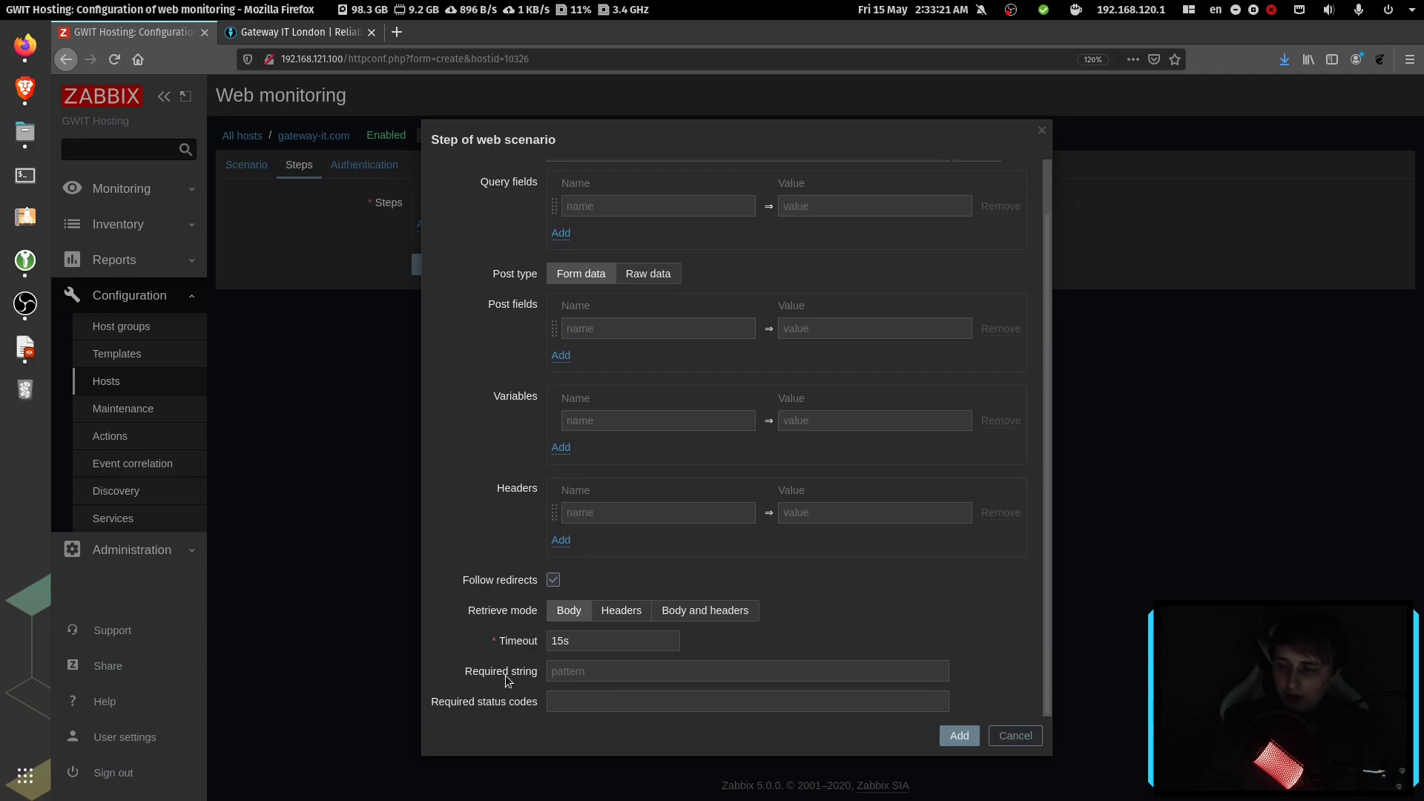
click(299, 32)
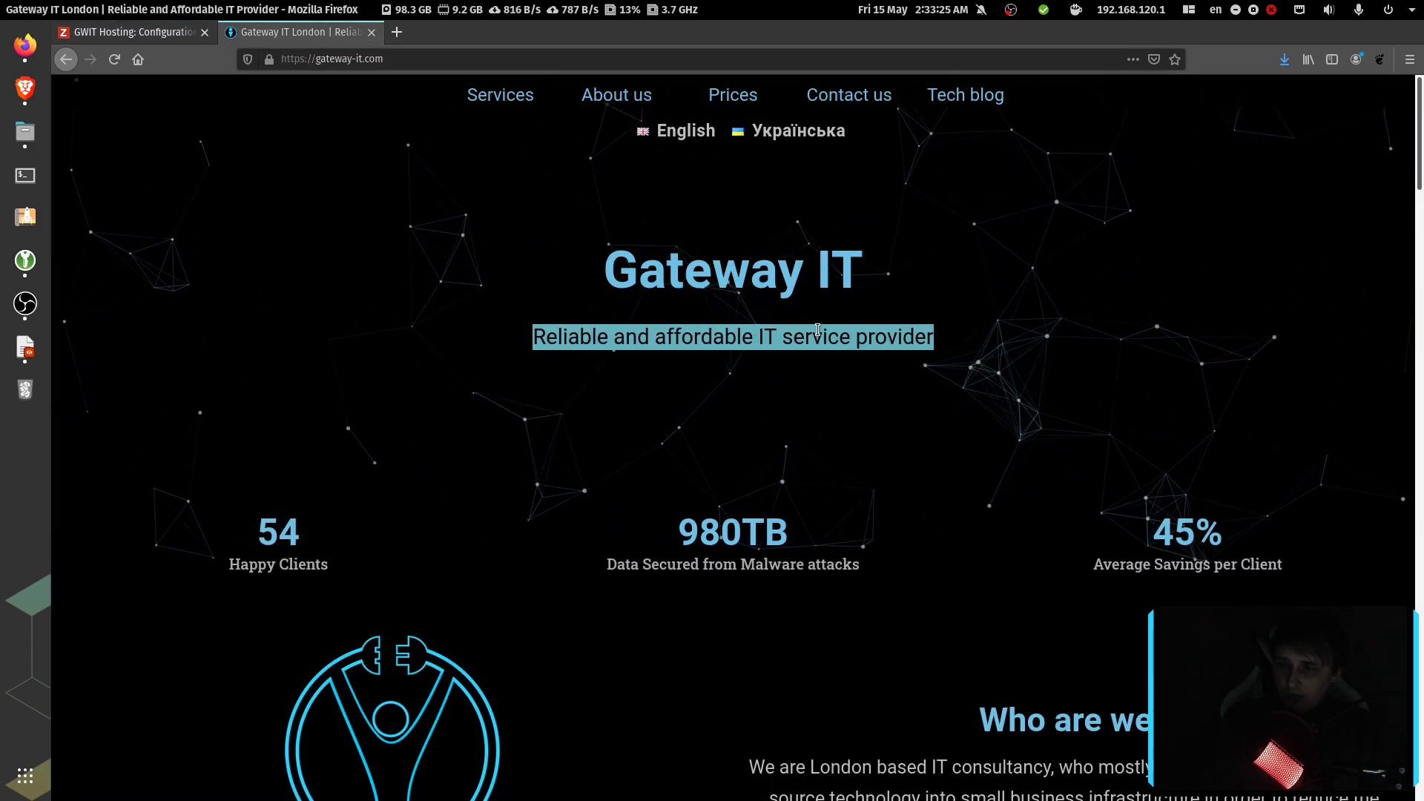
click(132, 32)
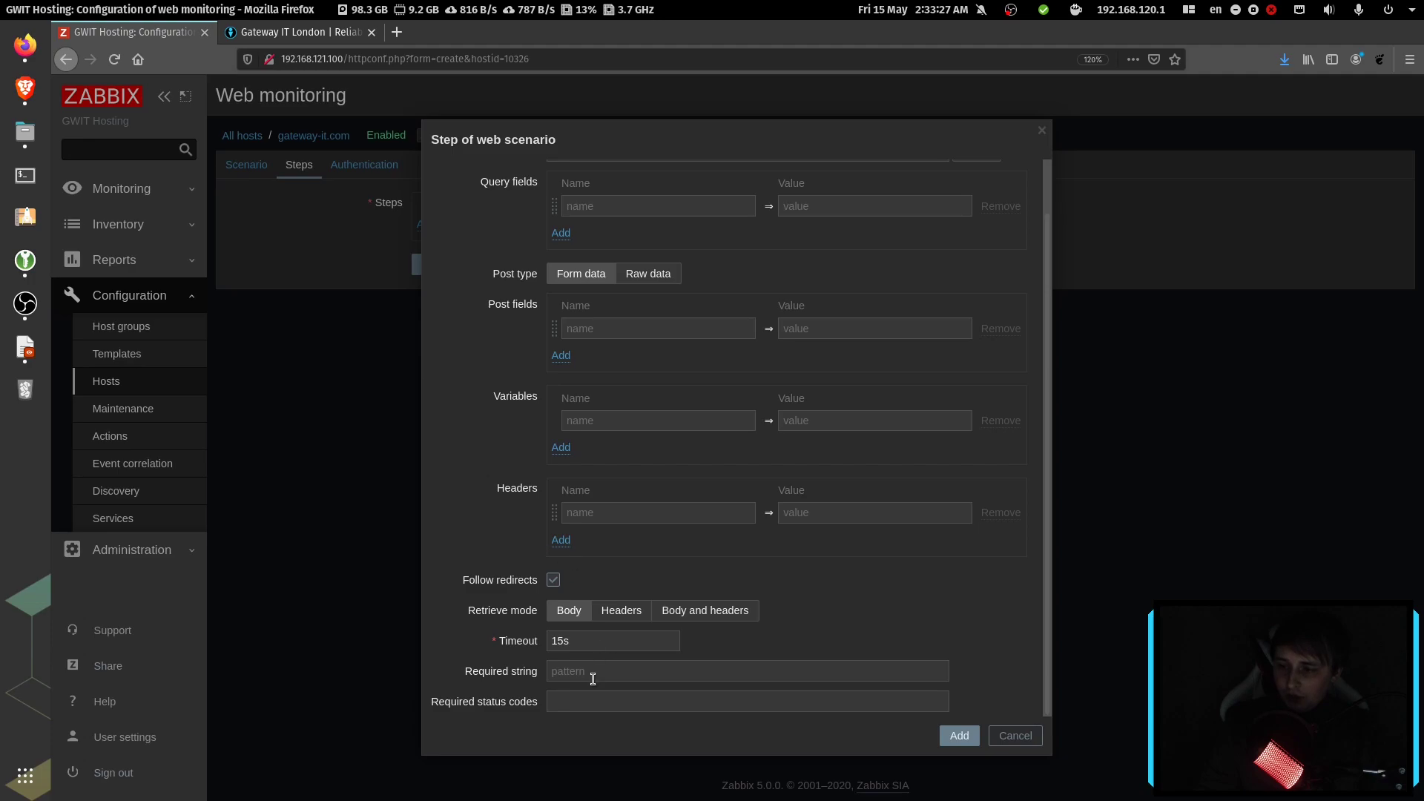
text(Reliable and affordable IT service provider)
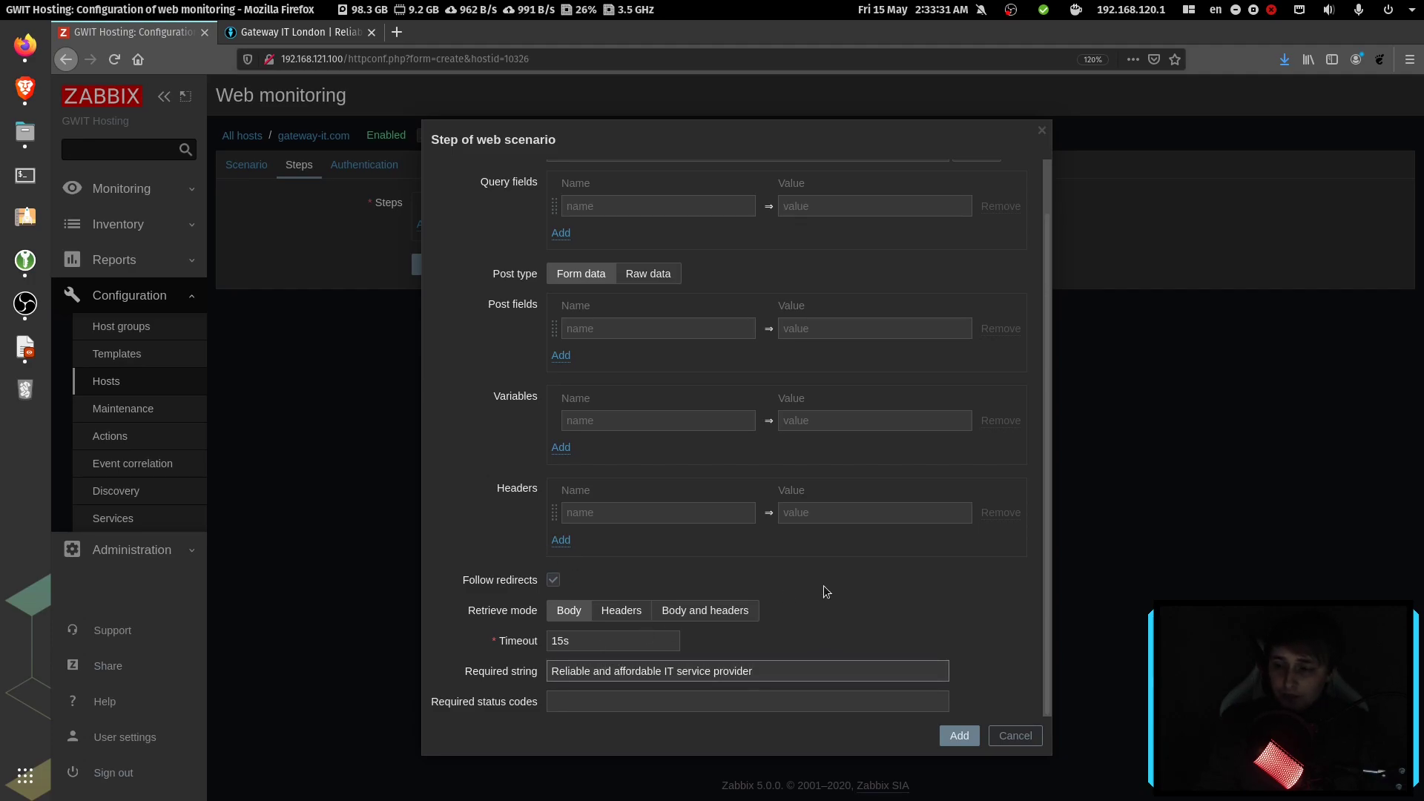
click(747, 701)
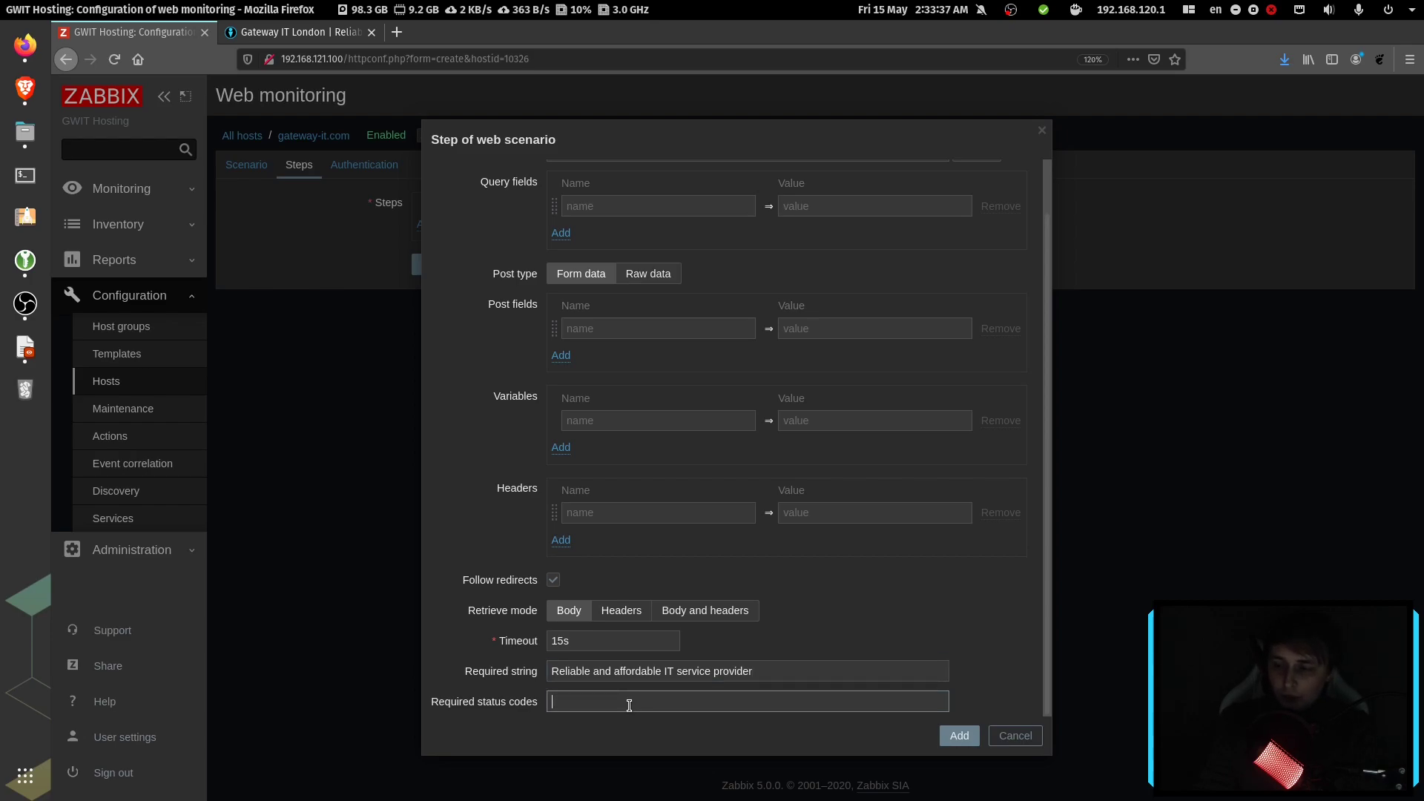
text(200)
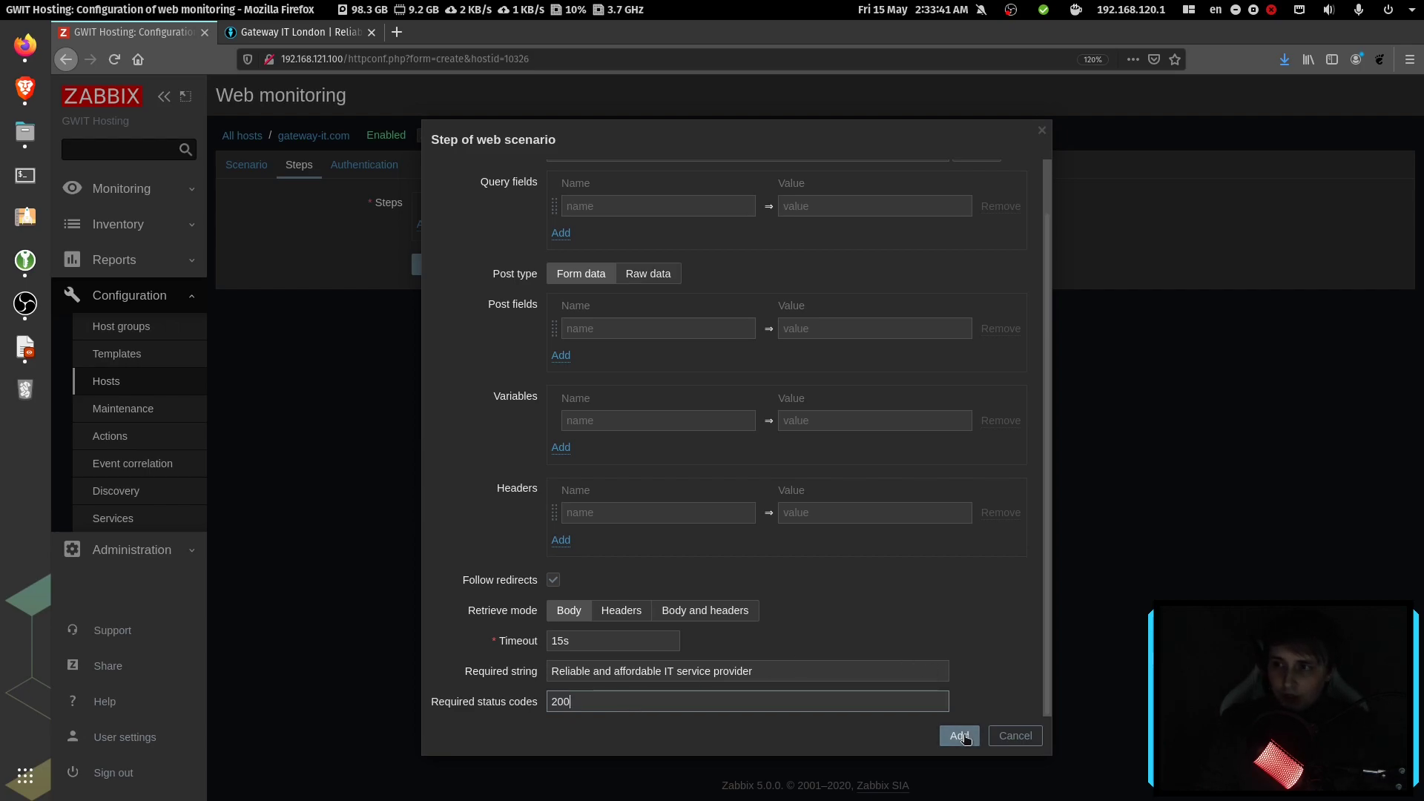
click(957, 735)
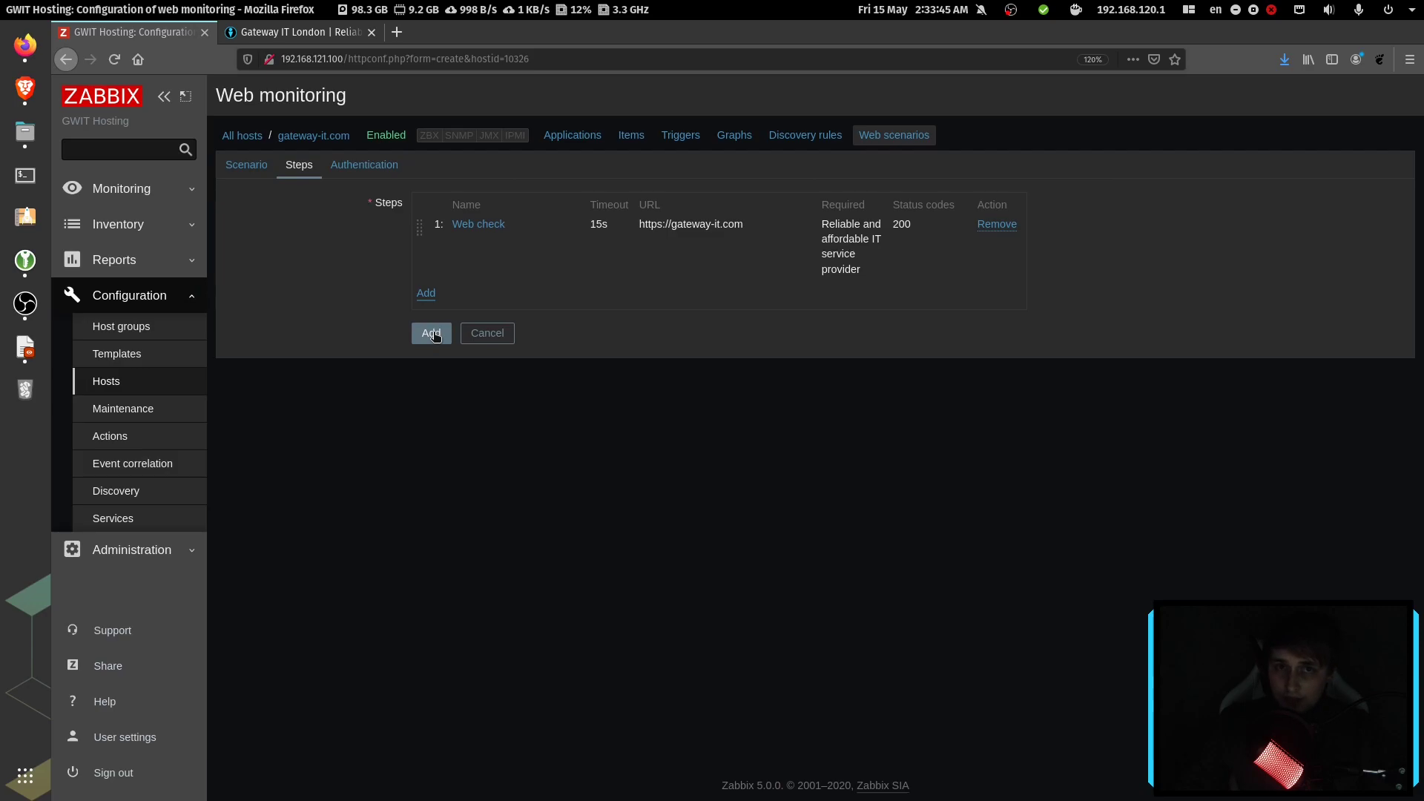
Step: Save the Web check scenario for gateway-it.com
click(431, 332)
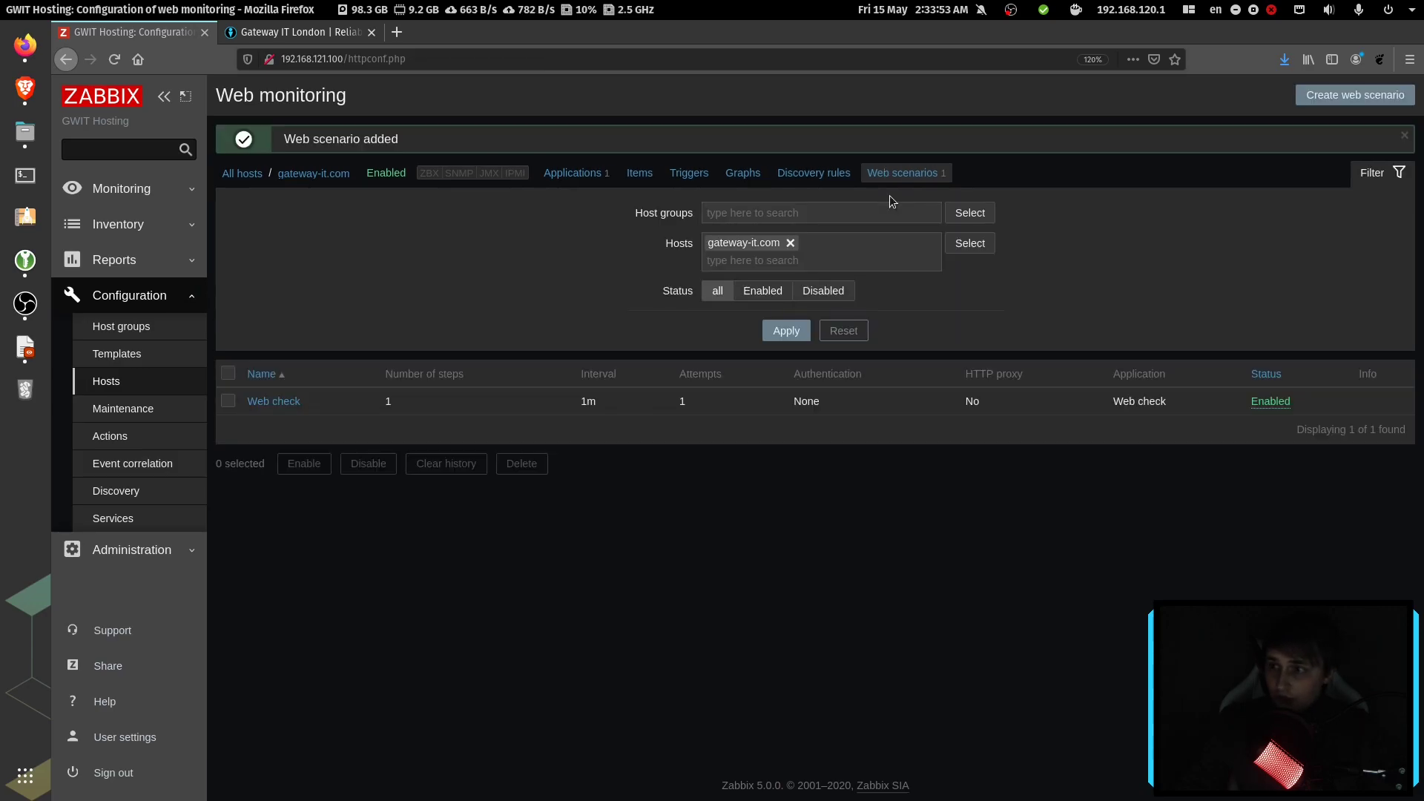
mouse_move(904, 179)
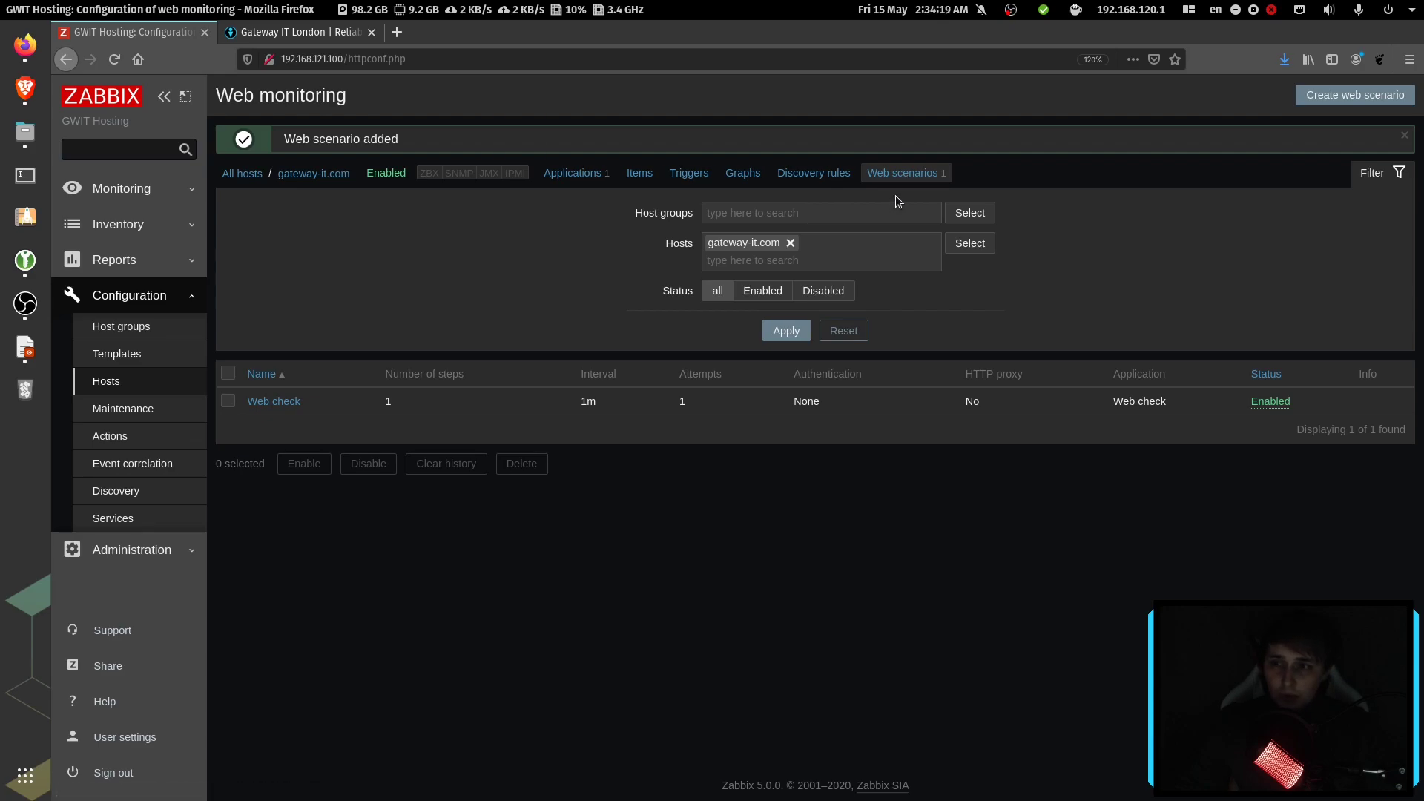
mouse_move(915, 201)
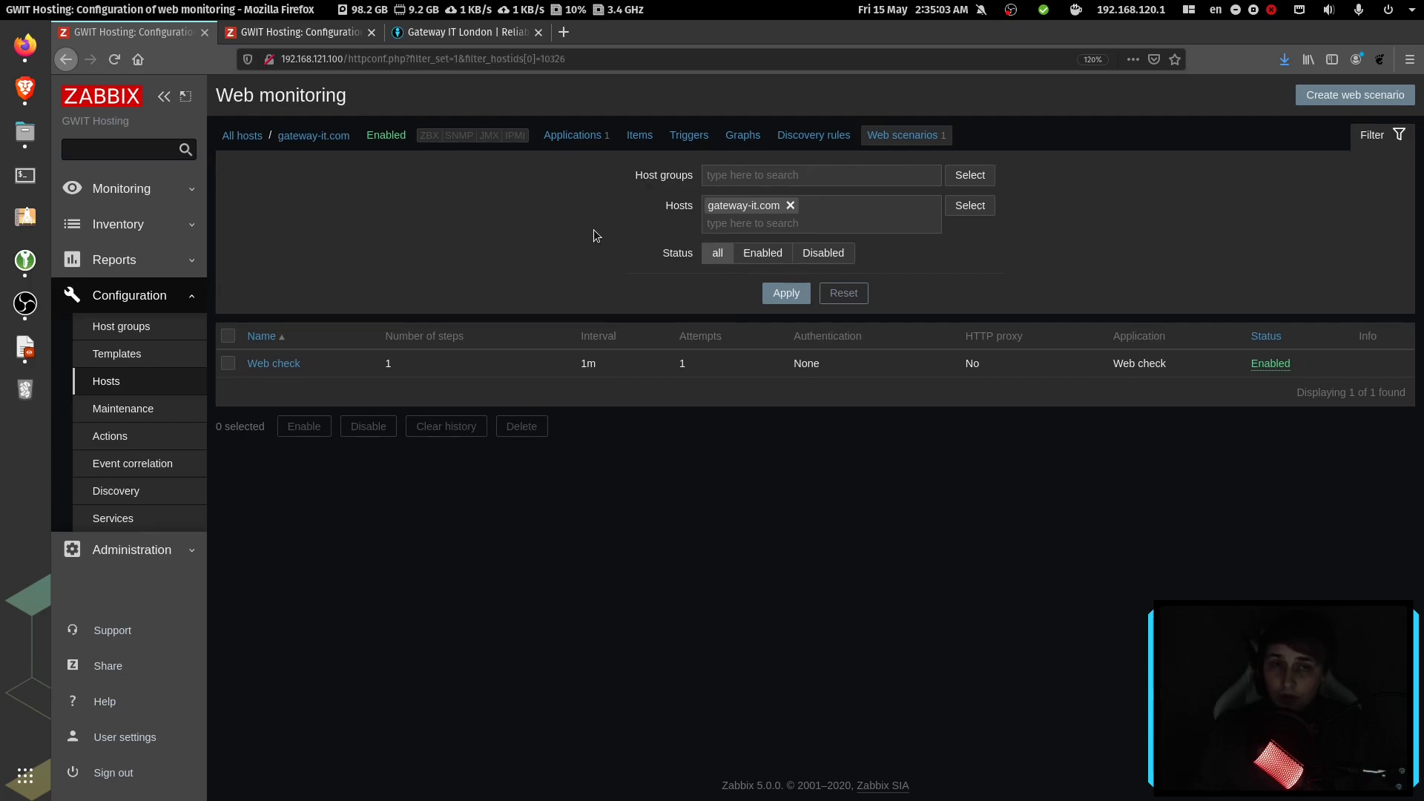
mouse_move(651, 201)
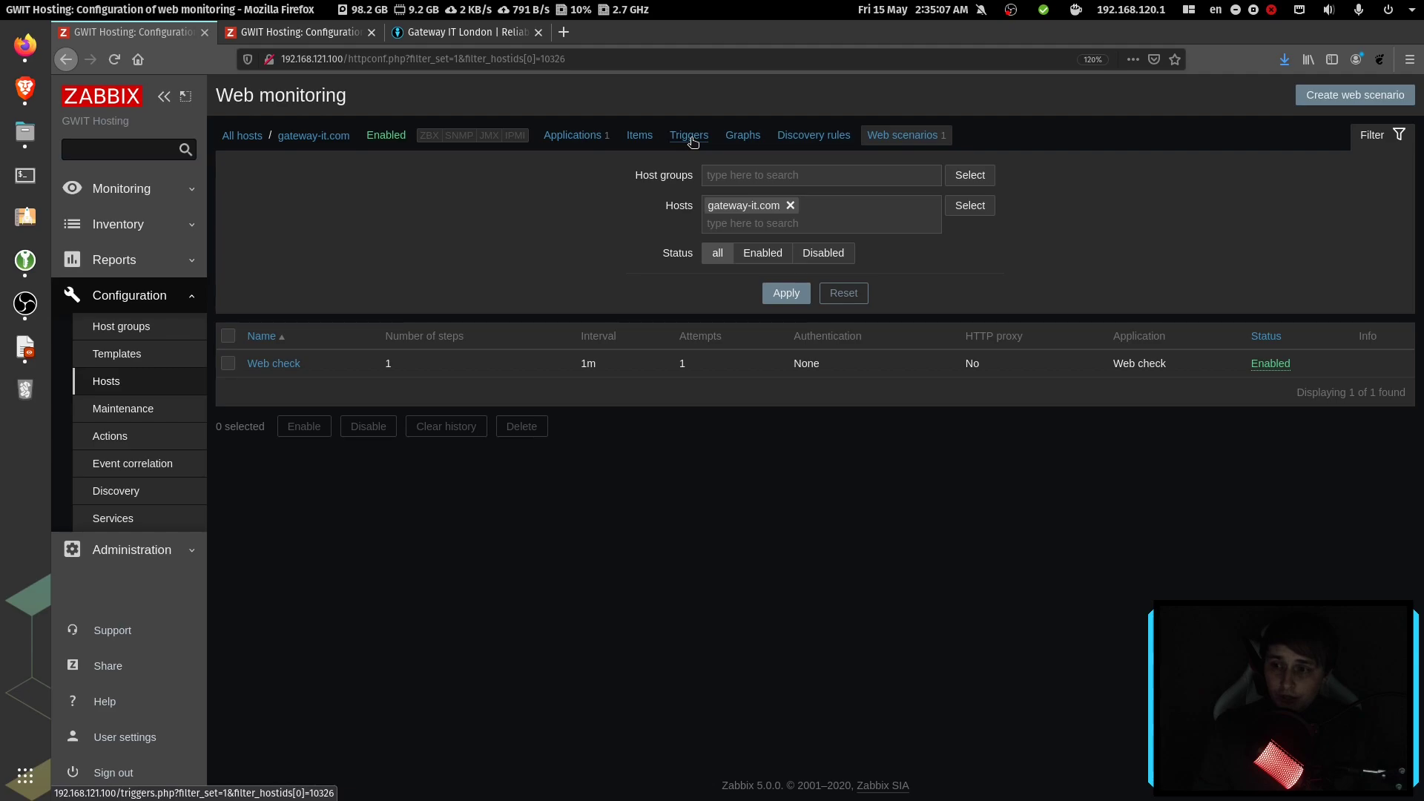
Step: Open gateway-it.com's empty trigger list and select the mail.gateway-it.com trigger expression
click(688, 134)
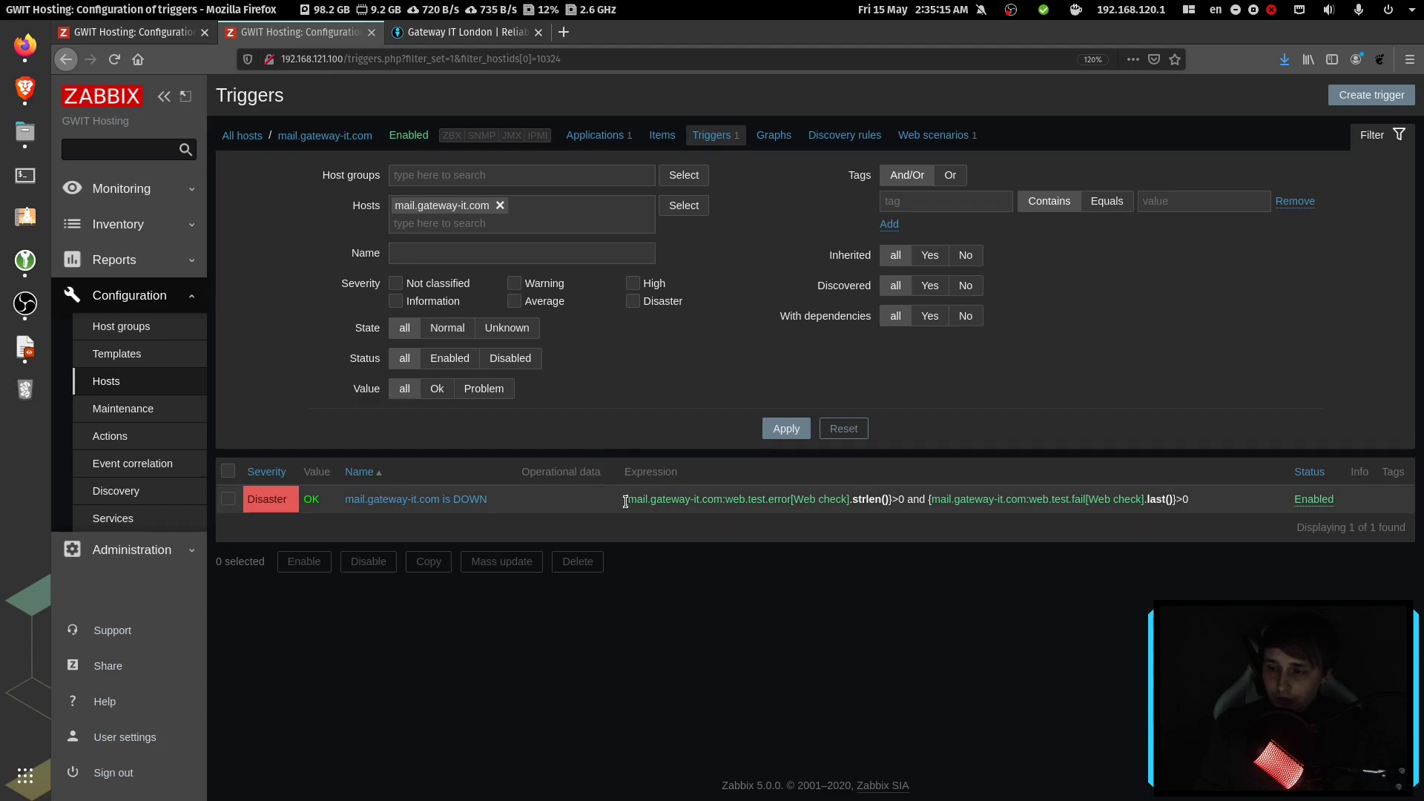
drag(627, 498, 1188, 498)
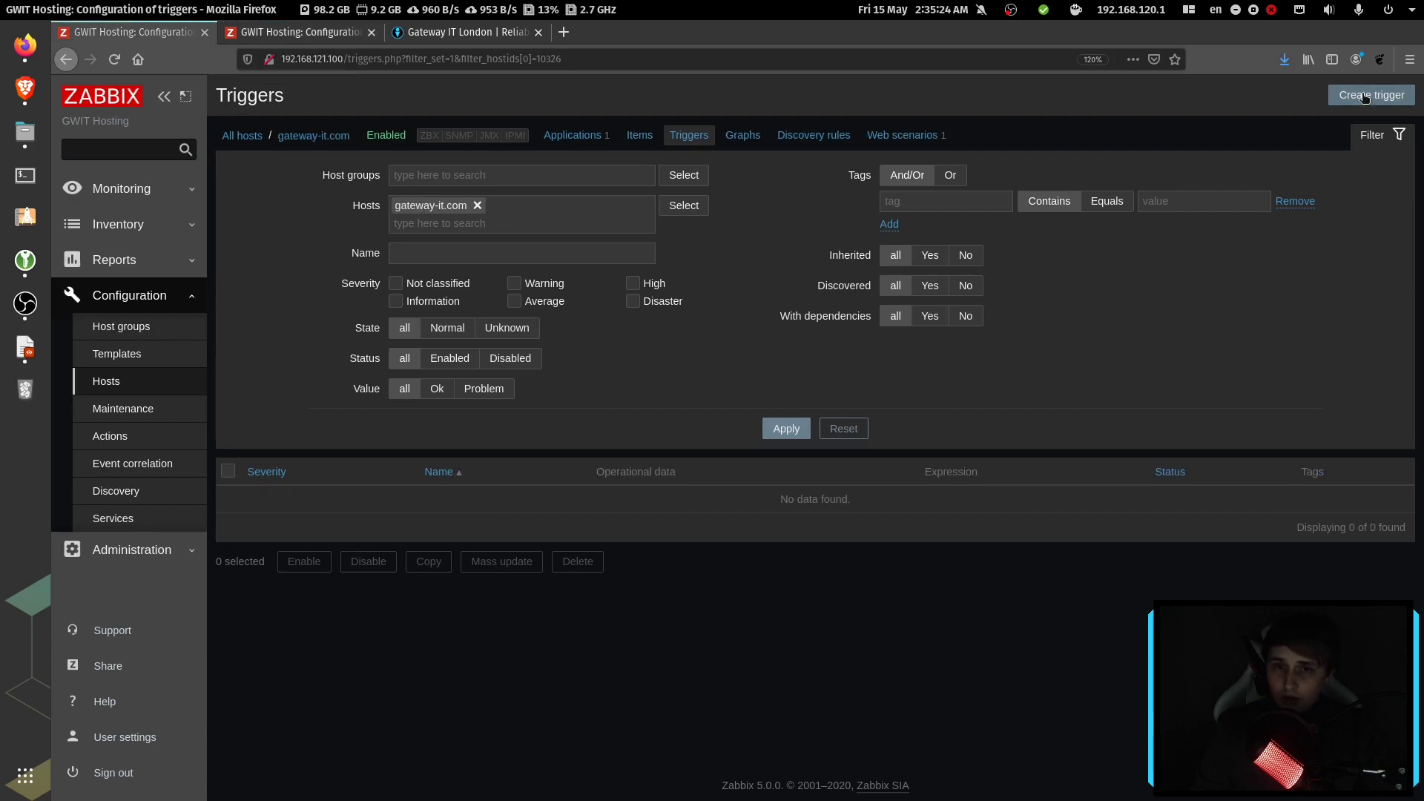
Step: Add Disaster trigger 'gateway-it.com is DOWN' on Web check fail/error, allowing manual close
click(1370, 94)
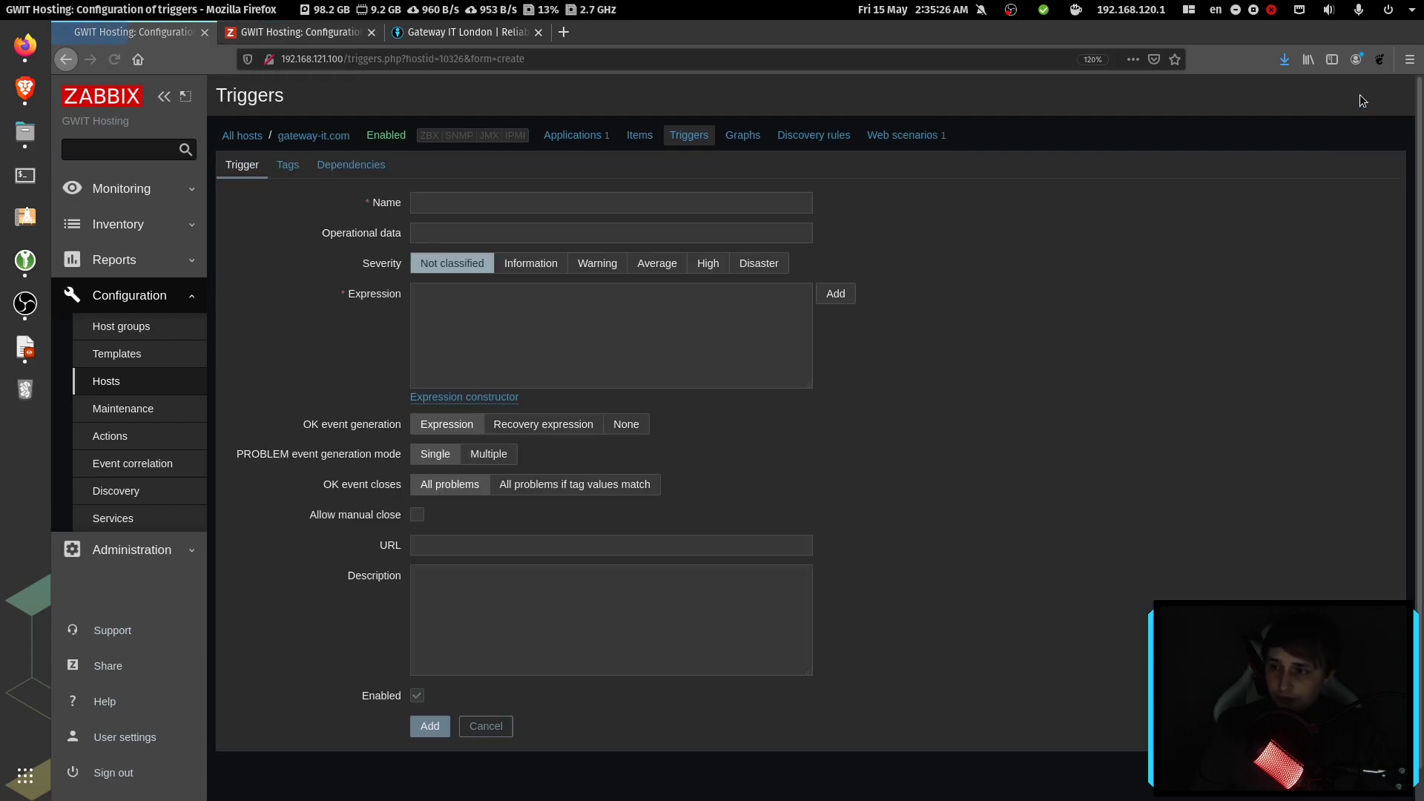
click(610, 202)
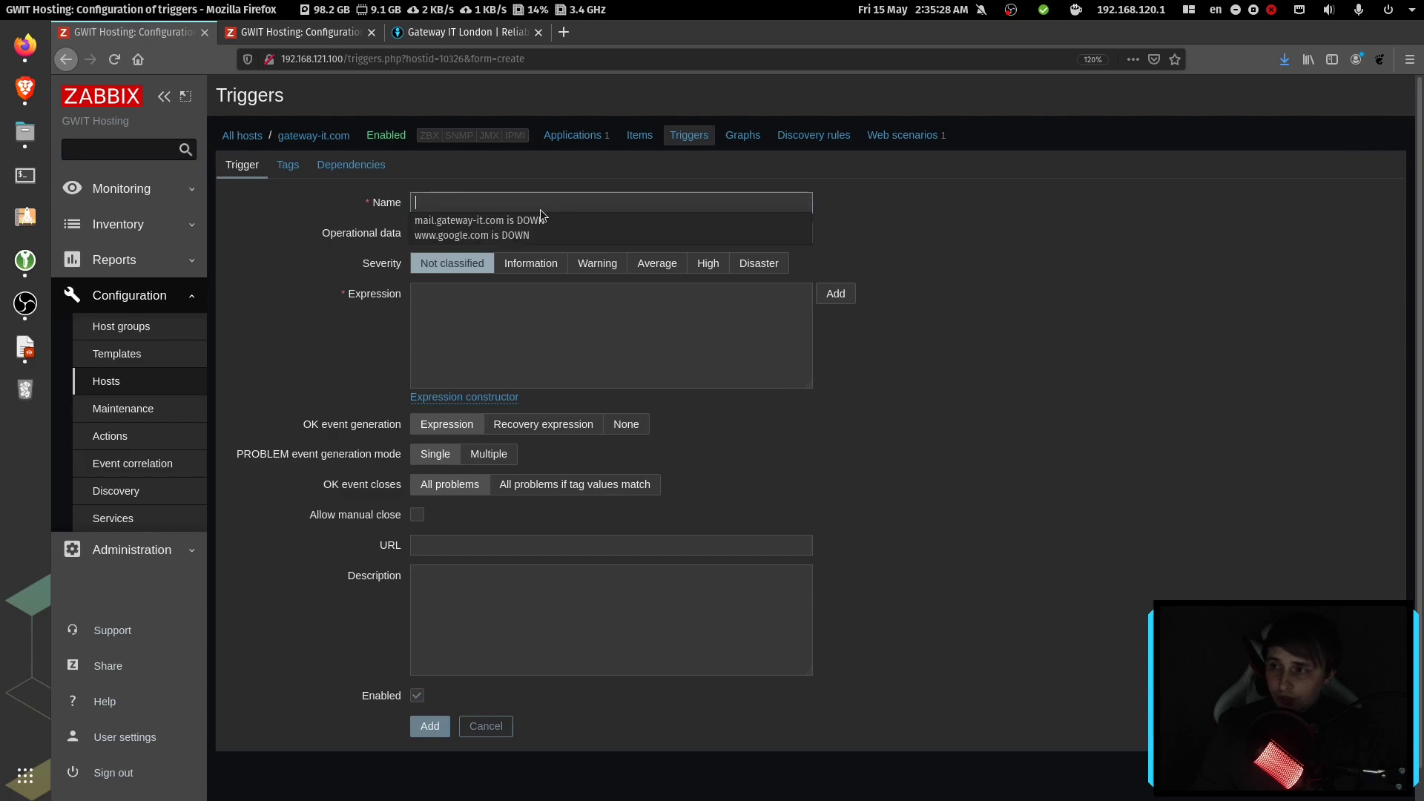
click(485, 219)
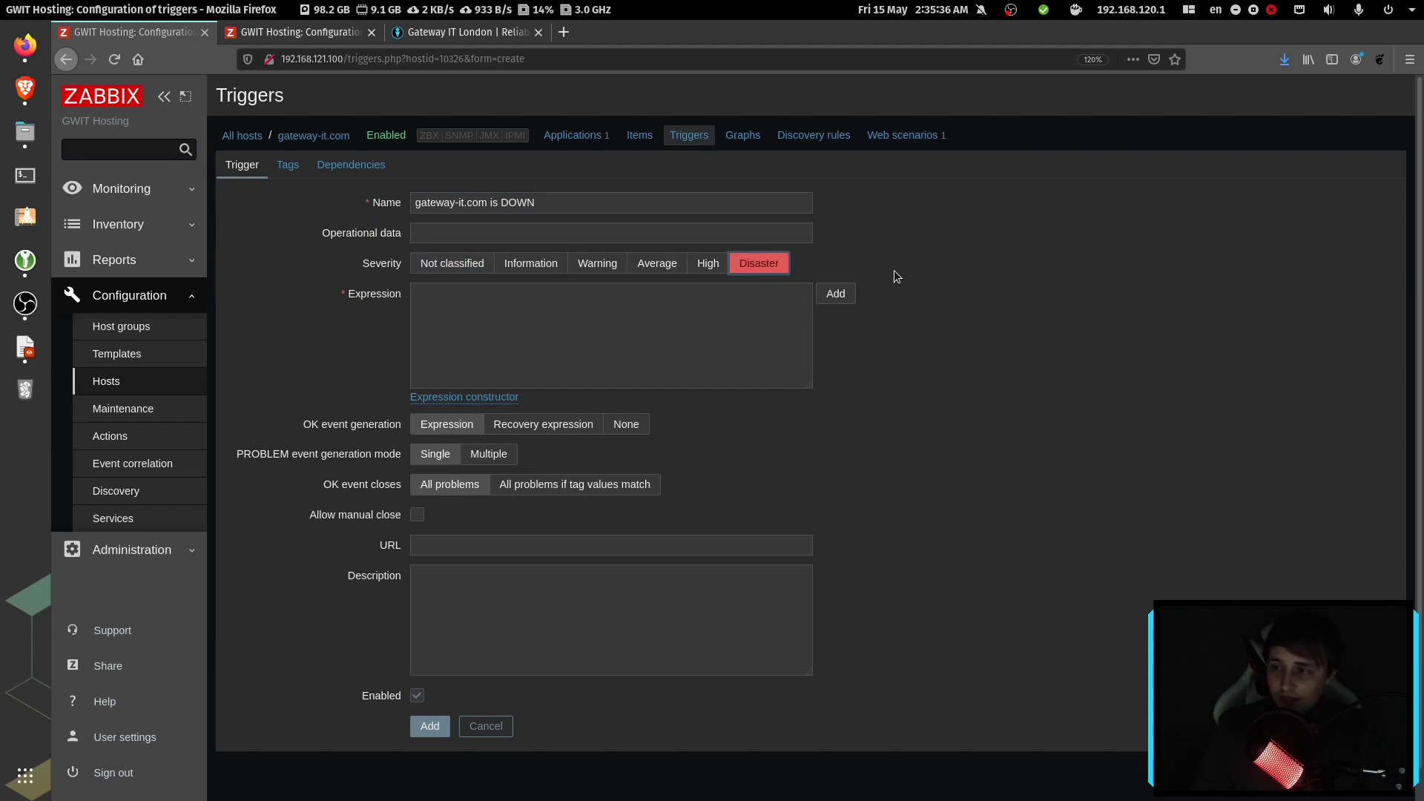
text({mail.gateway-it.com:web.test.error[Web check].strlen()}>0 and {mail.gateway-it.com:web.test.fail[Web check].last()}>0)
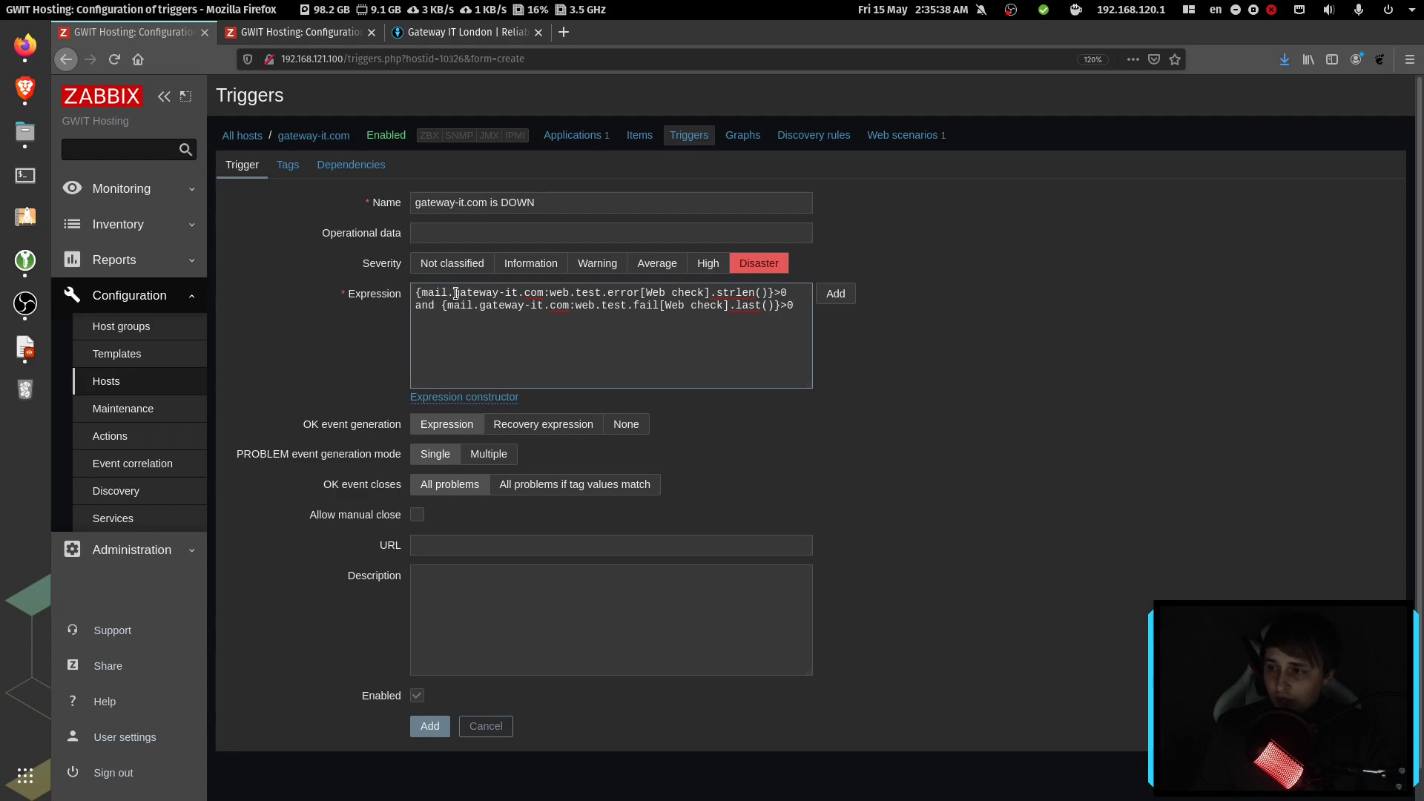
double_click(434, 291)
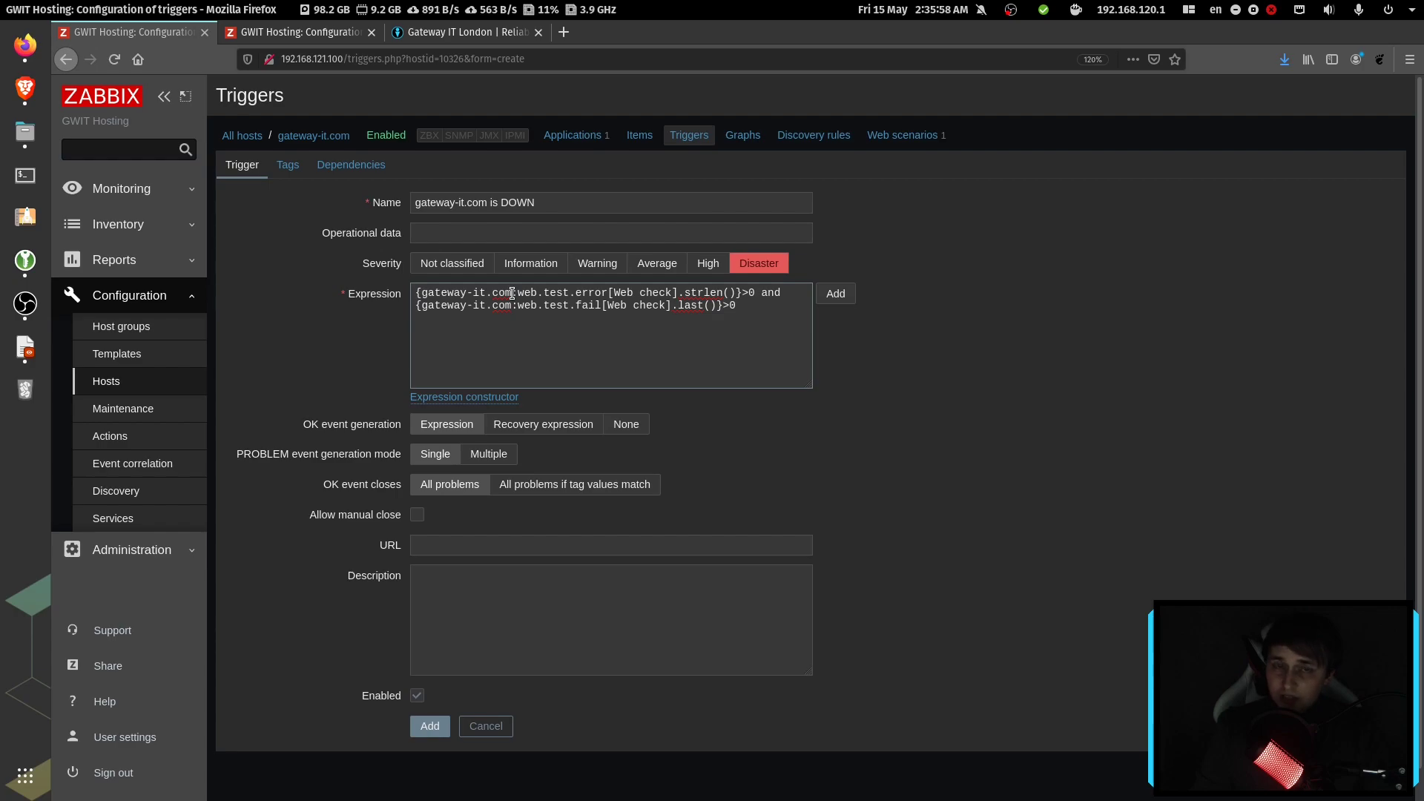
mouse_move(311, 198)
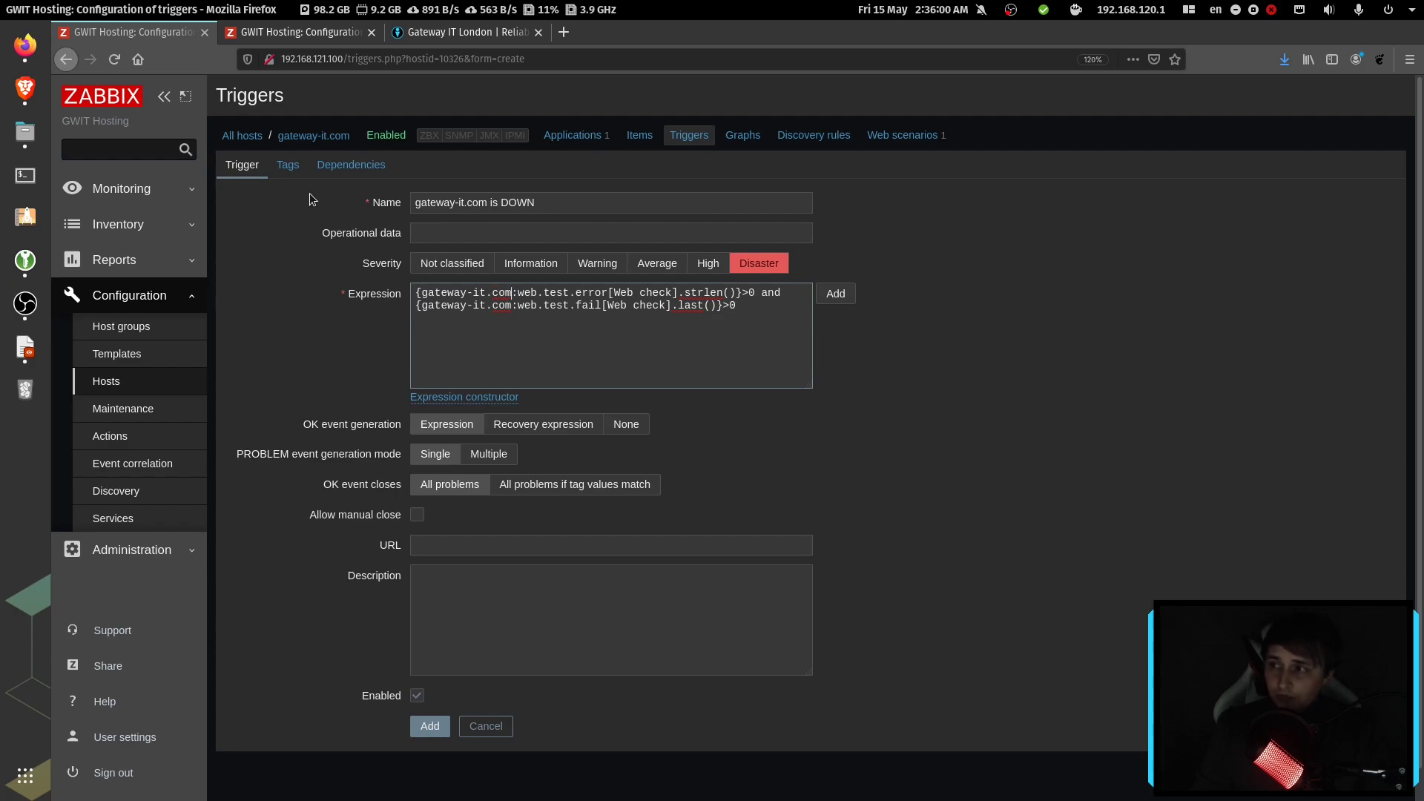
click(106, 380)
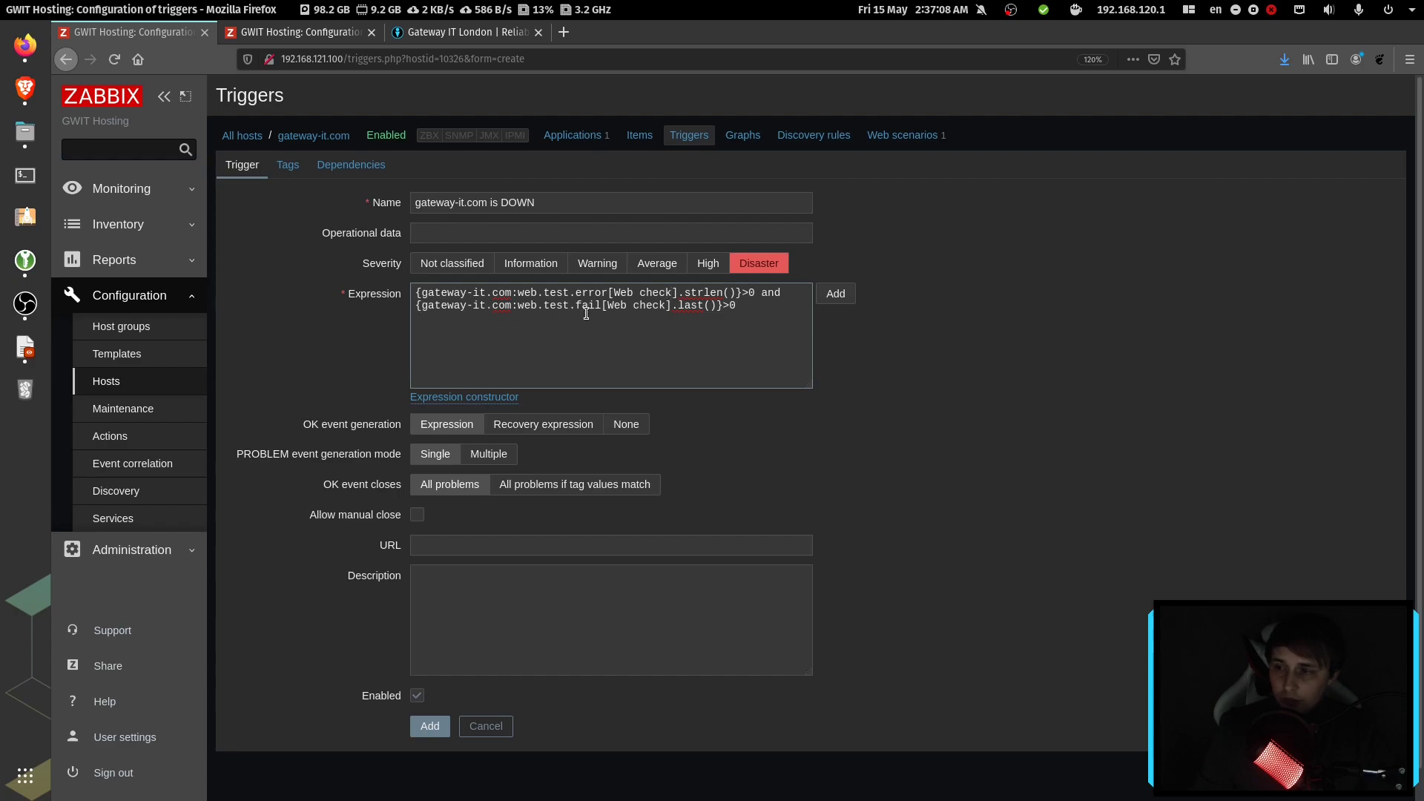
double_click(557, 304)
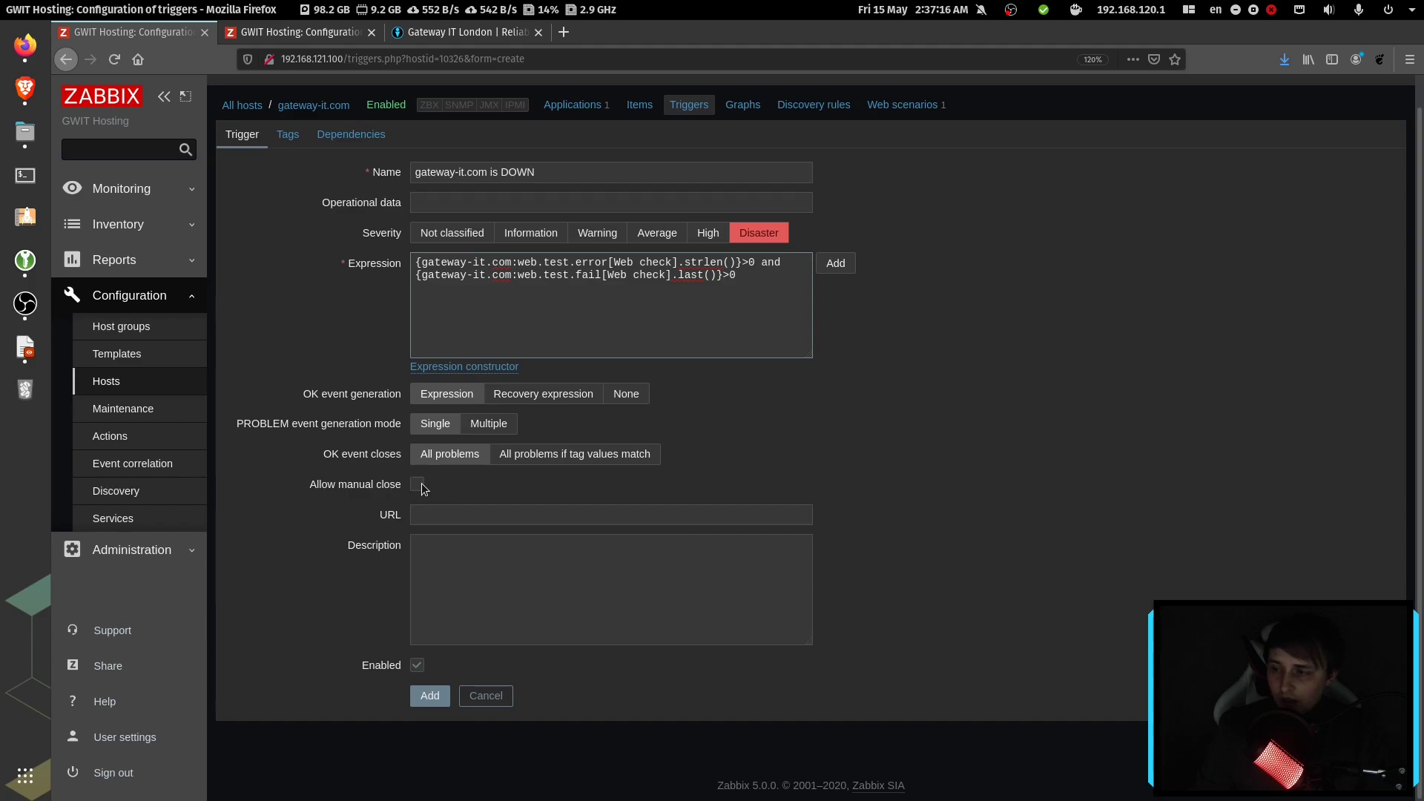
click(417, 483)
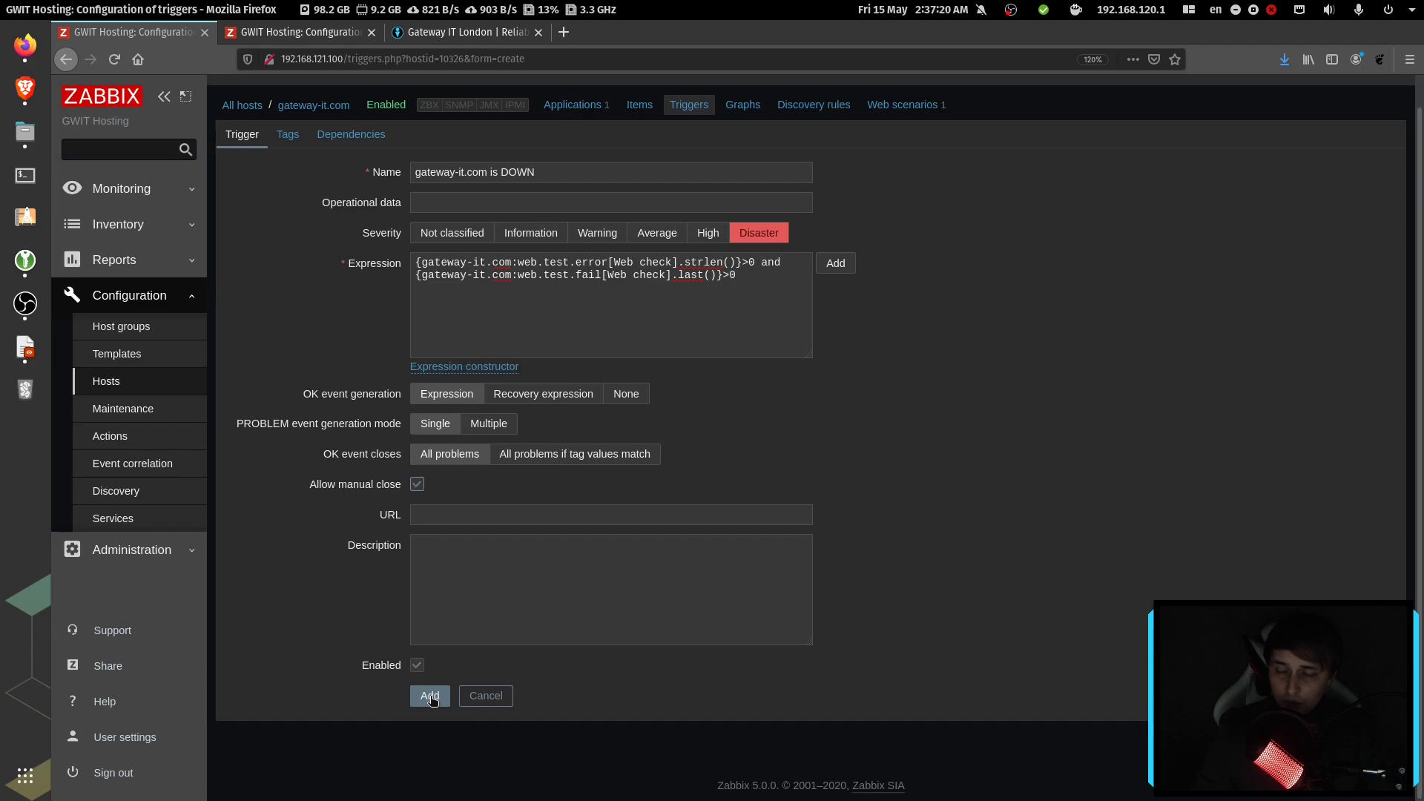
click(428, 695)
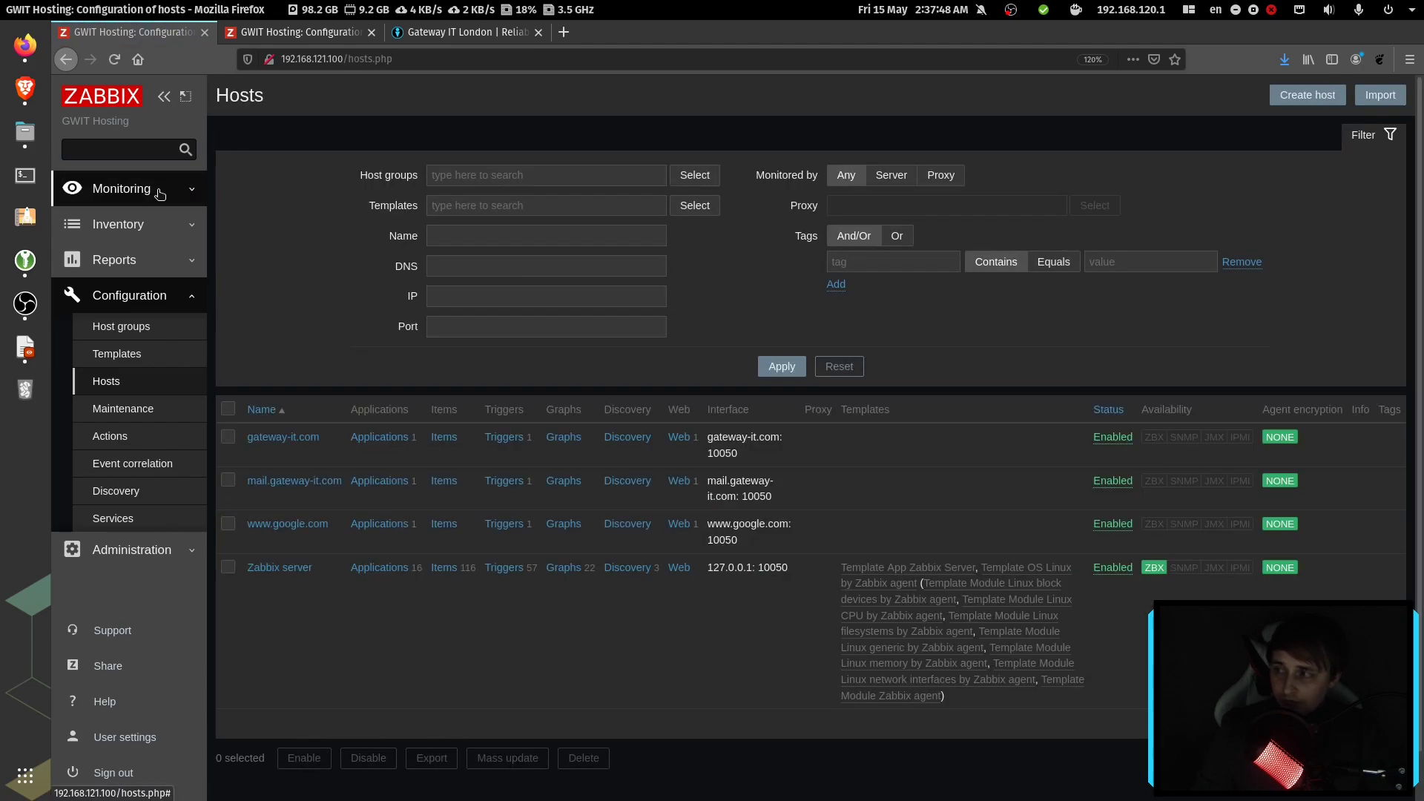
Step: From the dashboard, open GWIT Hosting's gateway-it.com Web check details showing response 200
click(122, 188)
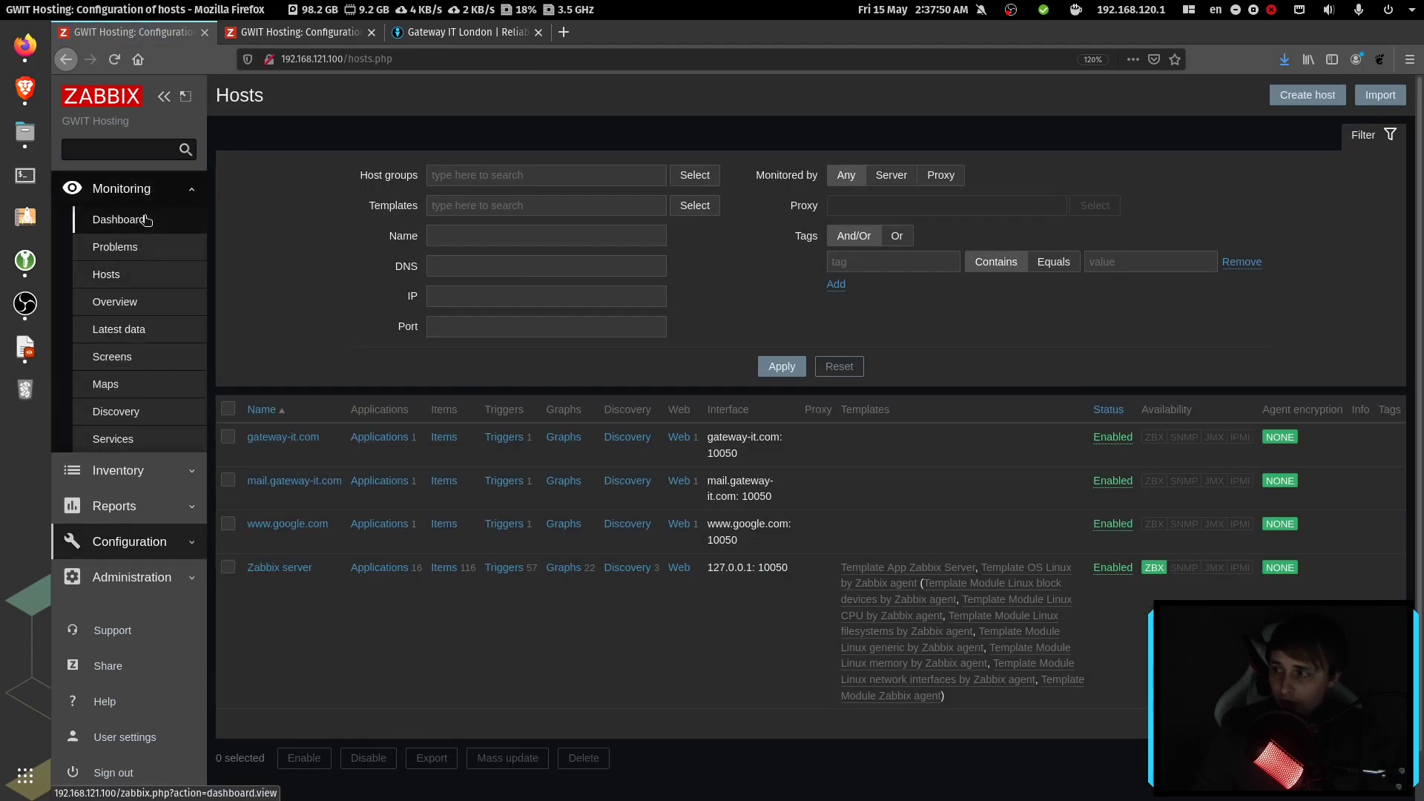
click(119, 219)
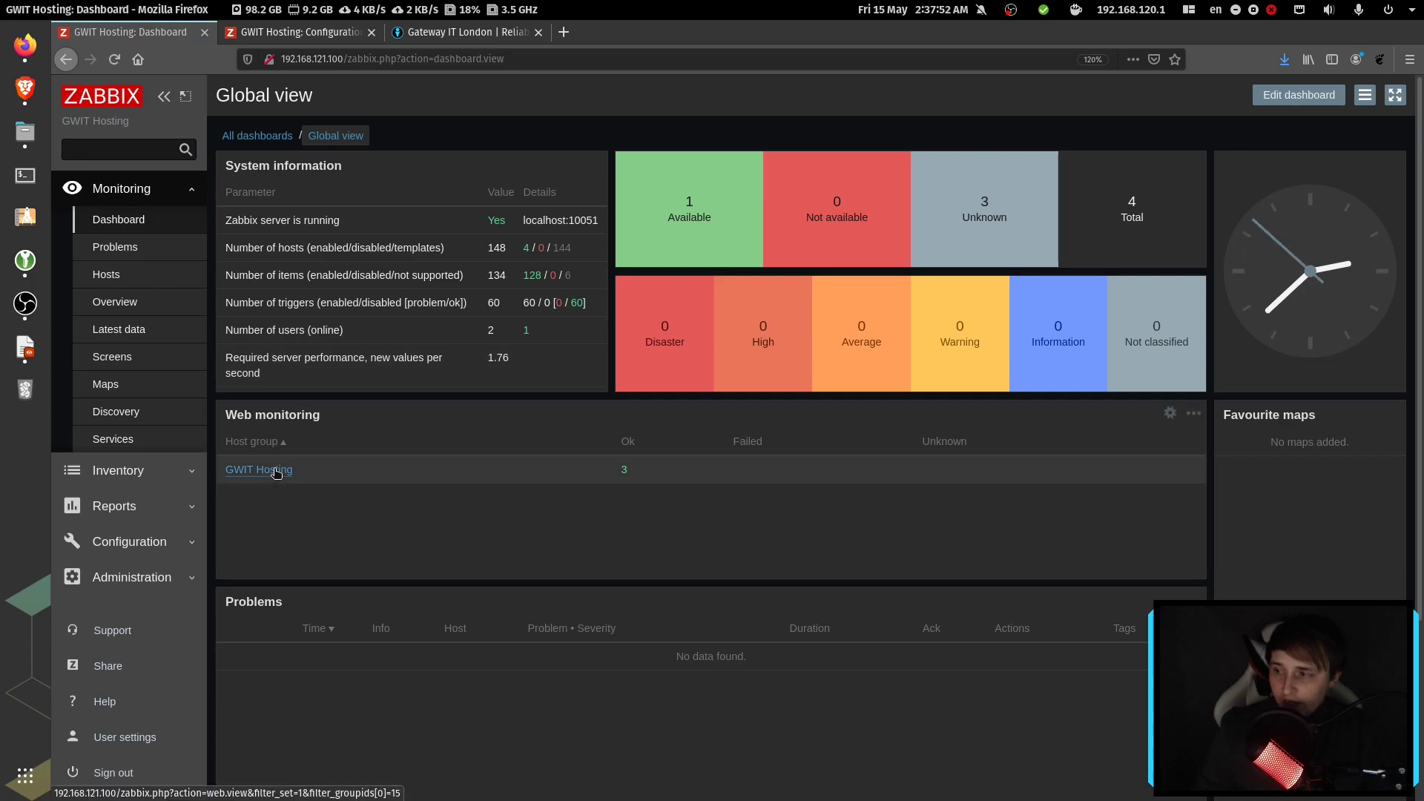
click(258, 469)
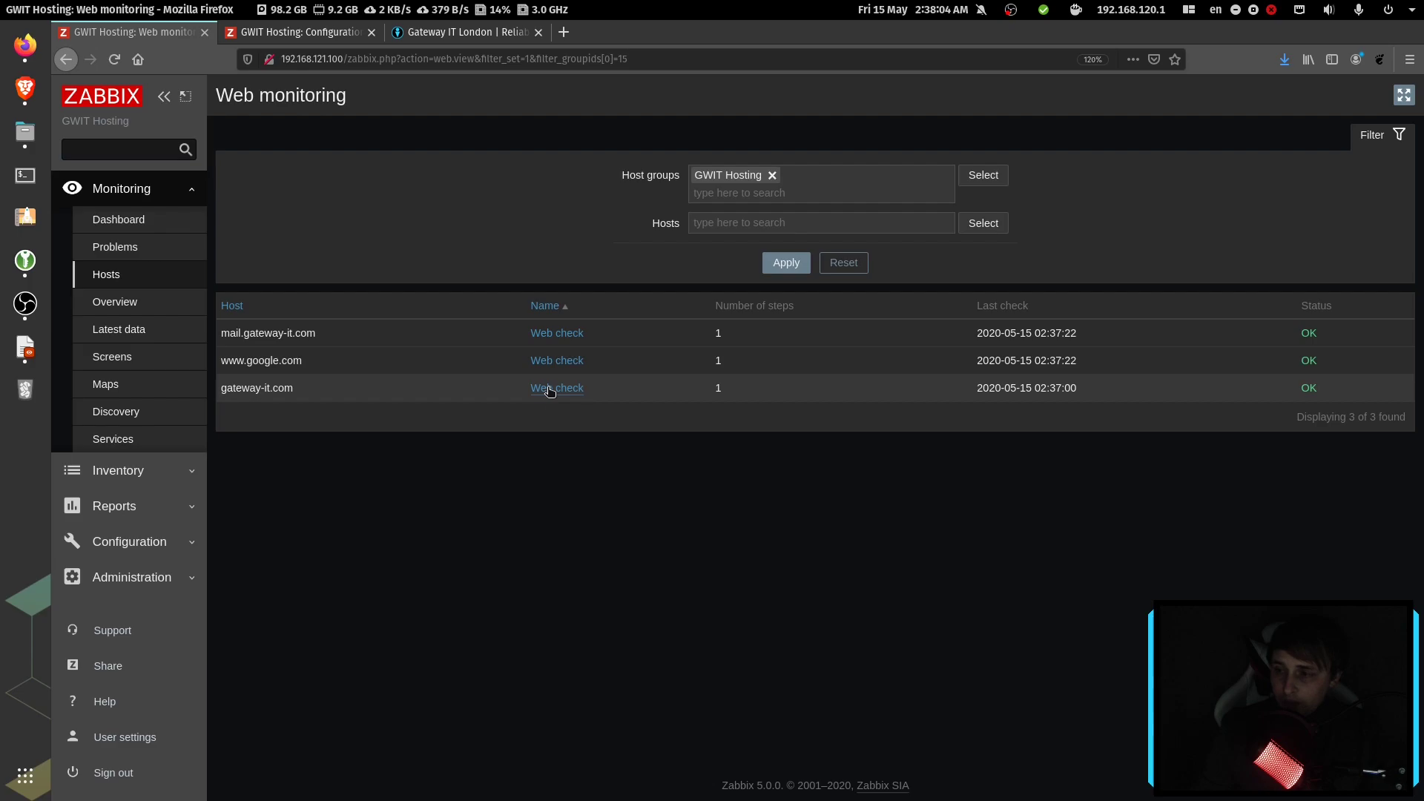
click(557, 387)
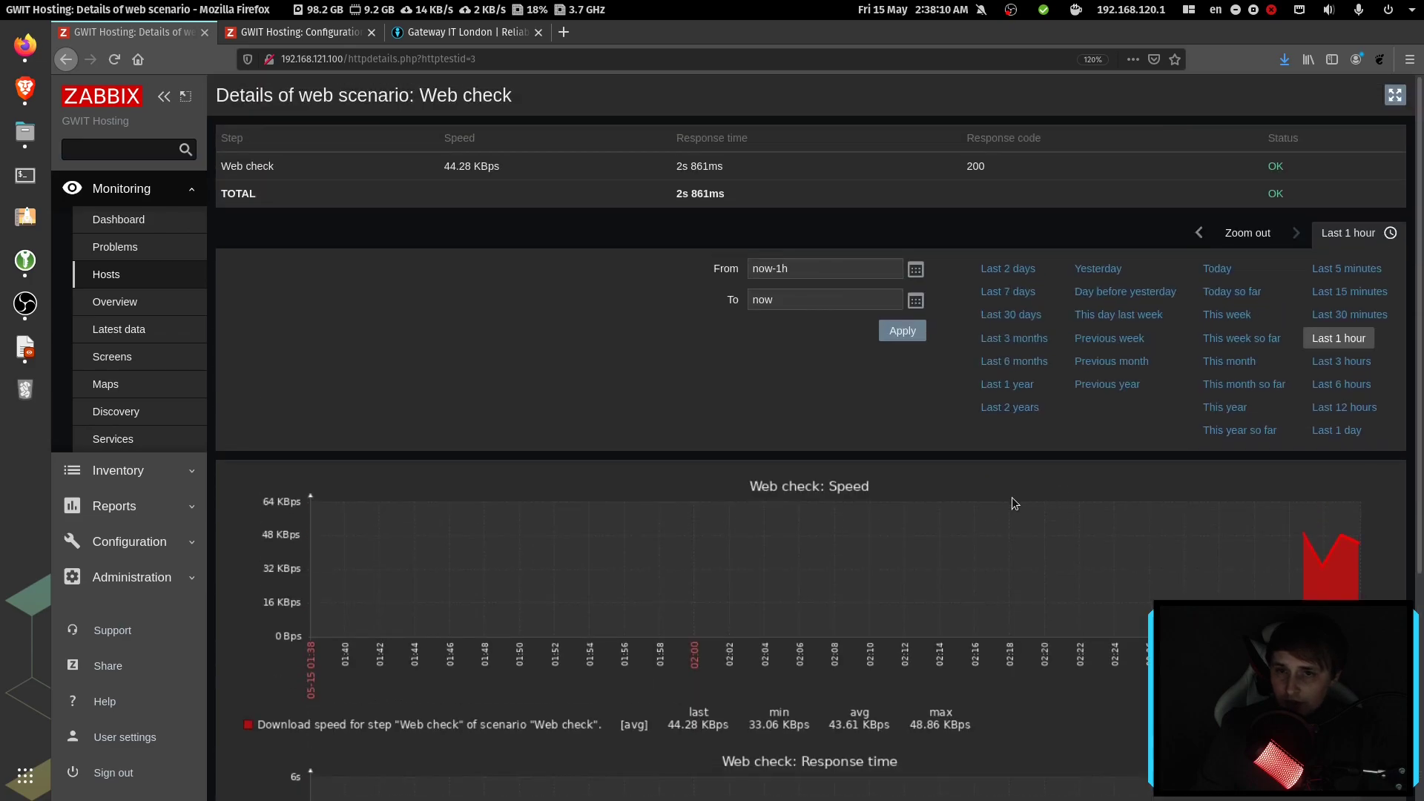
click(106, 275)
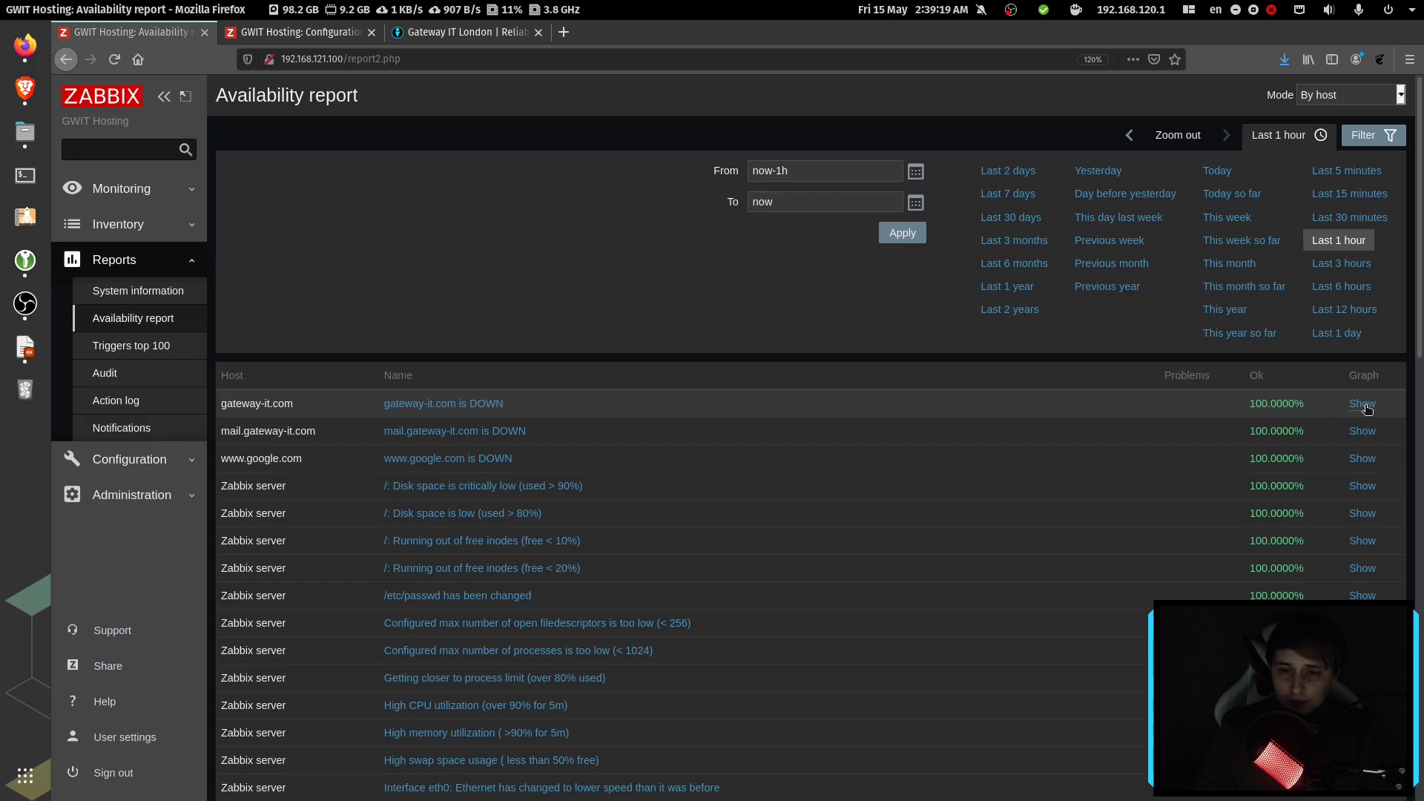
Step: Show the availability graph for the 'gateway-it.com is DOWN' trigger, at 100% OK
click(118, 218)
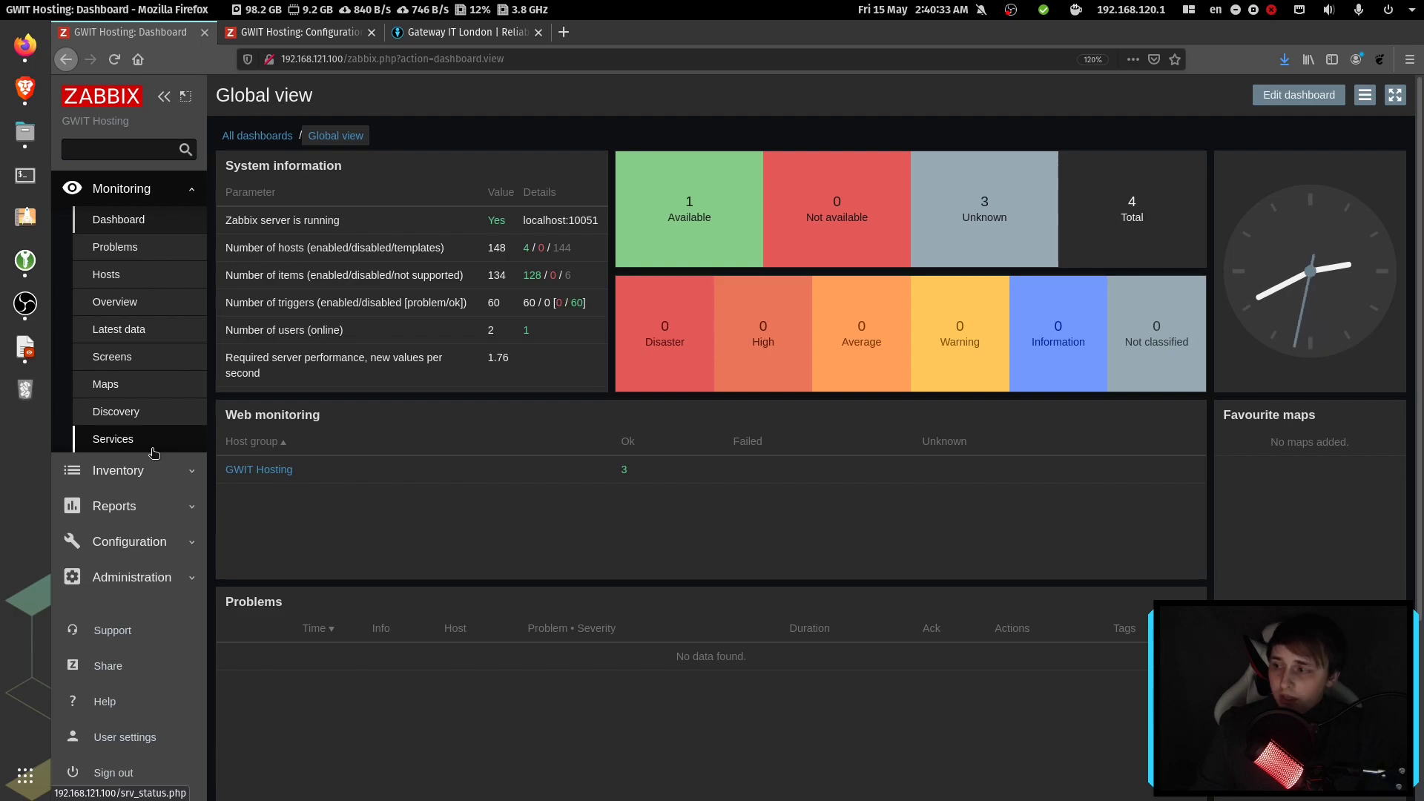
Step: Review existing services, then start a new child service under root in Configuration > Services
click(113, 438)
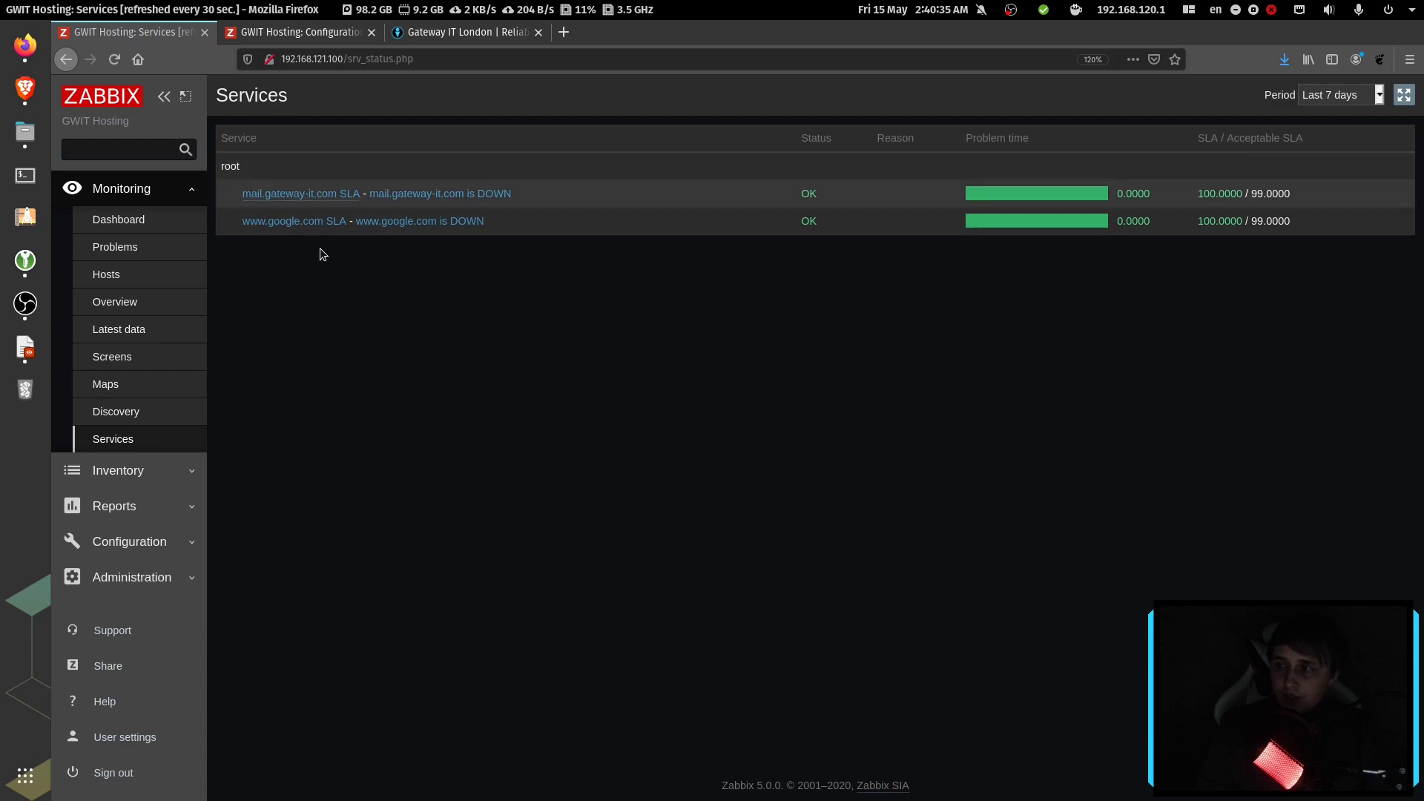
mouse_move(348, 288)
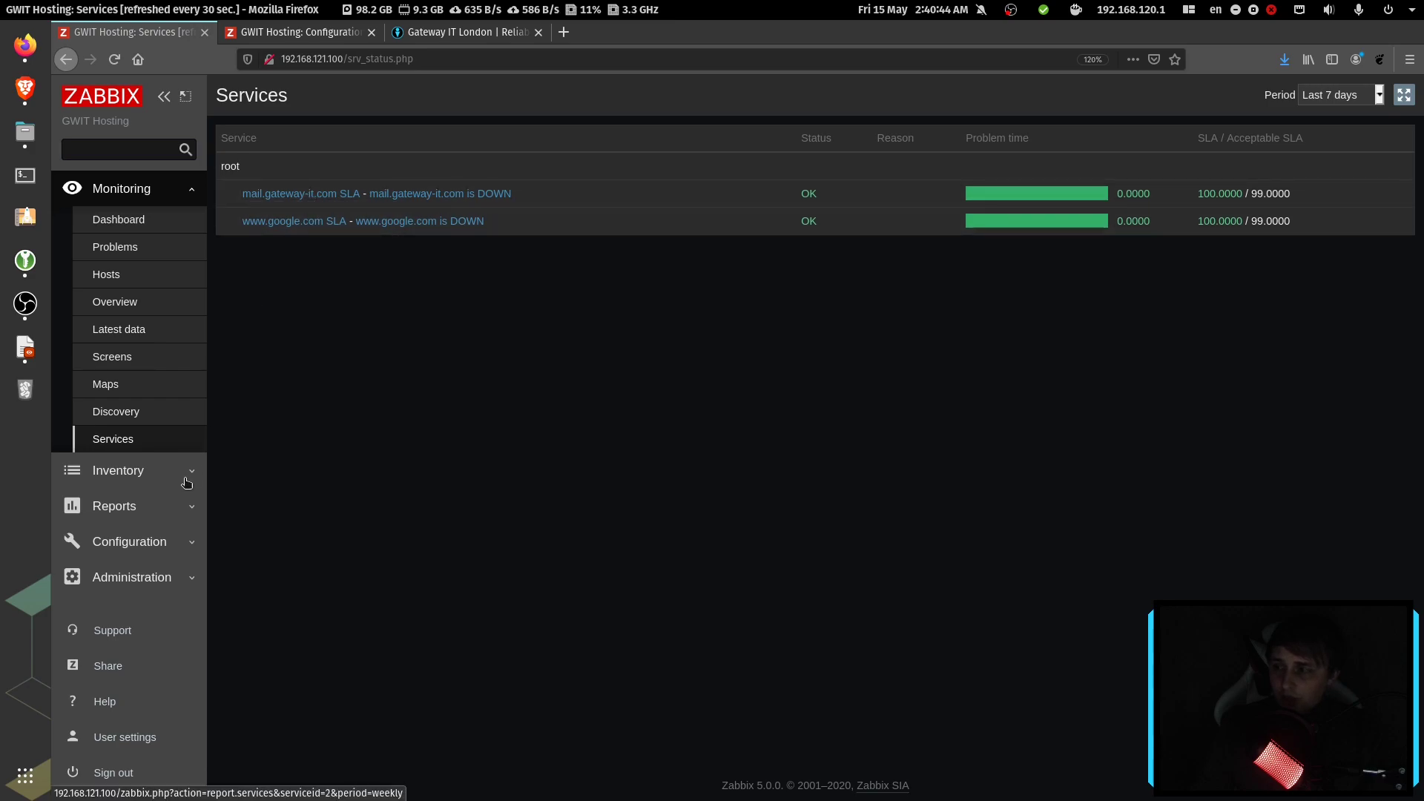
click(128, 542)
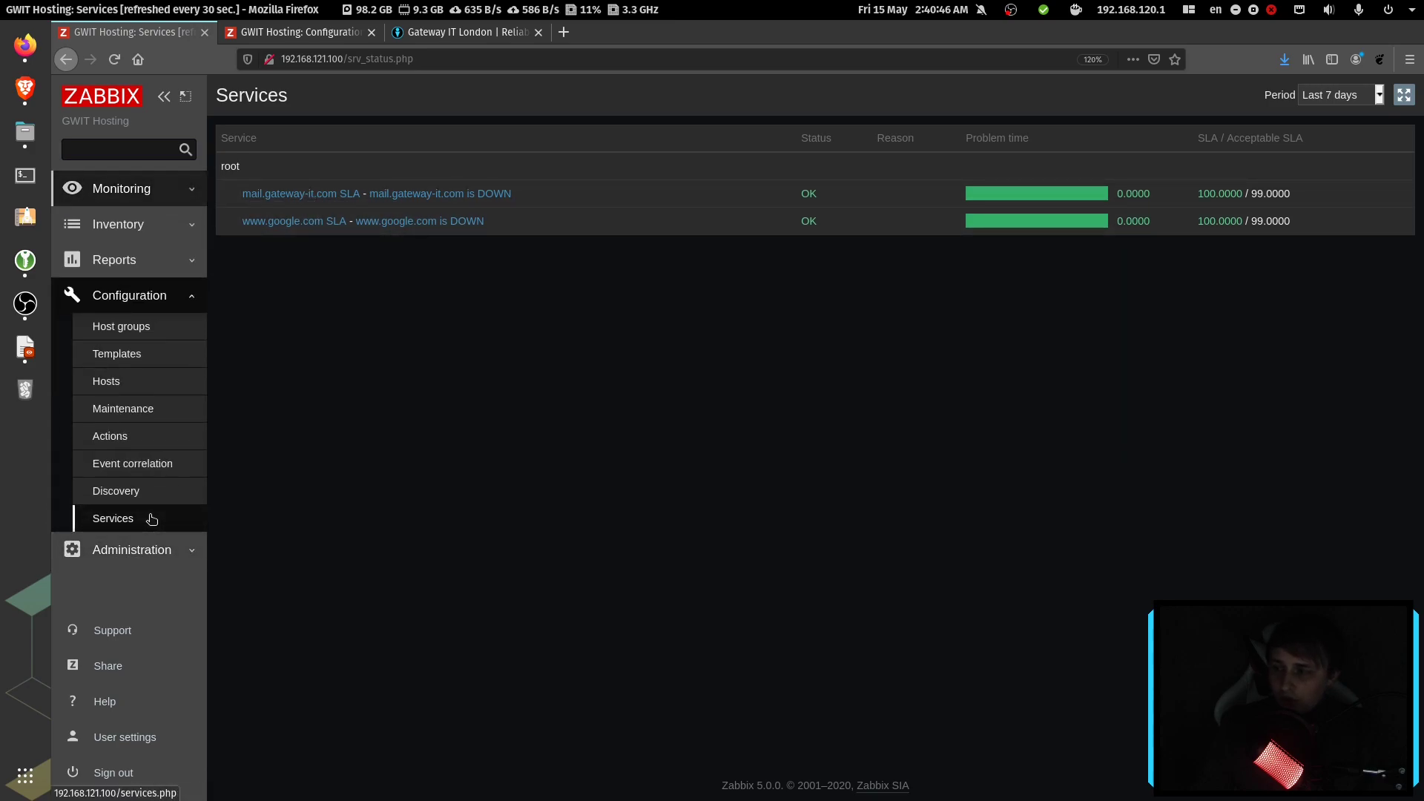
click(112, 518)
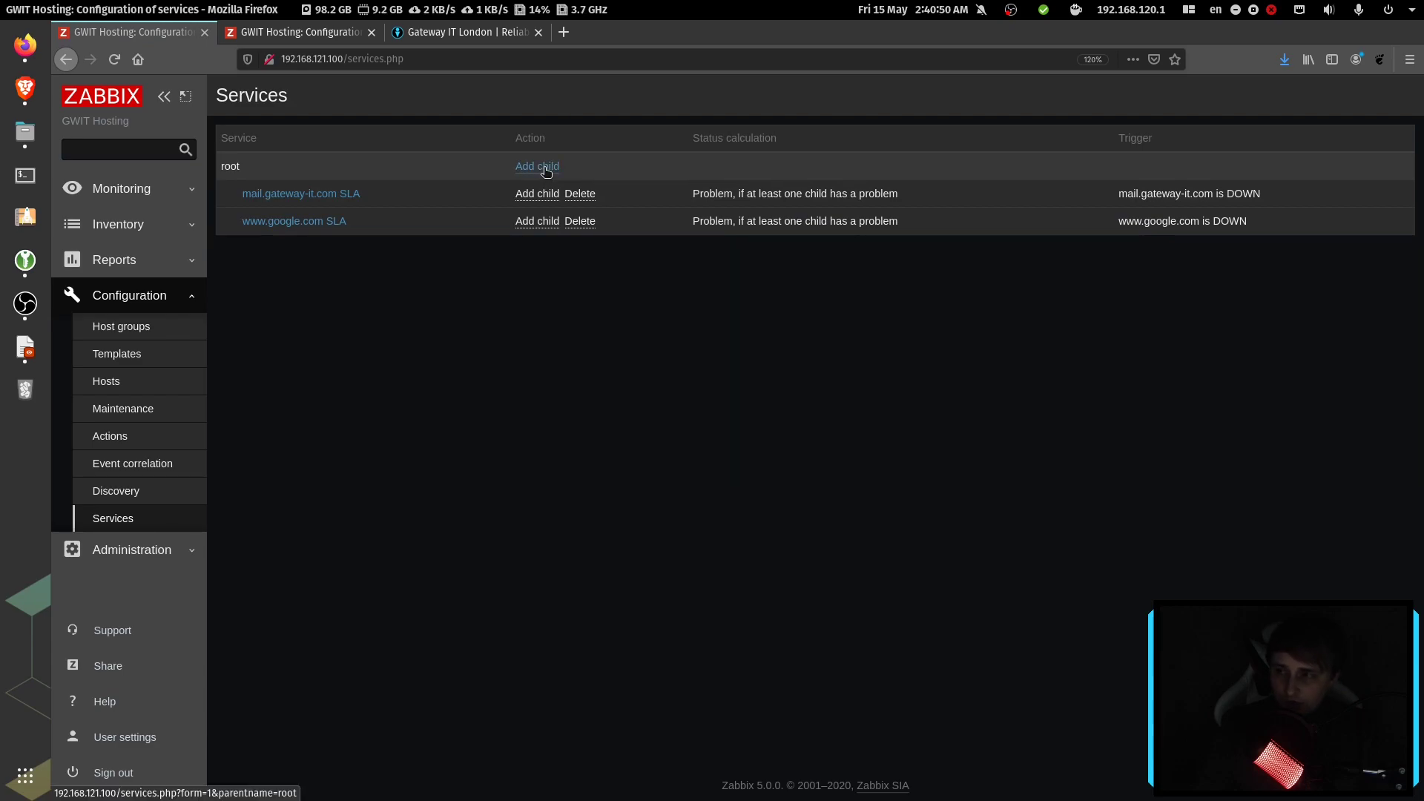
mouse_move(547, 172)
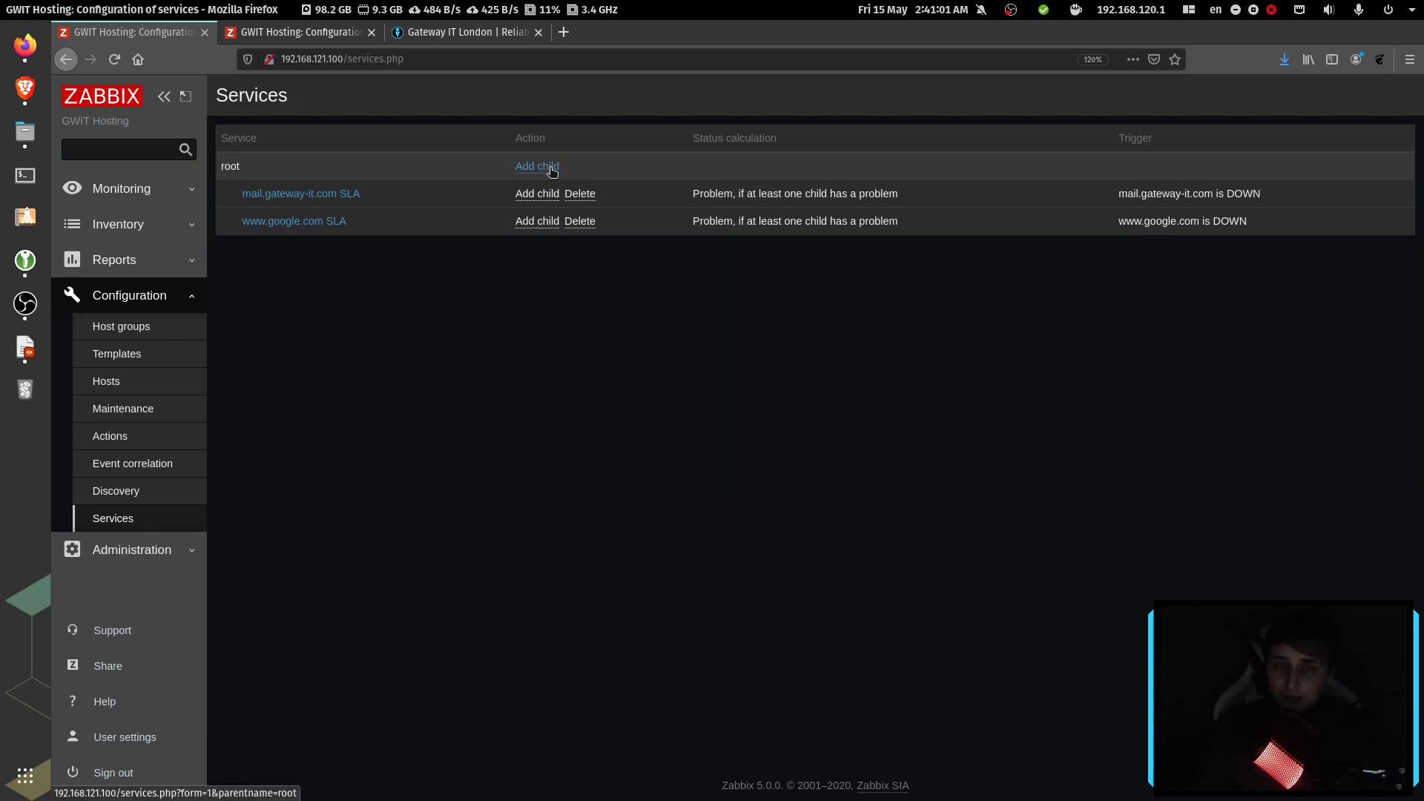
click(537, 166)
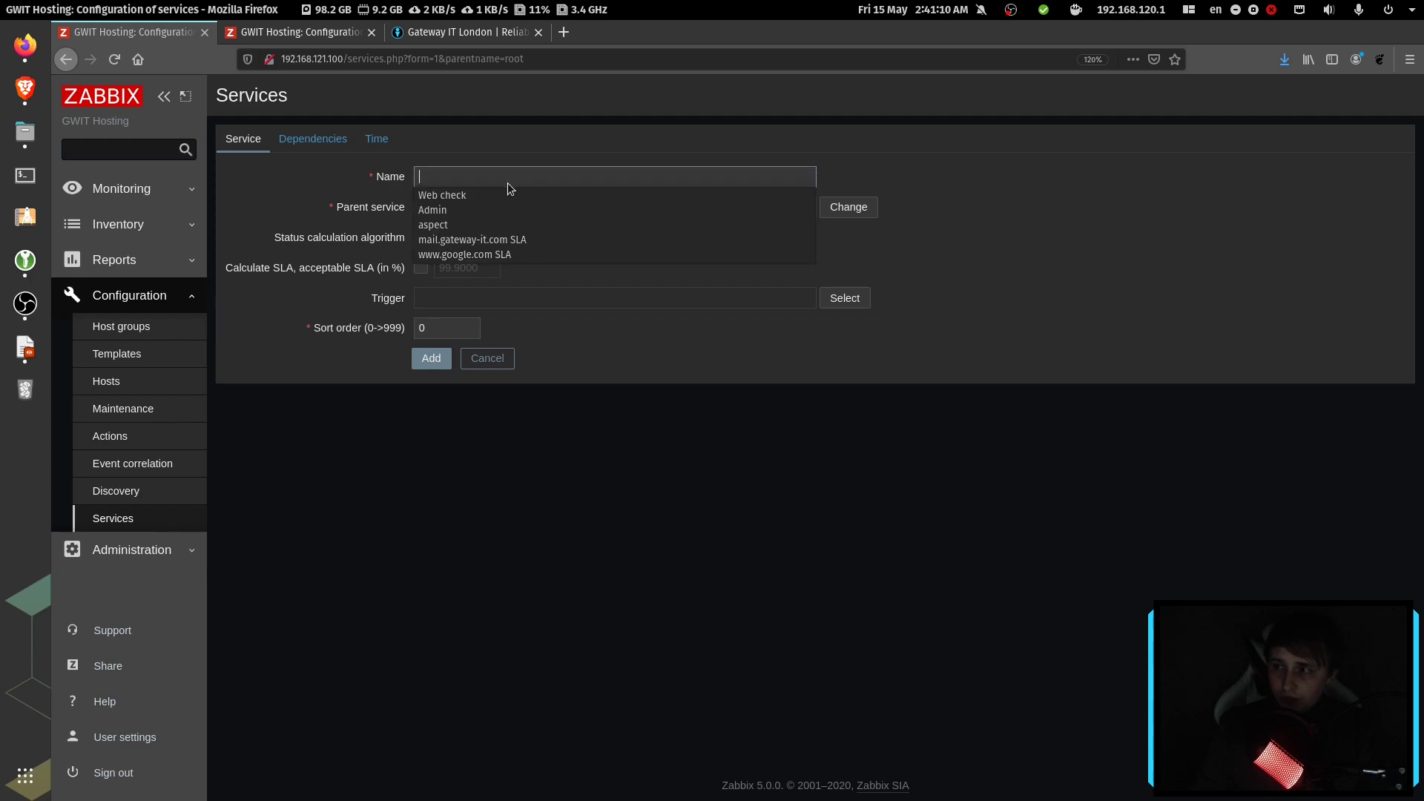
Step: Add service 'gateway-it.com SLA' with 99% SLA, linked to the 'gateway-it.com is DOWN' trigger
click(472, 239)
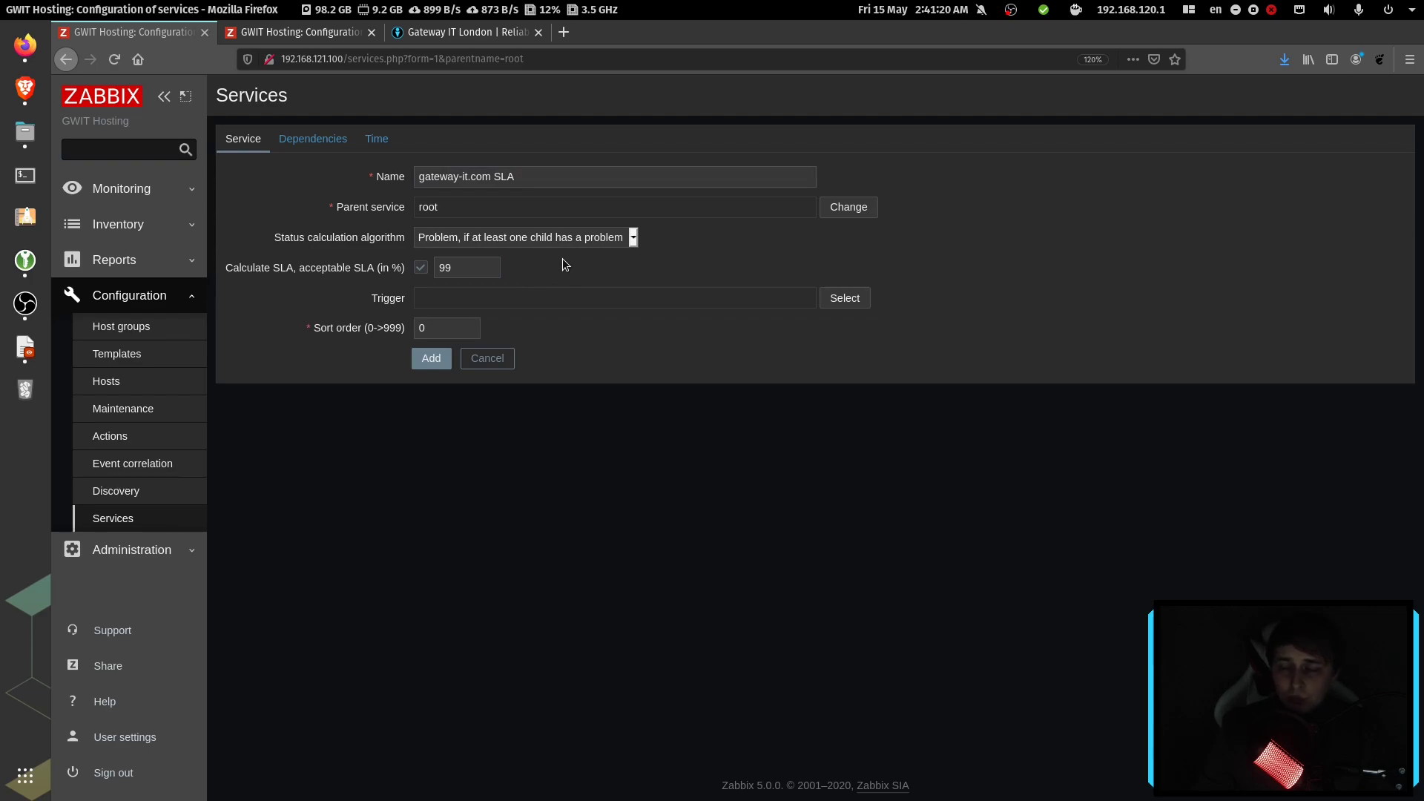
click(842, 298)
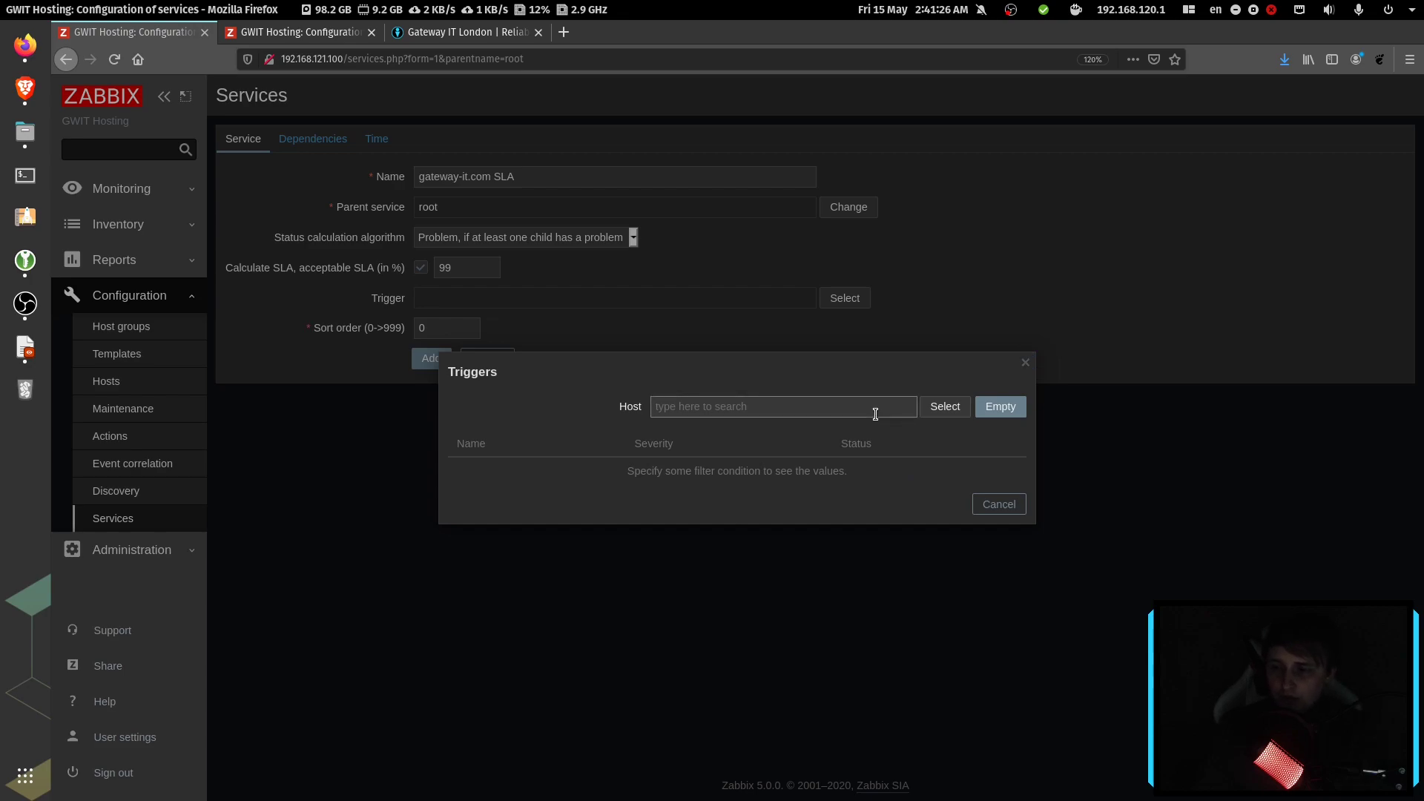
text(ga)
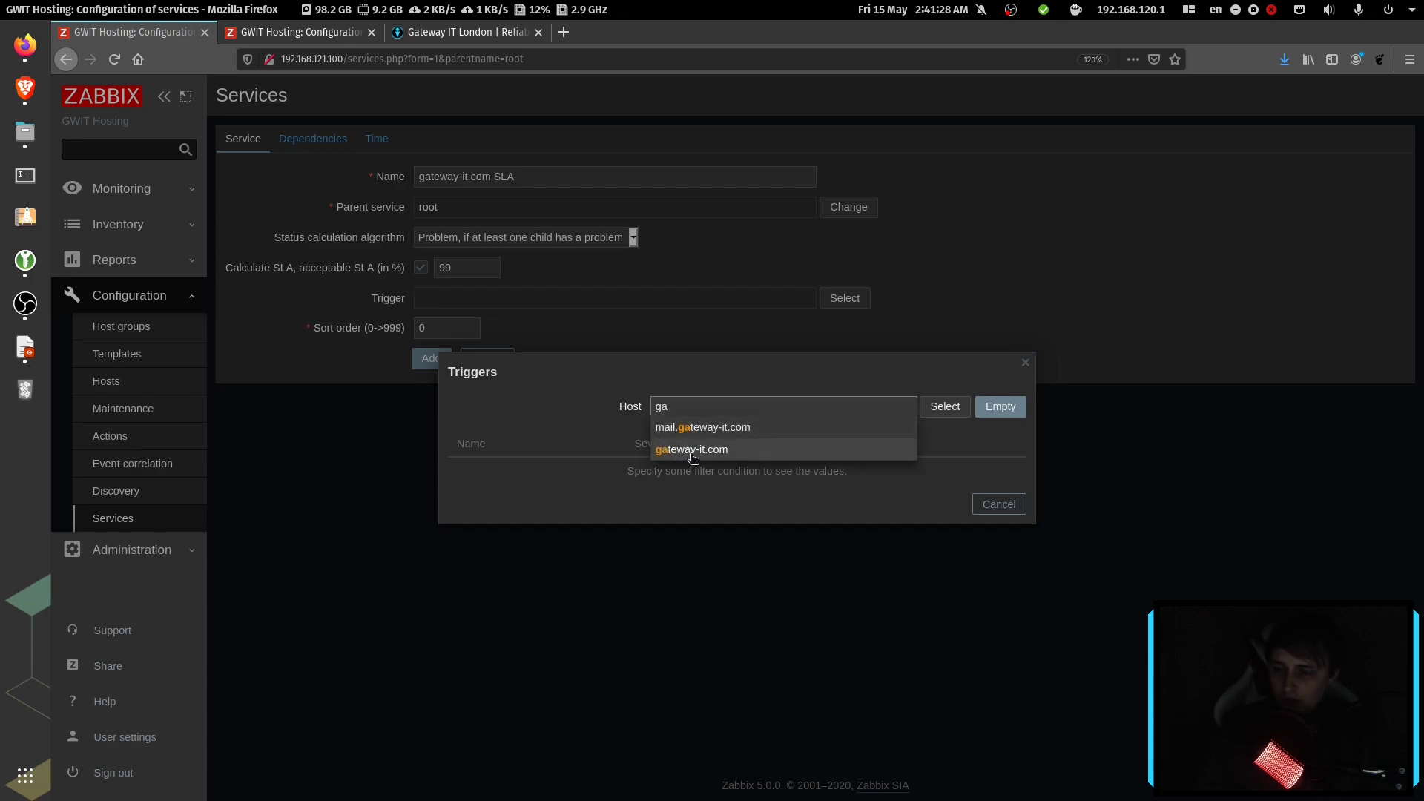
click(691, 450)
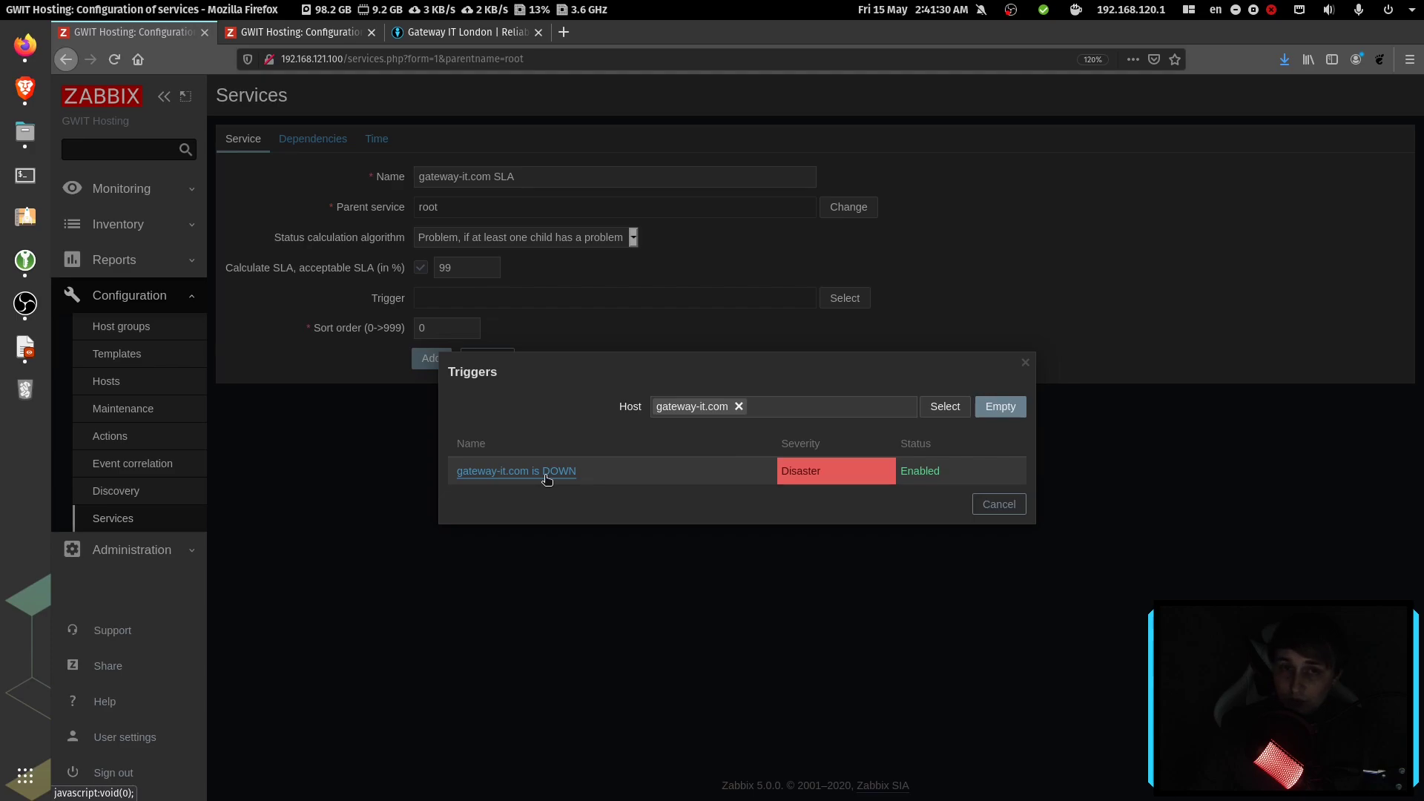
click(514, 470)
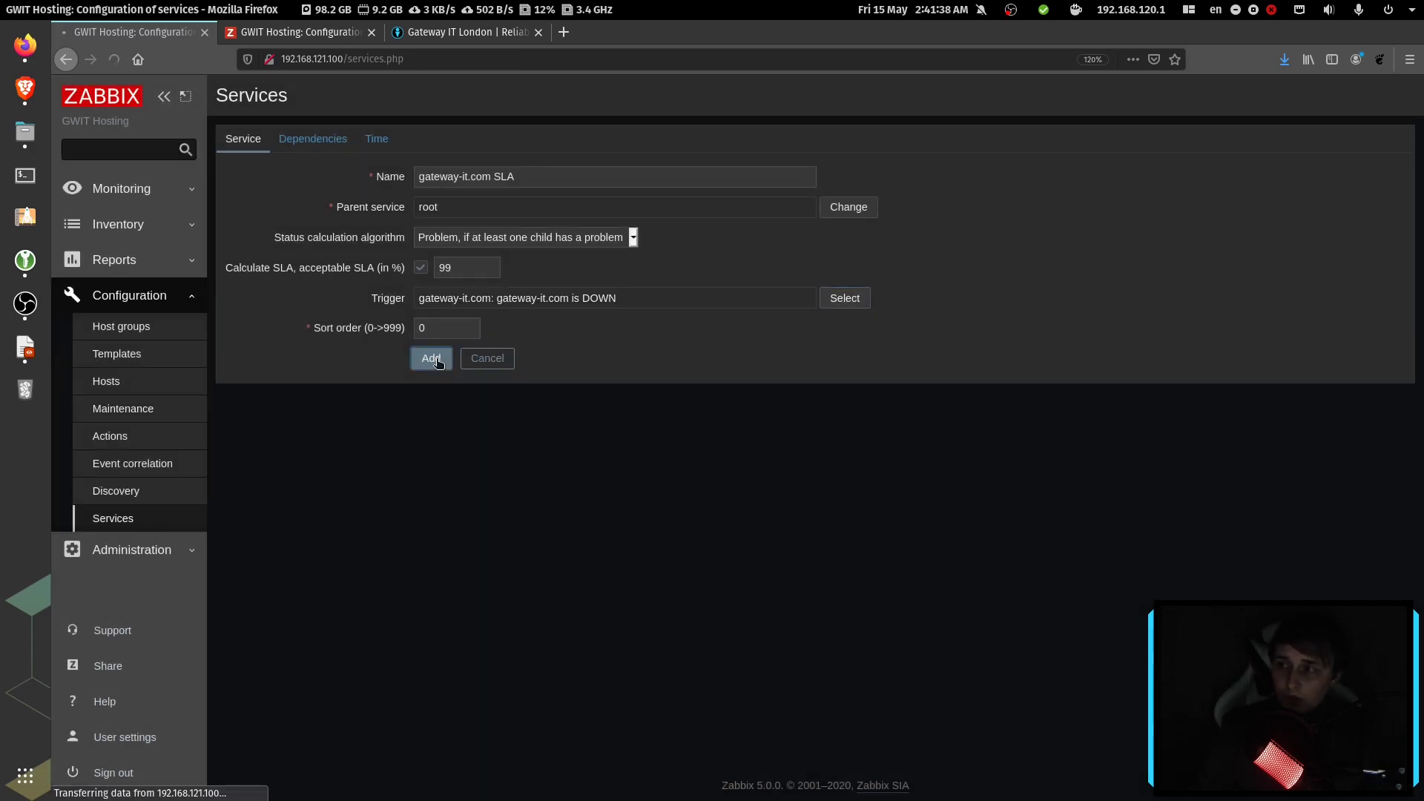
click(430, 357)
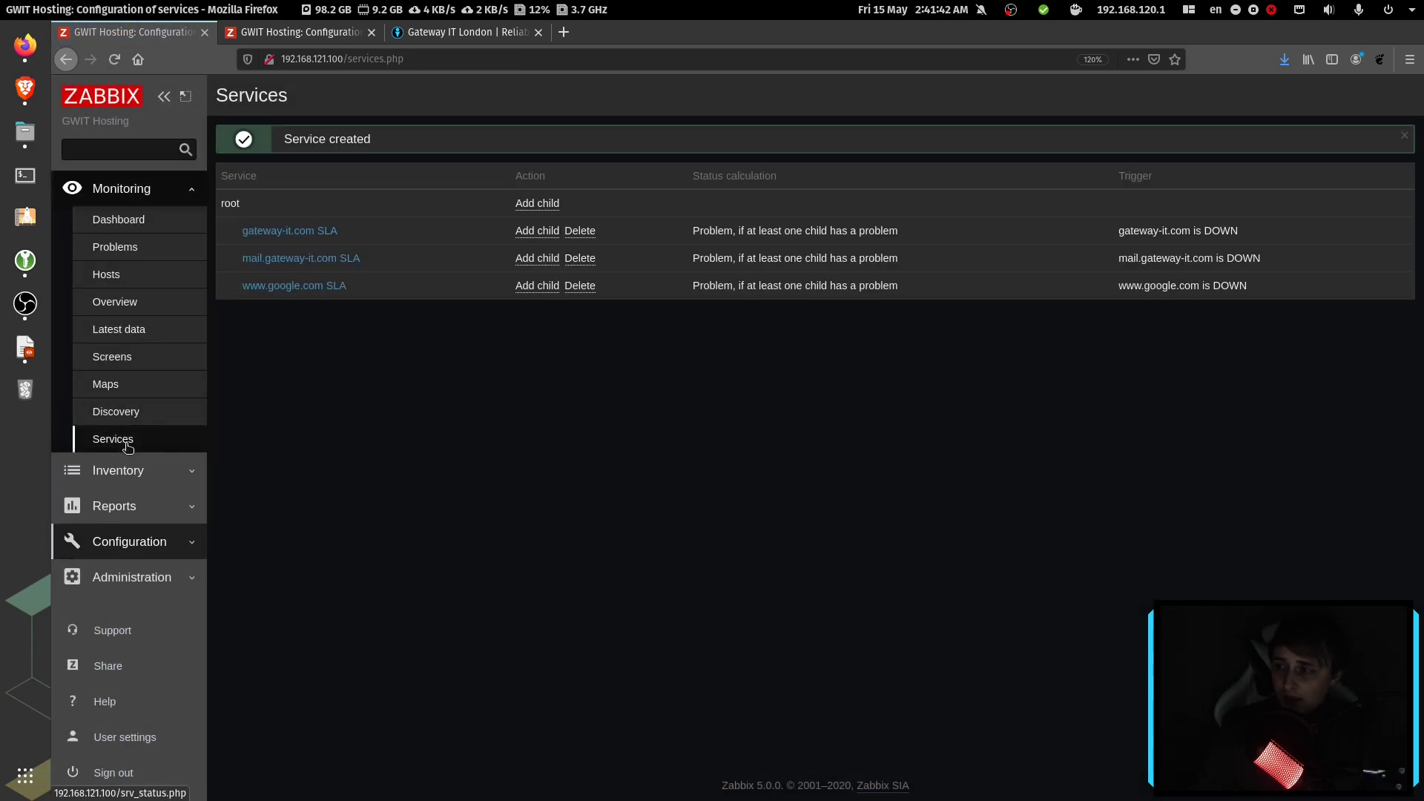
Step: View the gateway-it.com SLA availability report at 100% and switch its period to Daily
click(112, 438)
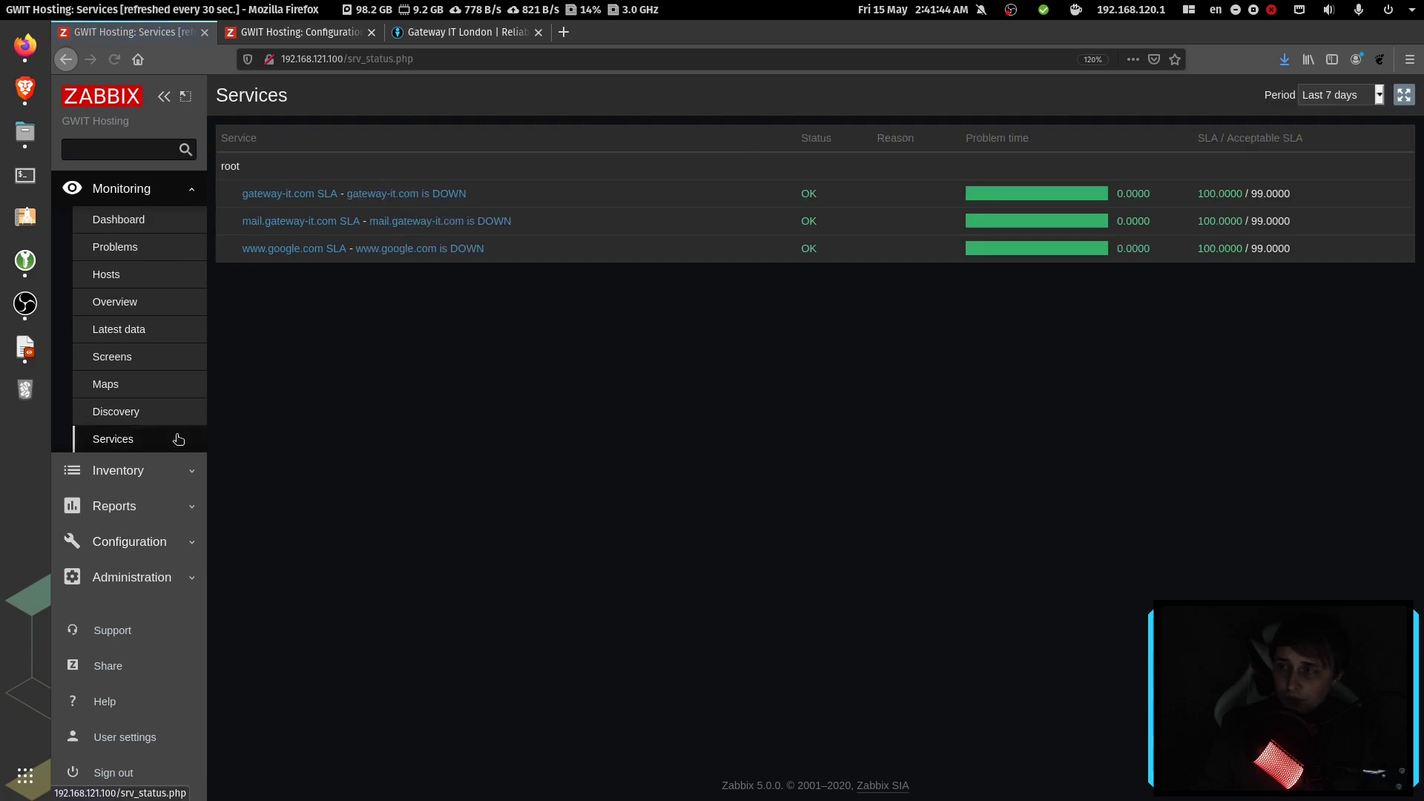
click(288, 193)
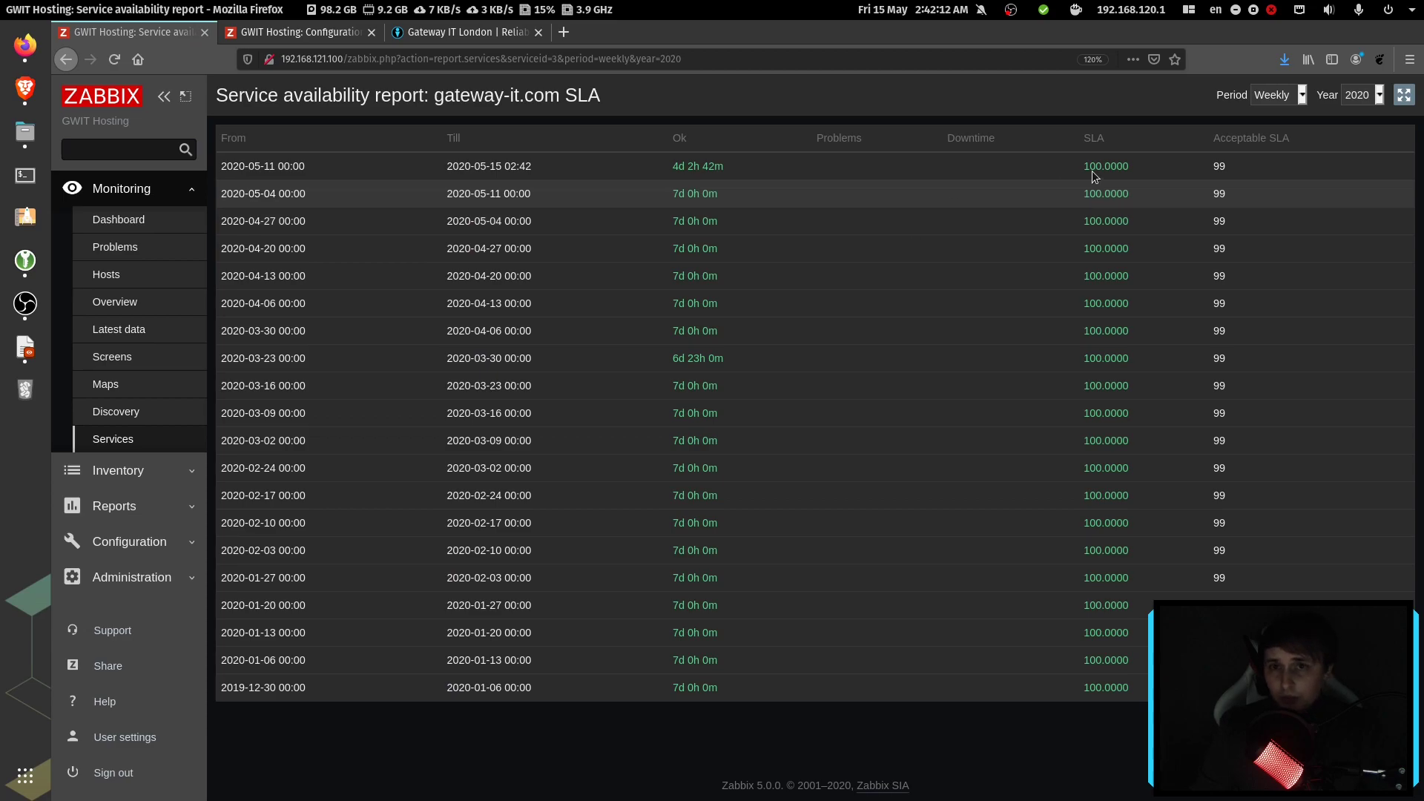
click(1277, 94)
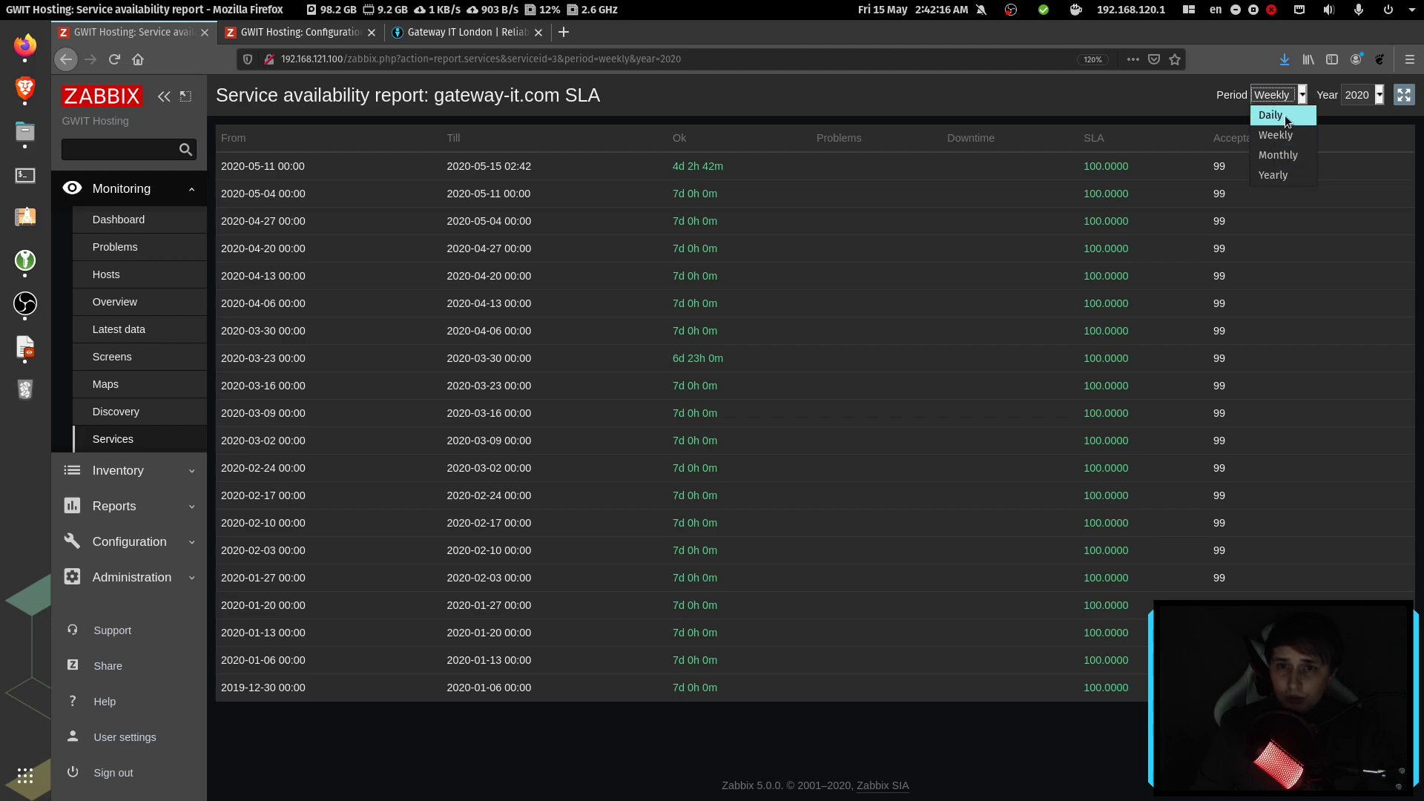
click(1269, 115)
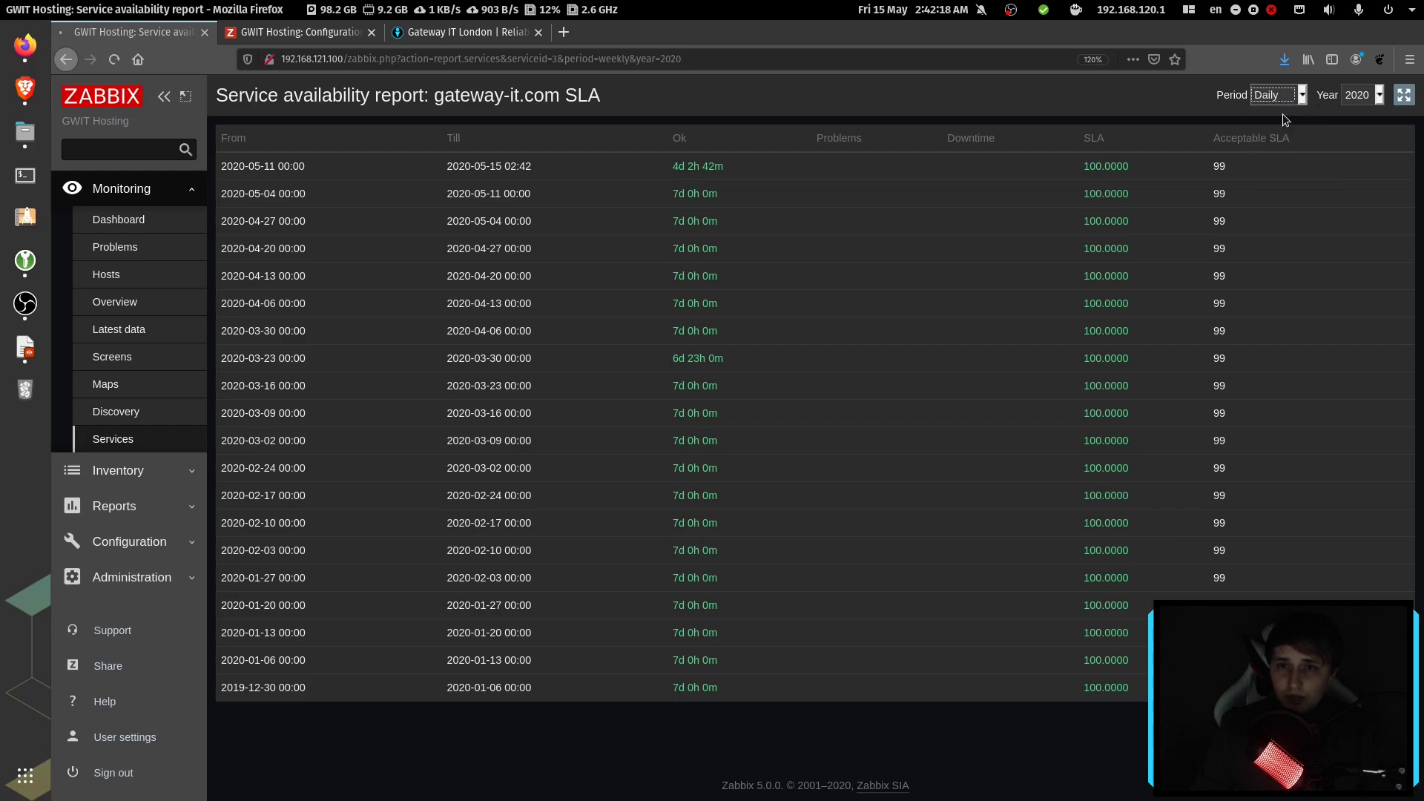
click(1271, 94)
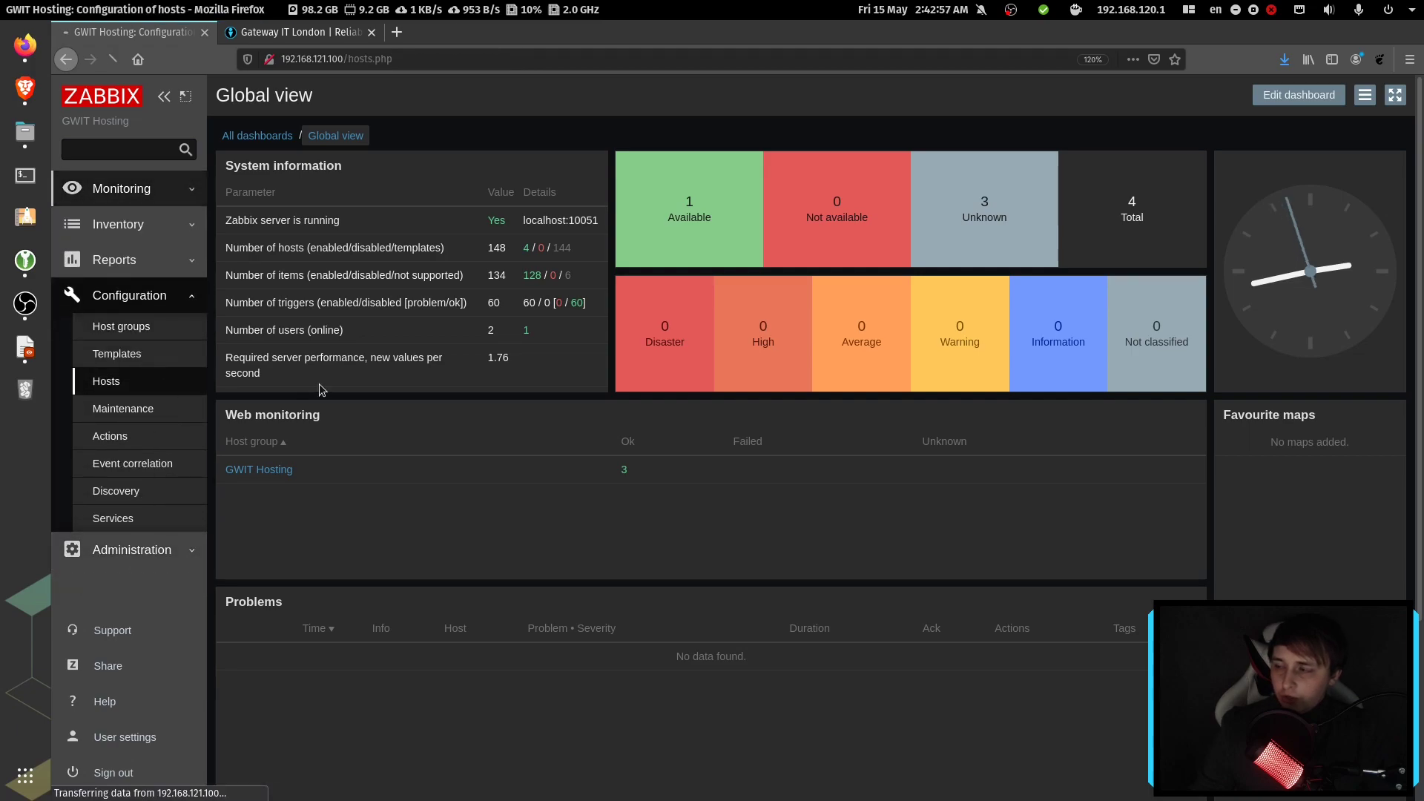
Step: Change the Web check step's required string to 'Re1liable and affordable IT service provider'
click(106, 380)
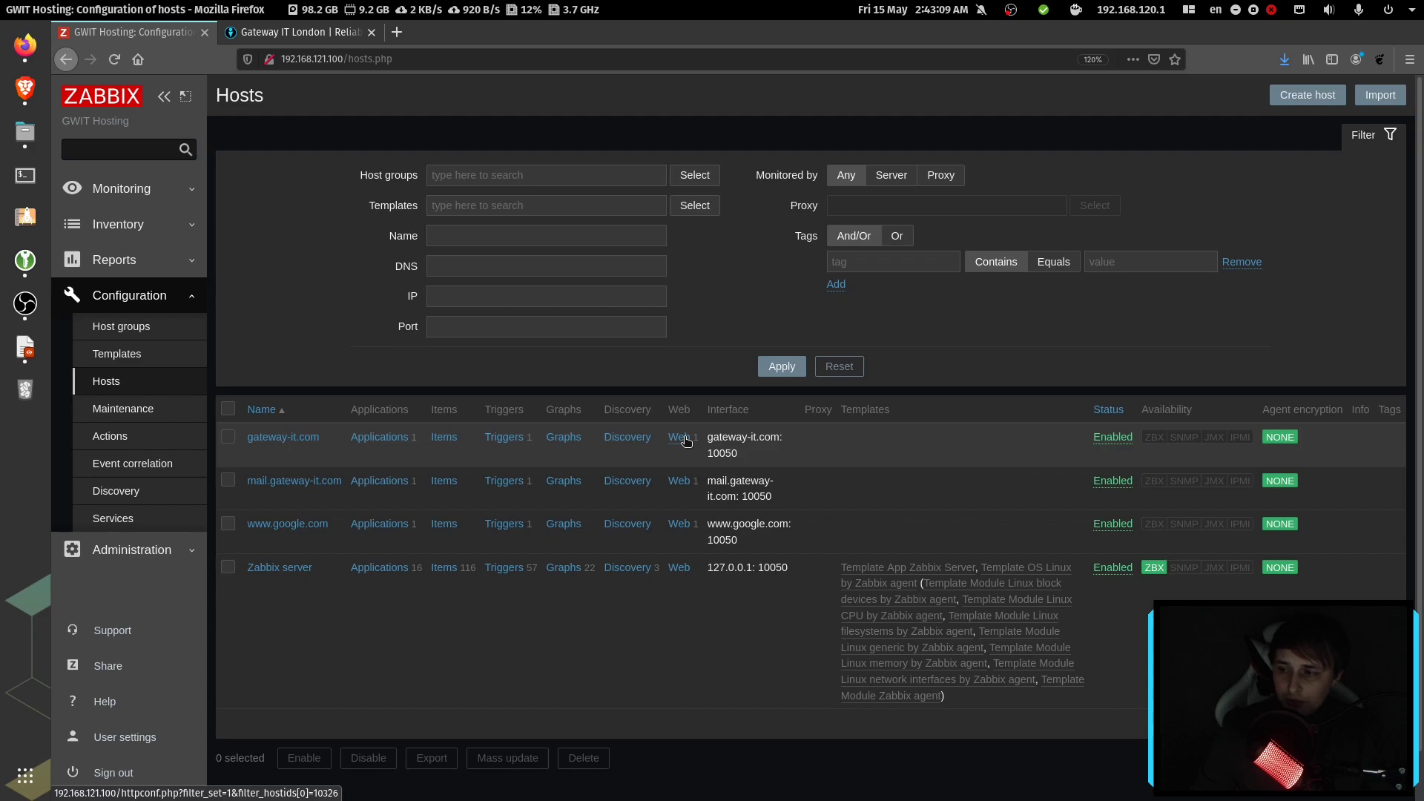
click(677, 436)
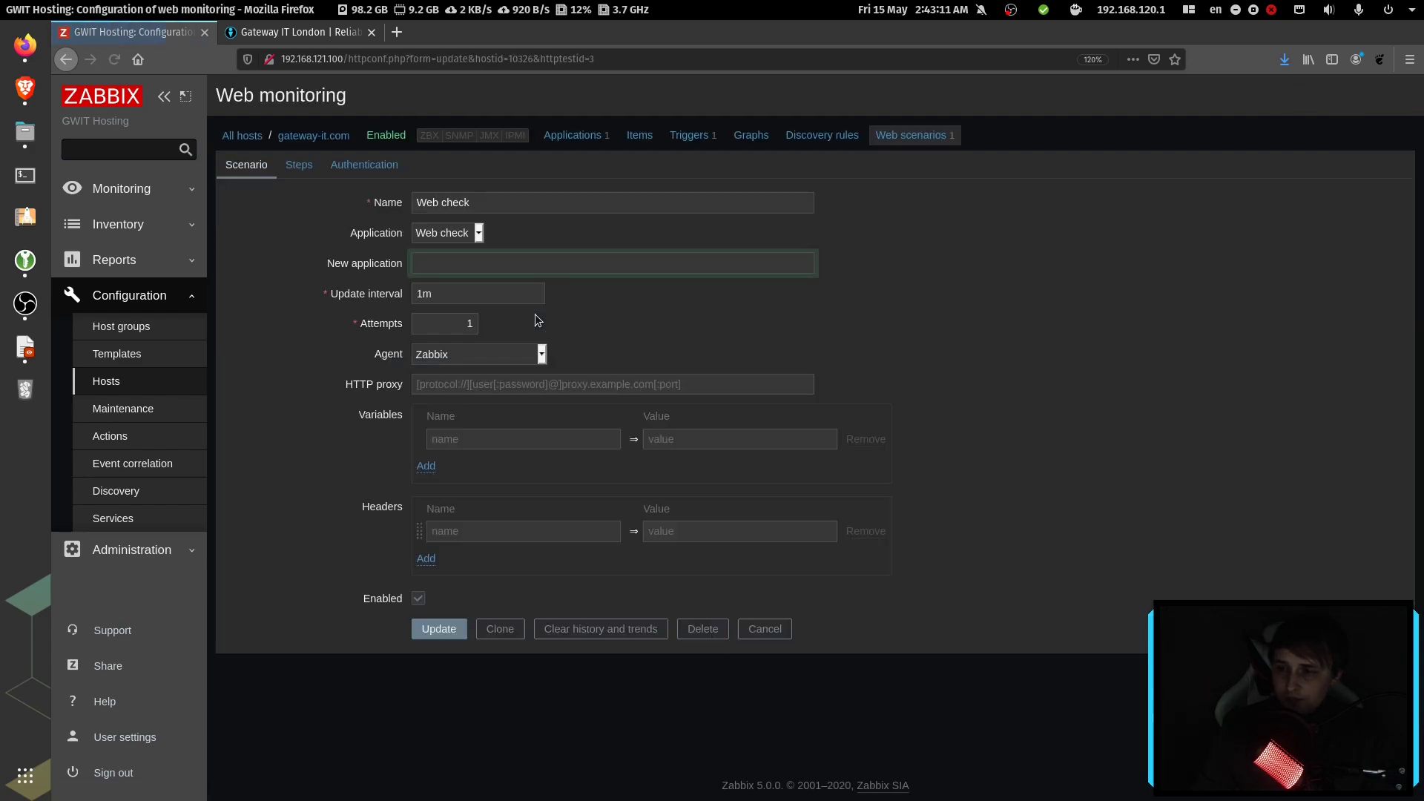
click(298, 165)
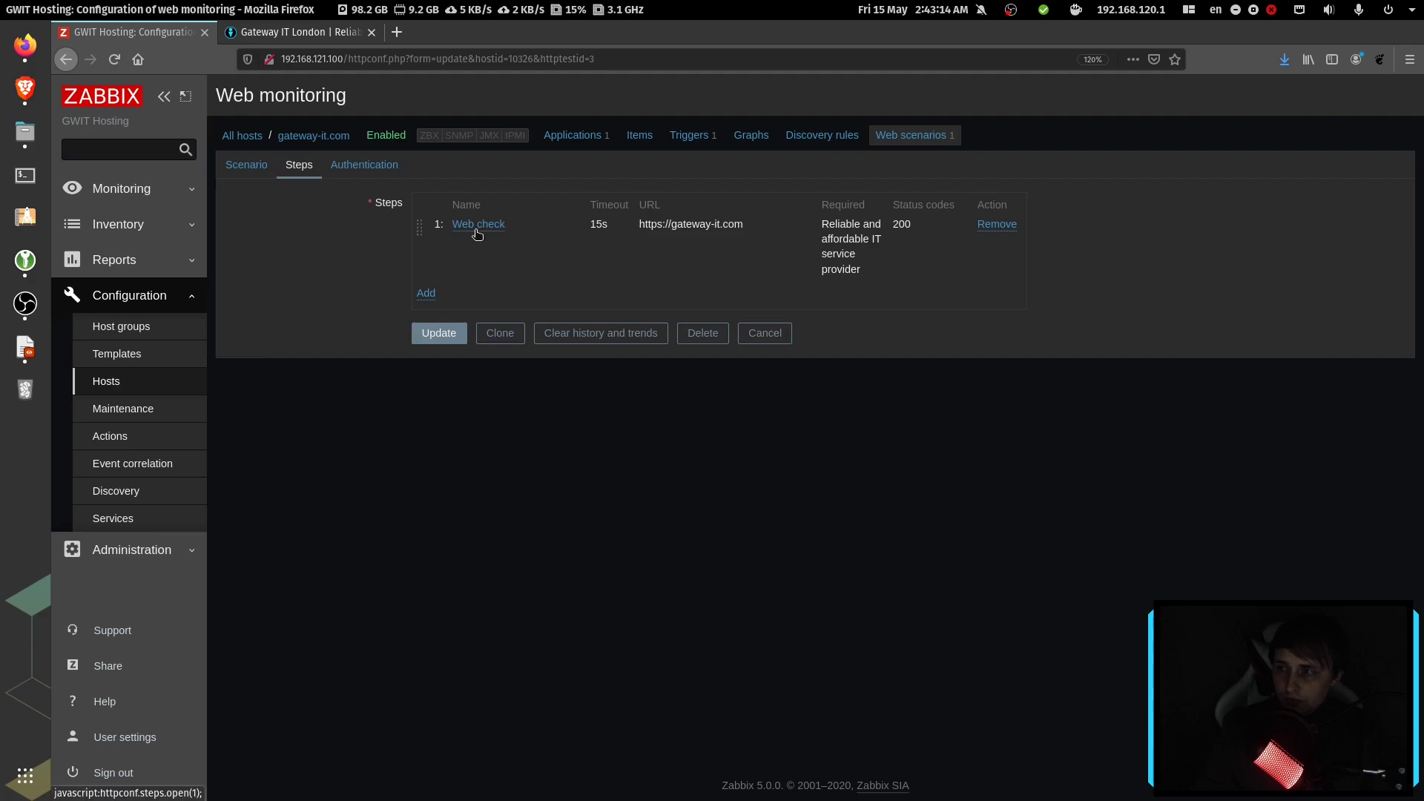
click(478, 224)
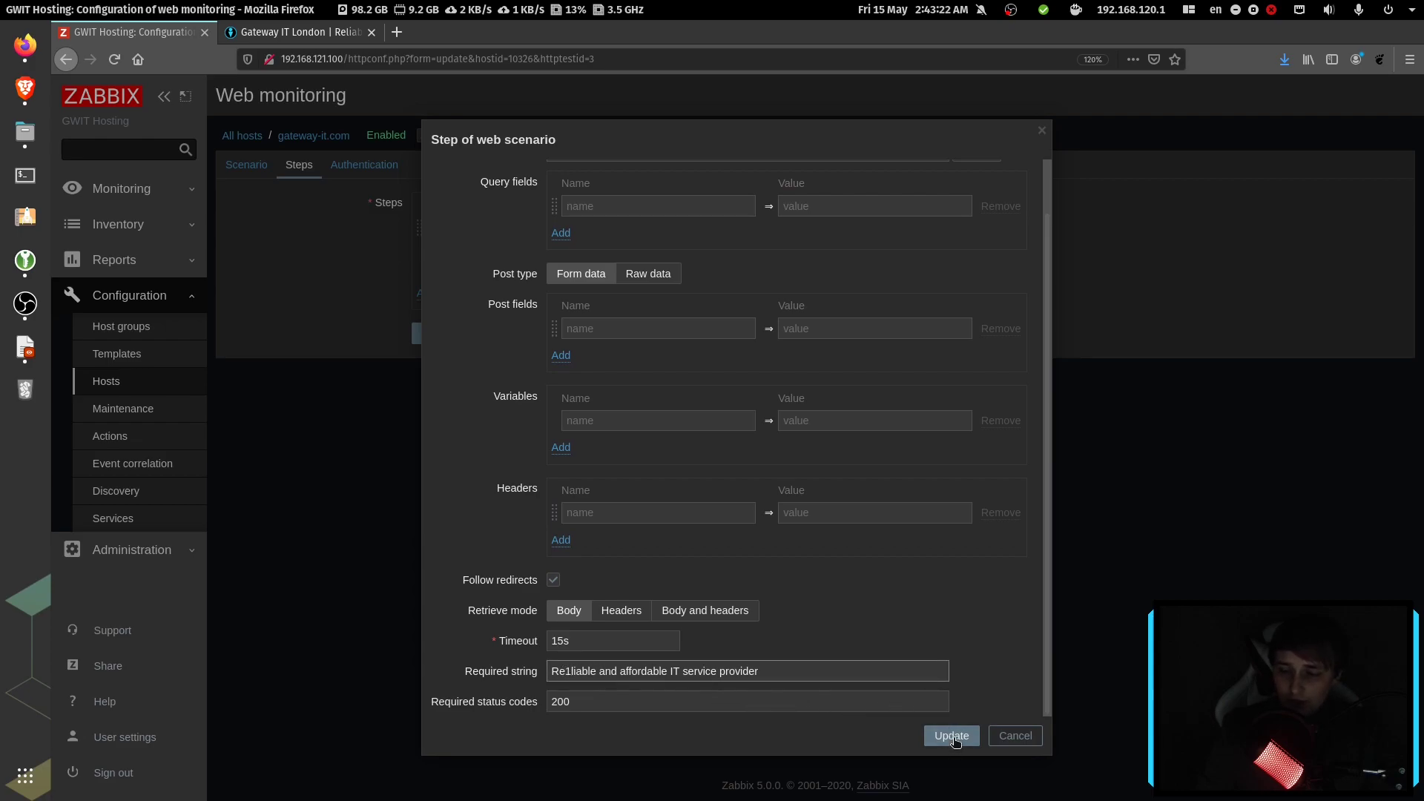
click(950, 736)
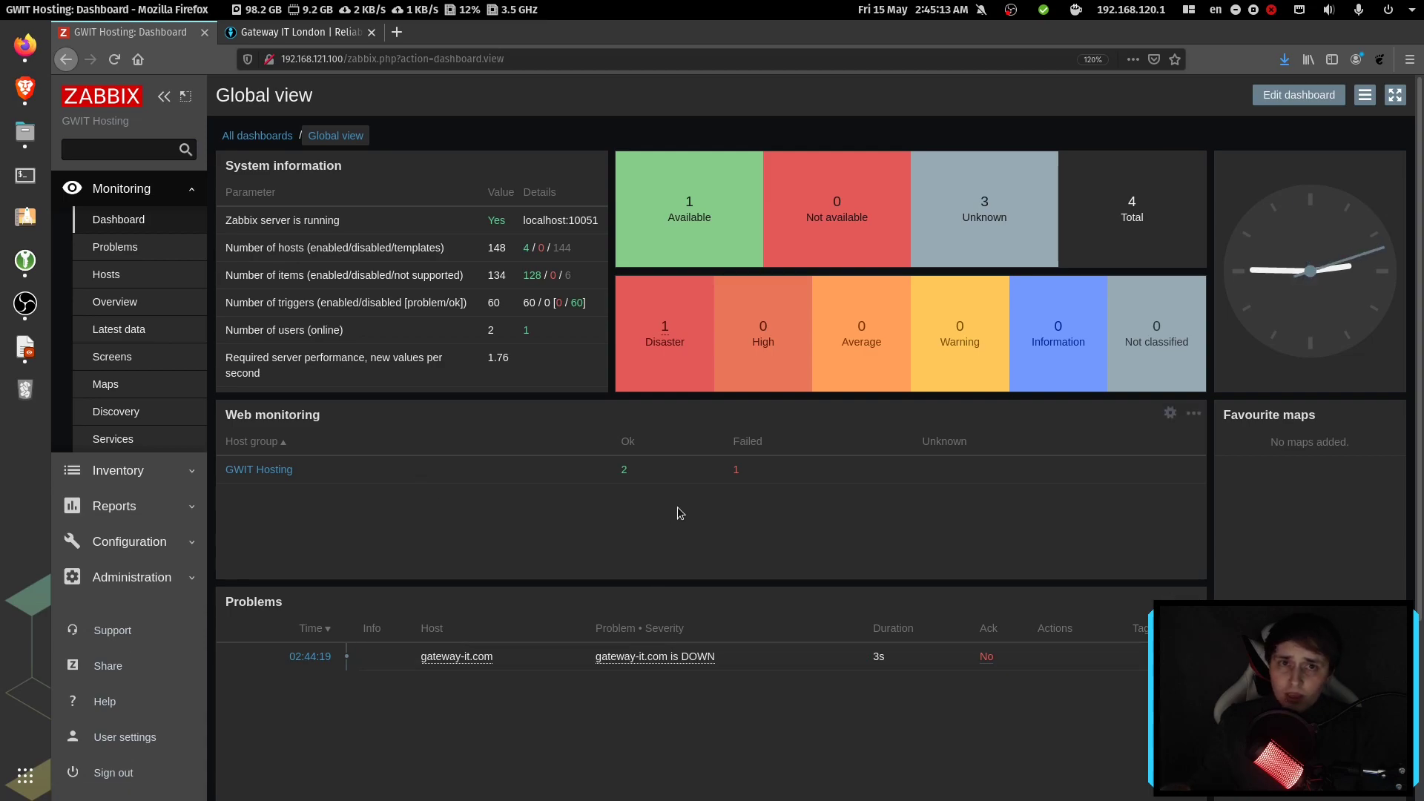
mouse_move(274, 478)
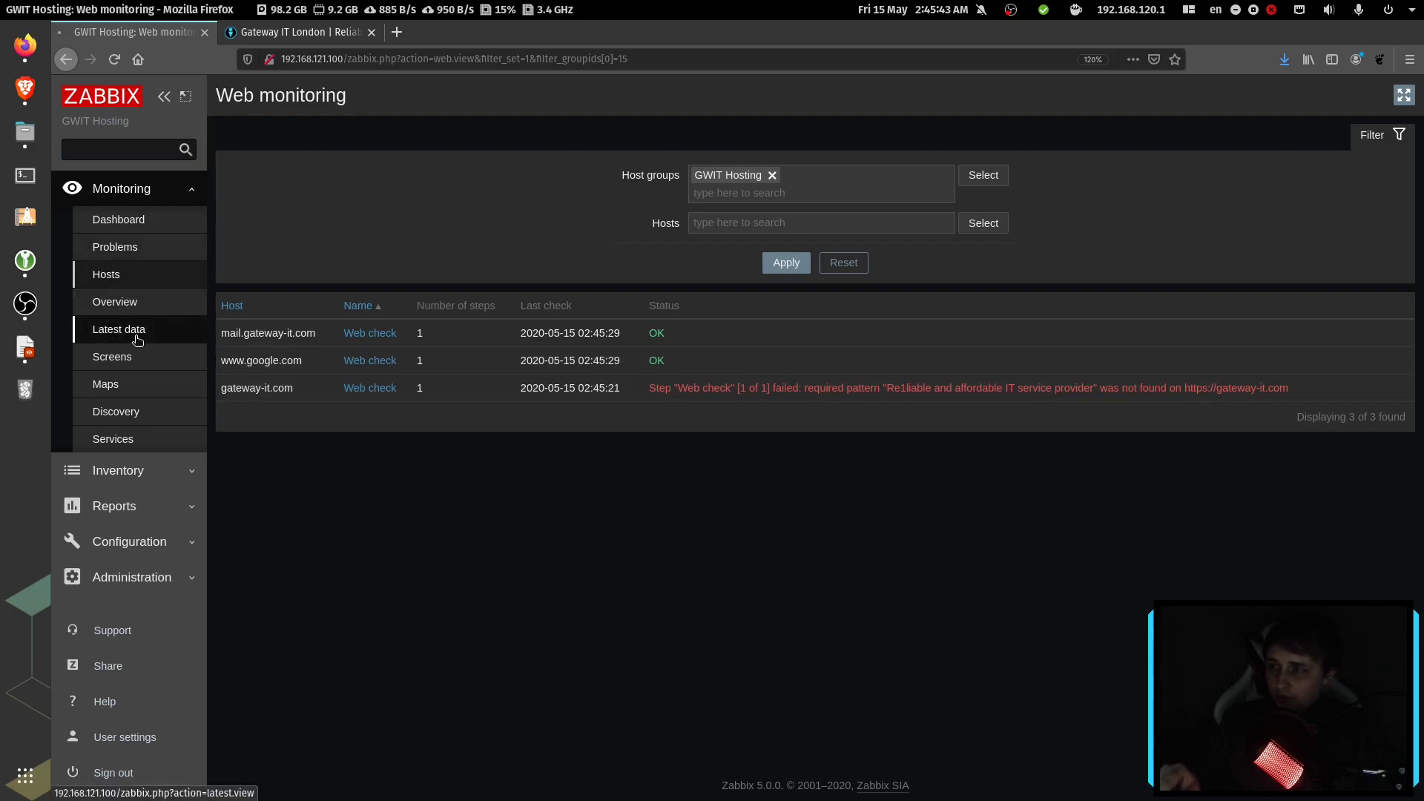
Step: Check gateway-it.com's Last error message history for 'required pattern not found', then return to the dashboard
click(118, 329)
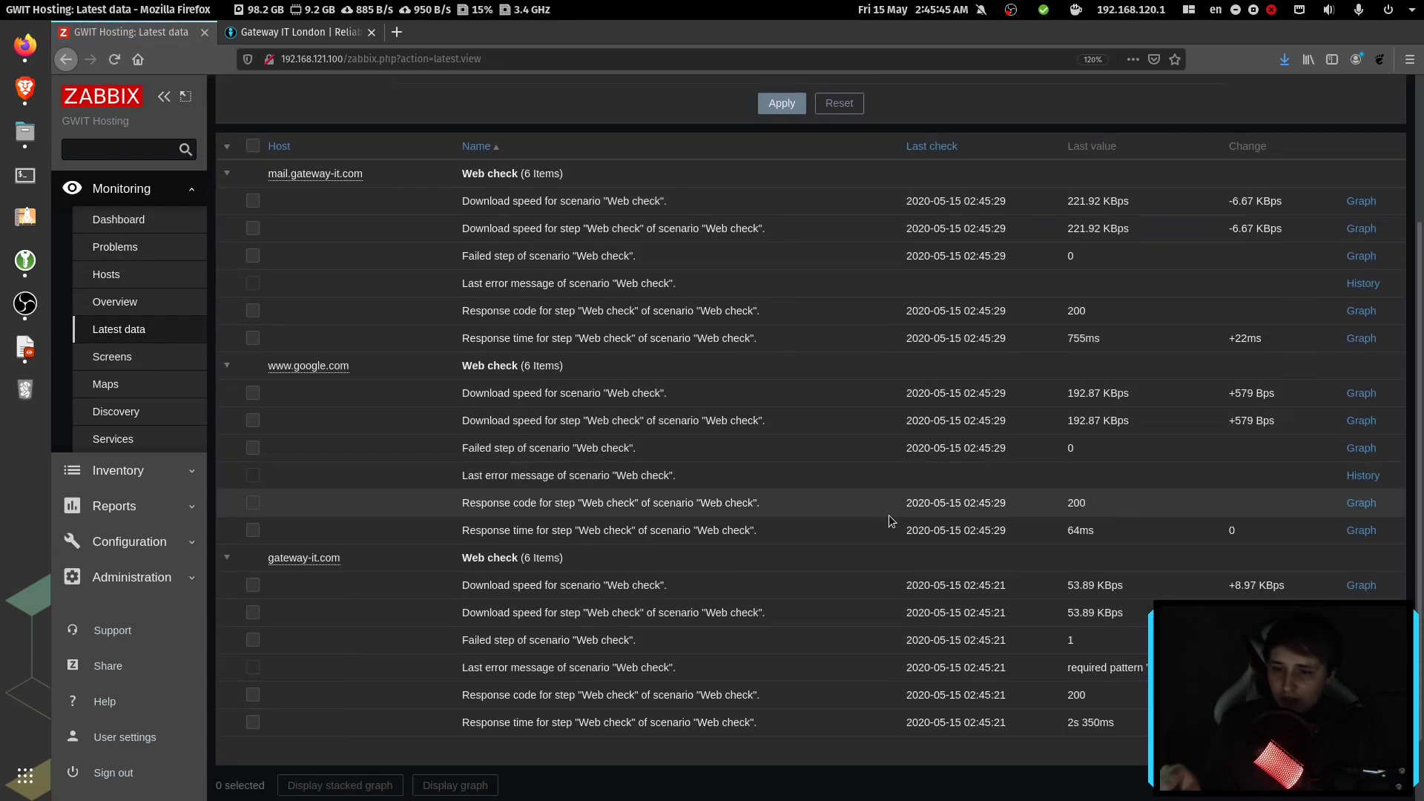
click(1362, 667)
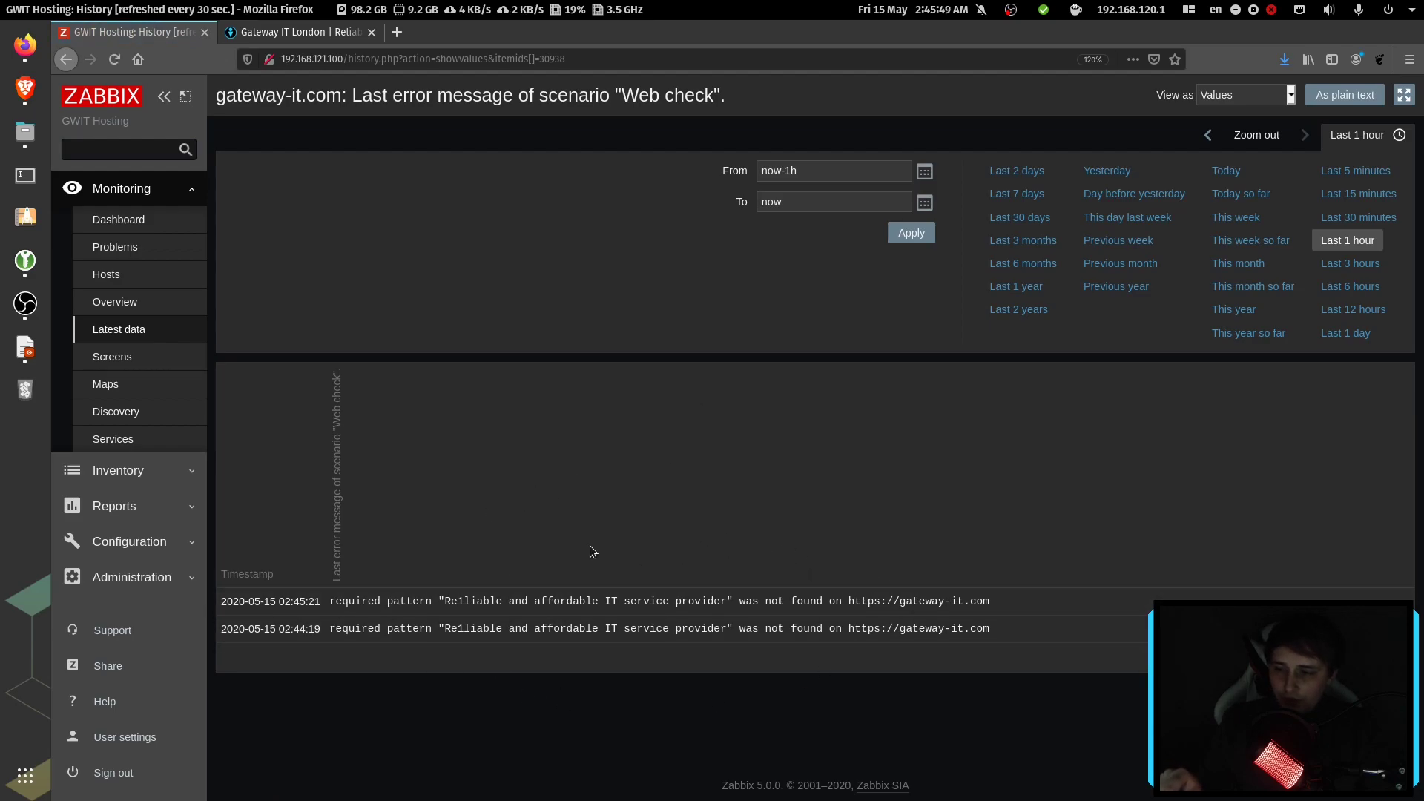
mouse_move(610, 663)
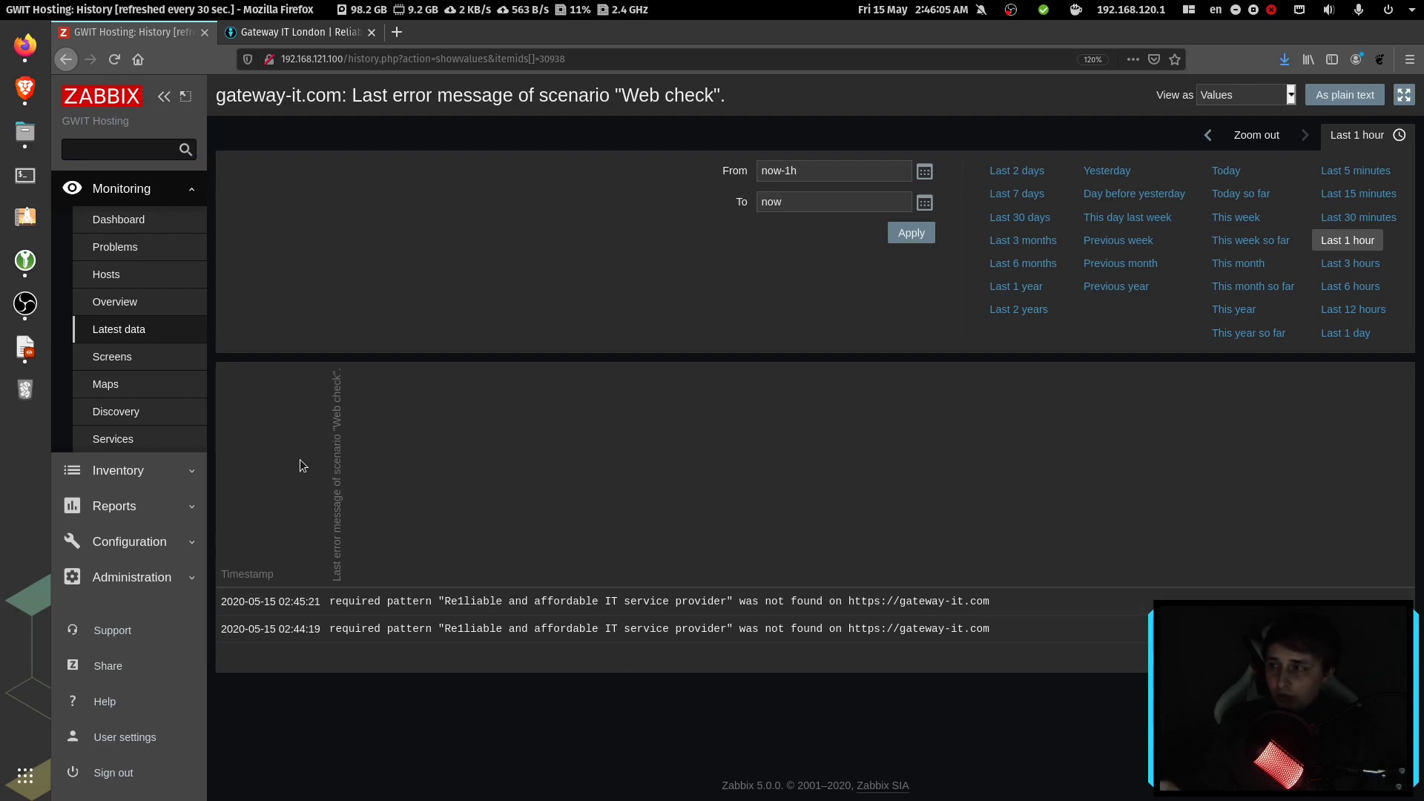
click(119, 218)
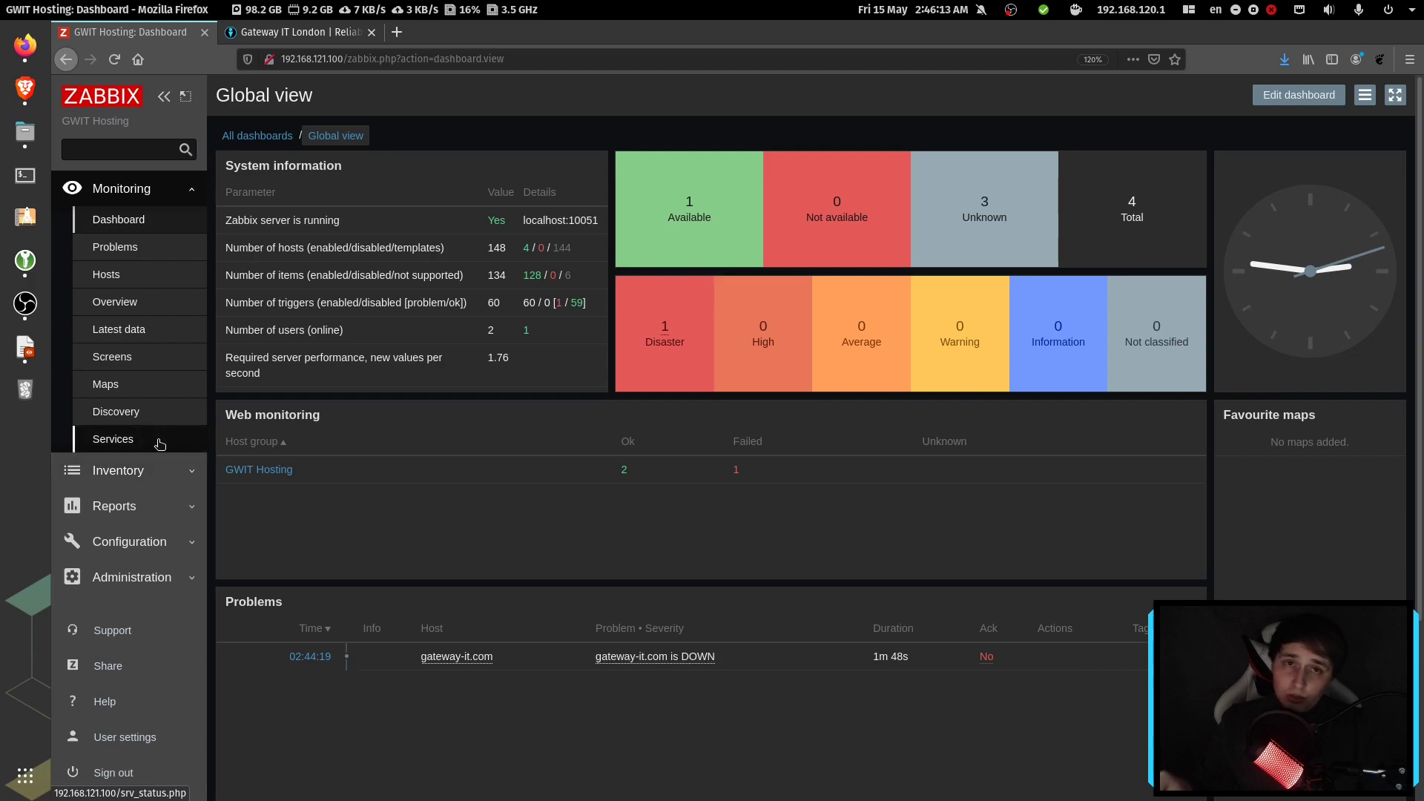
Step: View Services, showing gateway-it.com SLA in Disaster with SLA at 99.9810 against 99.0000
click(113, 438)
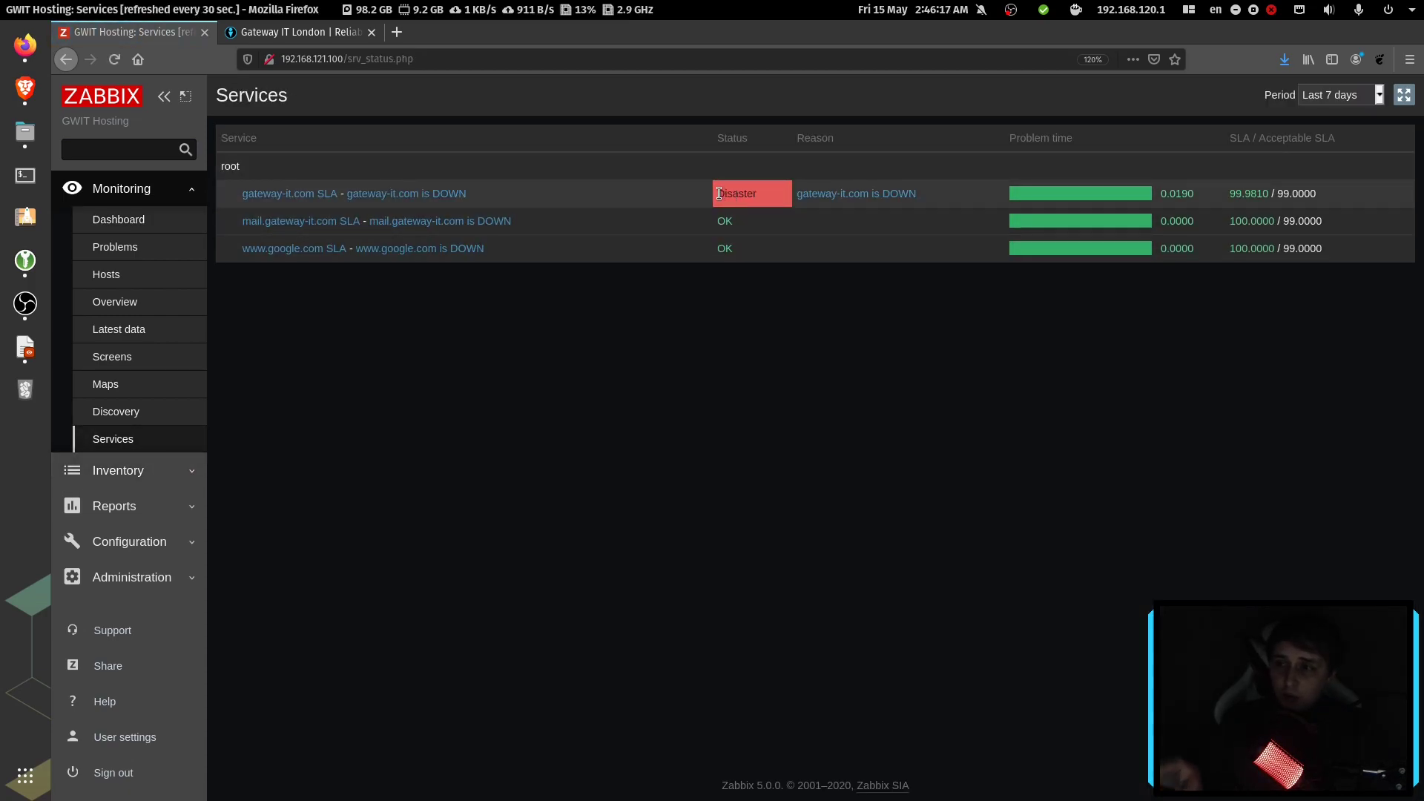
mouse_move(765, 198)
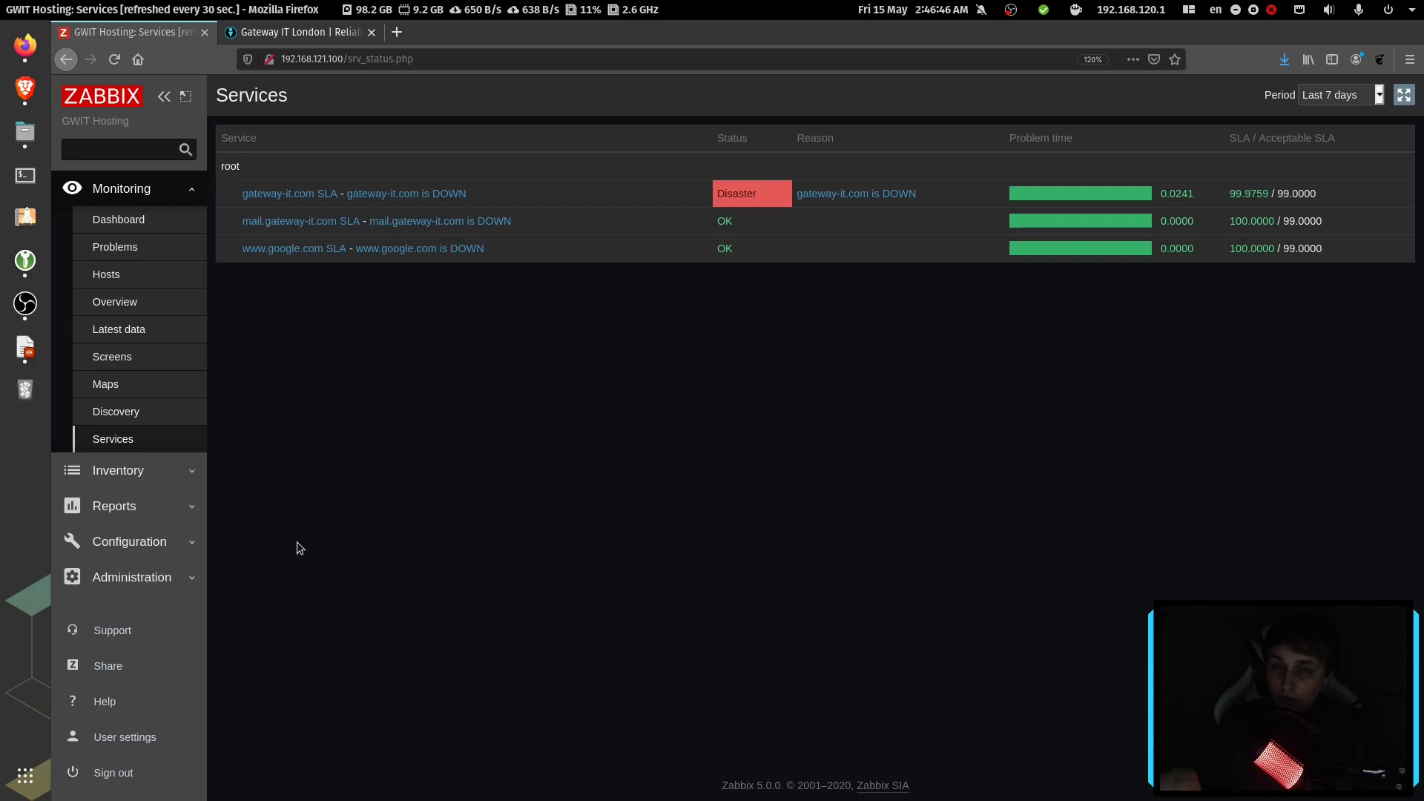
mouse_move(285, 554)
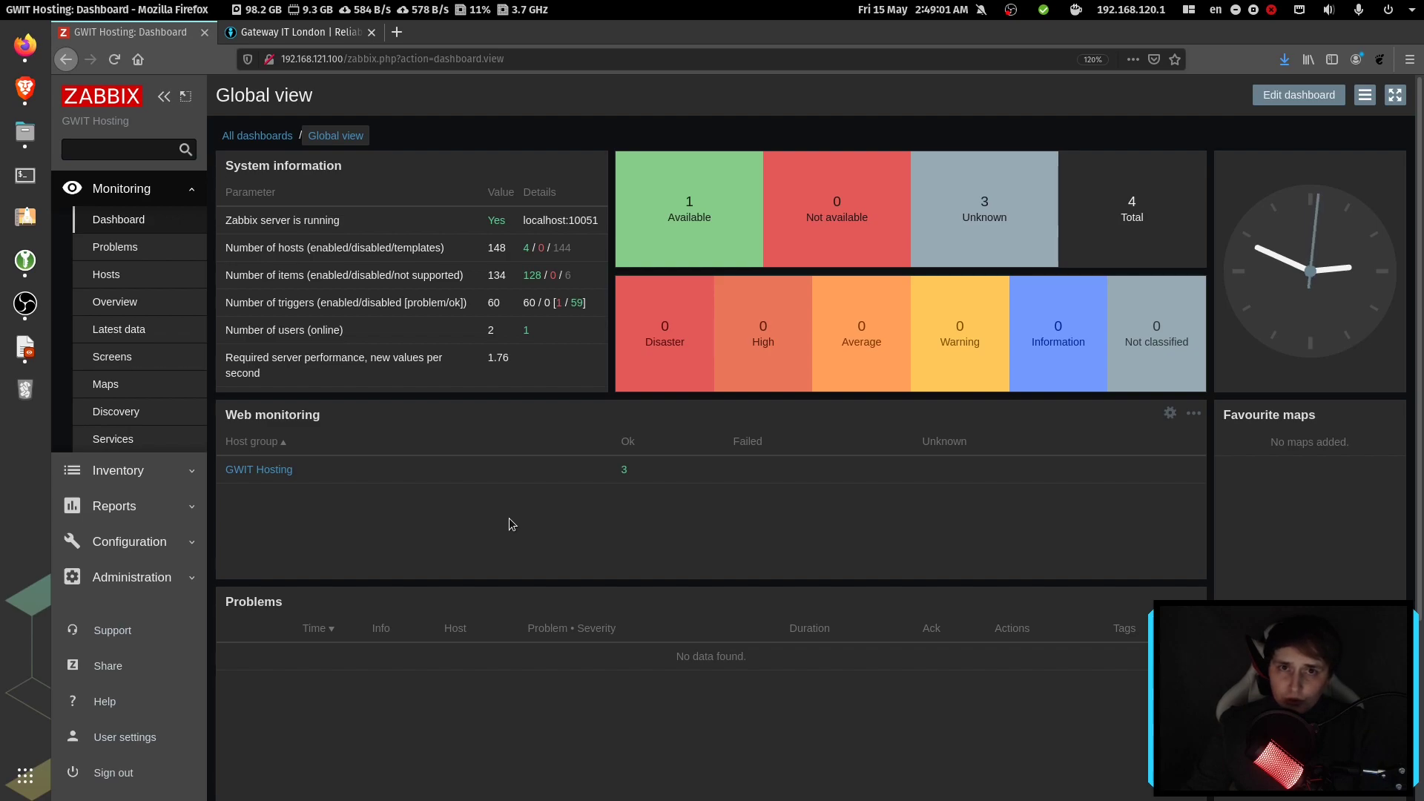
mouse_move(521, 522)
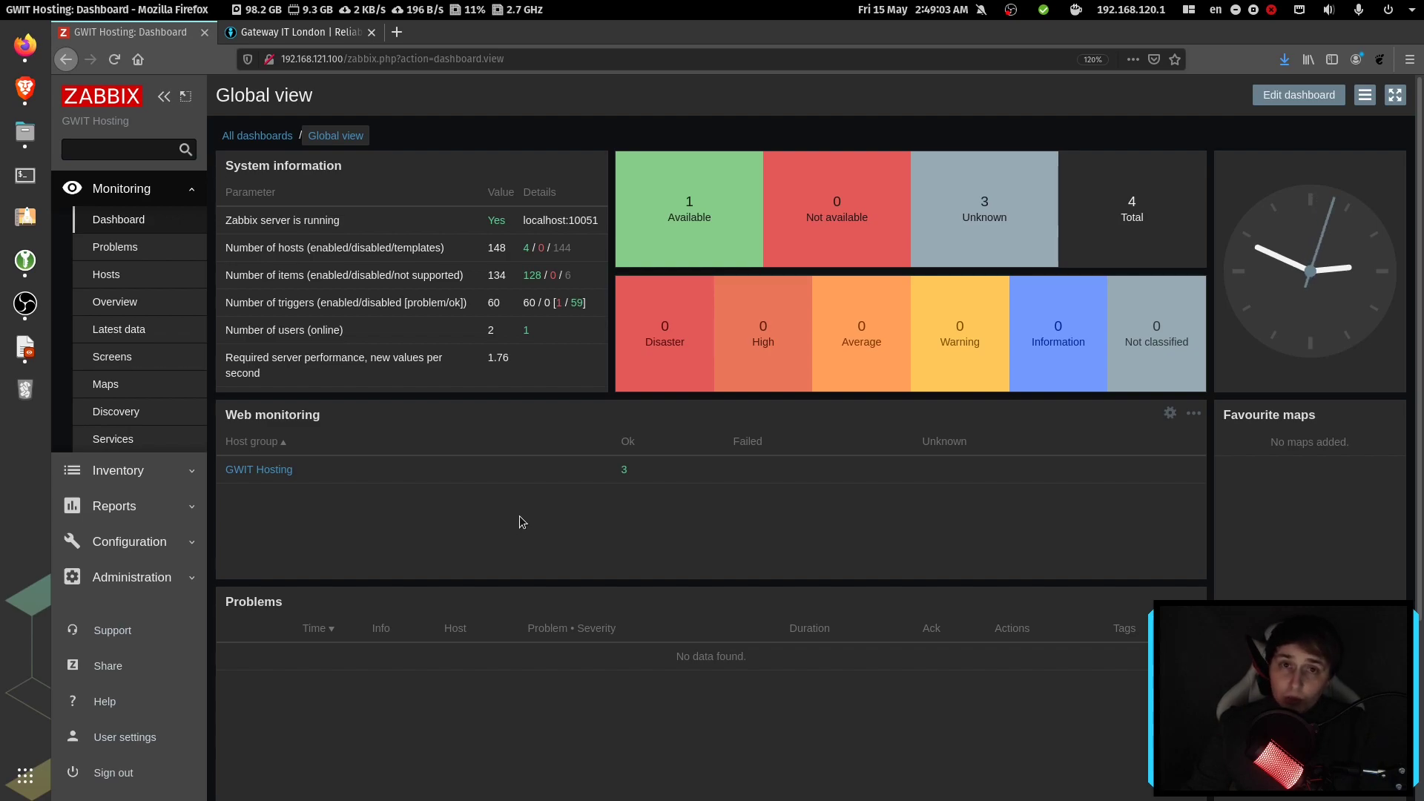